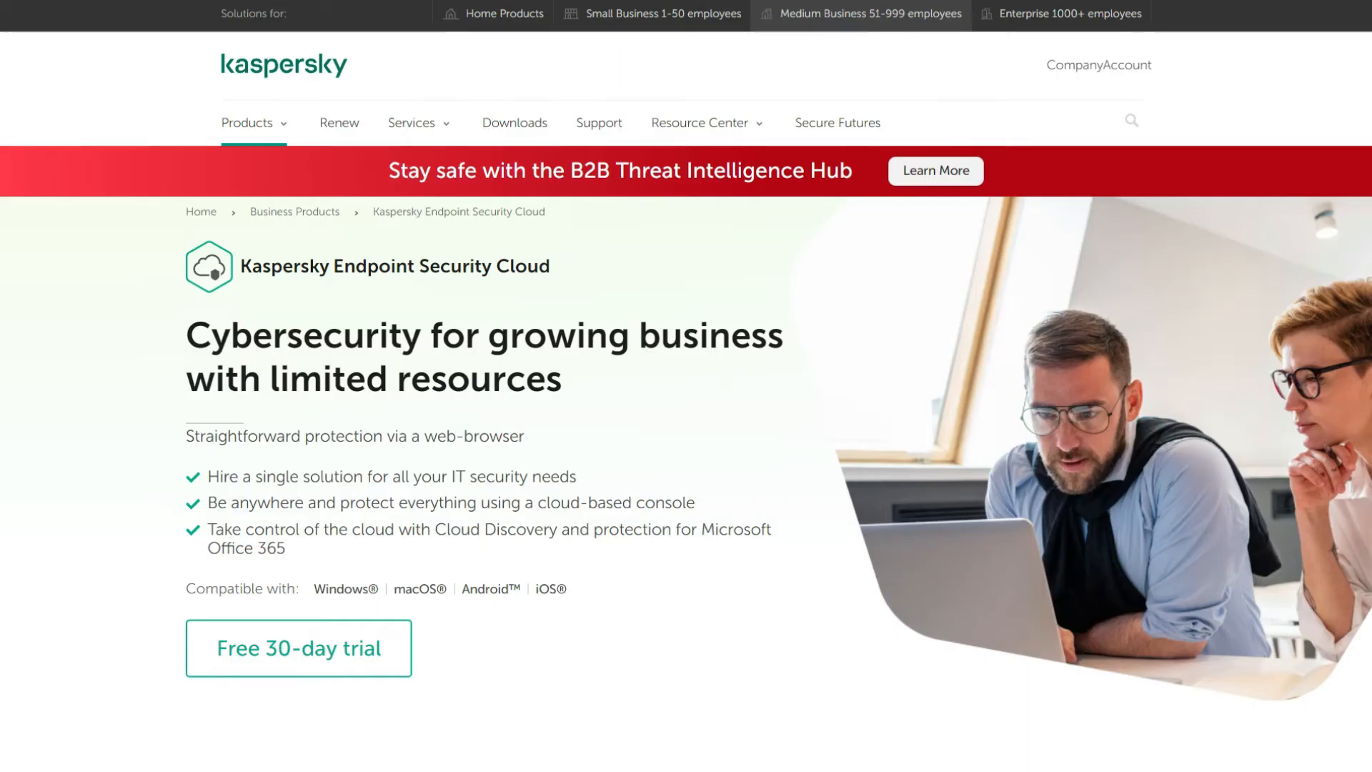
- Scroll the Endpoint Security Cloud page down to the three-edition comparison table
{"action": "scroll", "scroll_direction": "down", "scroll_amount": 3}
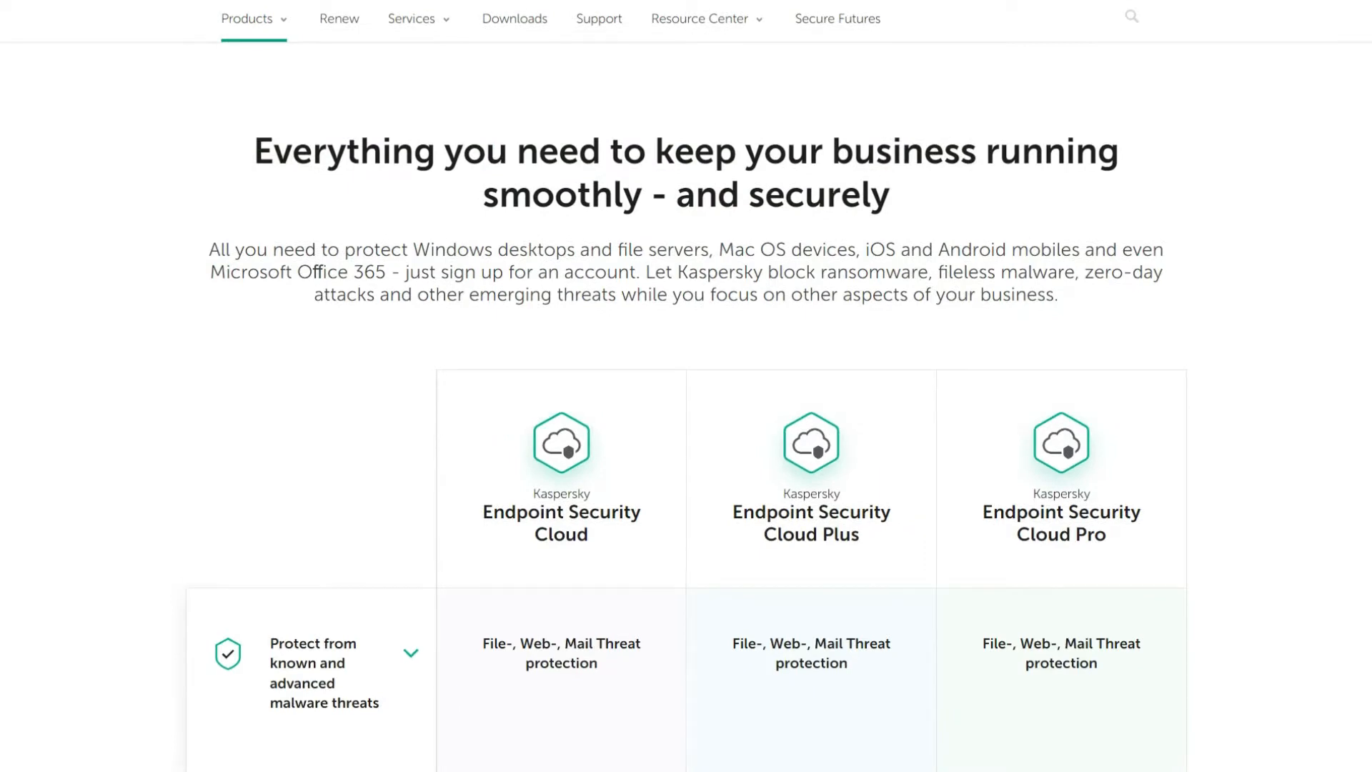
{"action": "scroll", "scroll_direction": "down", "scroll_amount": 3}
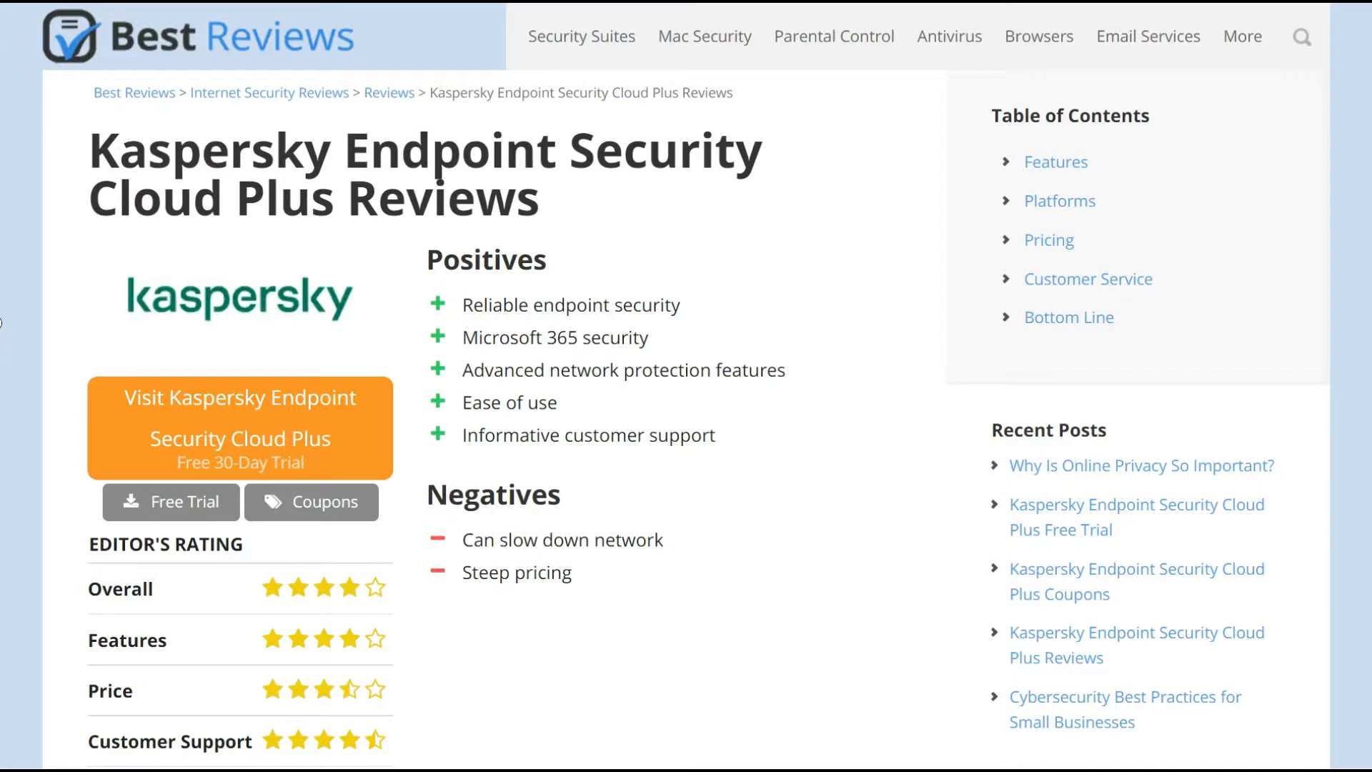
- Read the Cloud Plus review through Positives, Negatives, Editor's Rating and the introduction
{"action": "scroll", "scroll_direction": "down", "scroll_amount": 3}
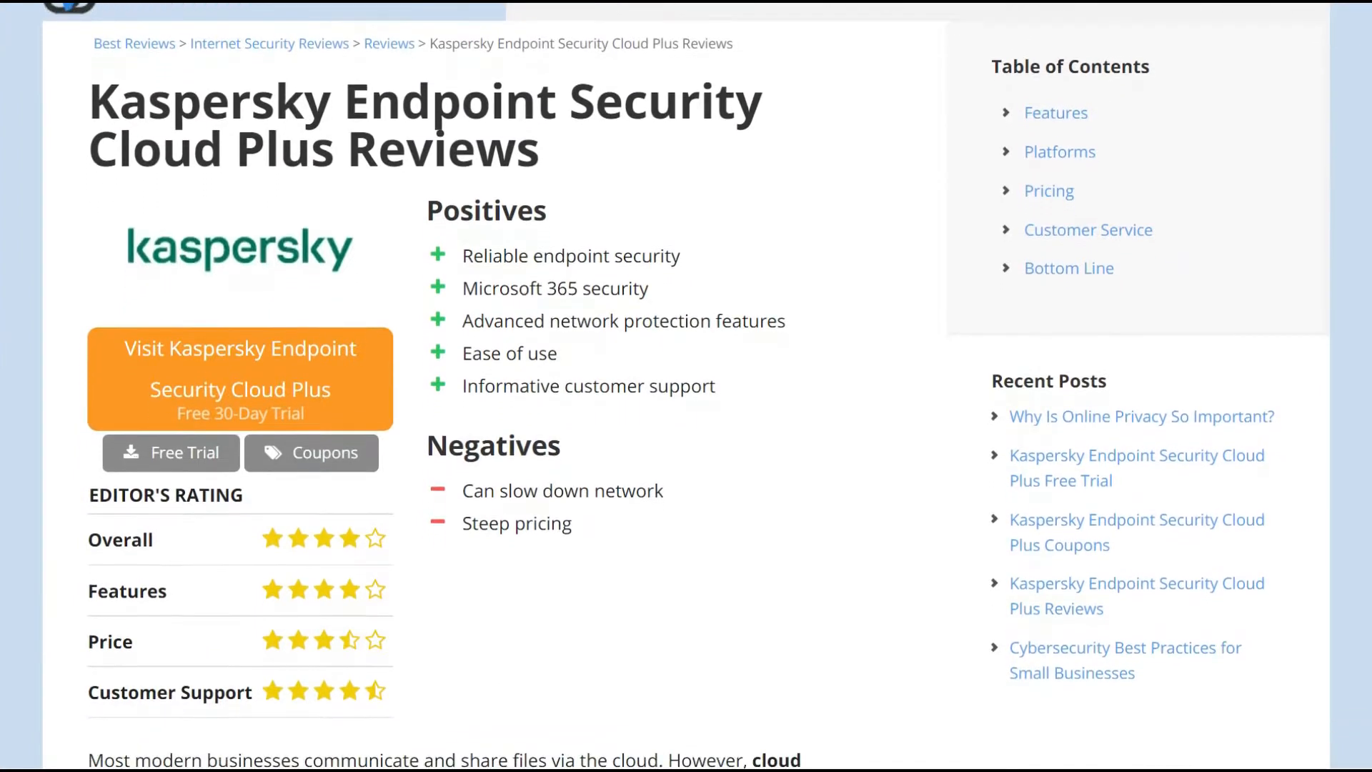
{"action": "scroll", "scroll_direction": "down", "scroll_amount": 3}
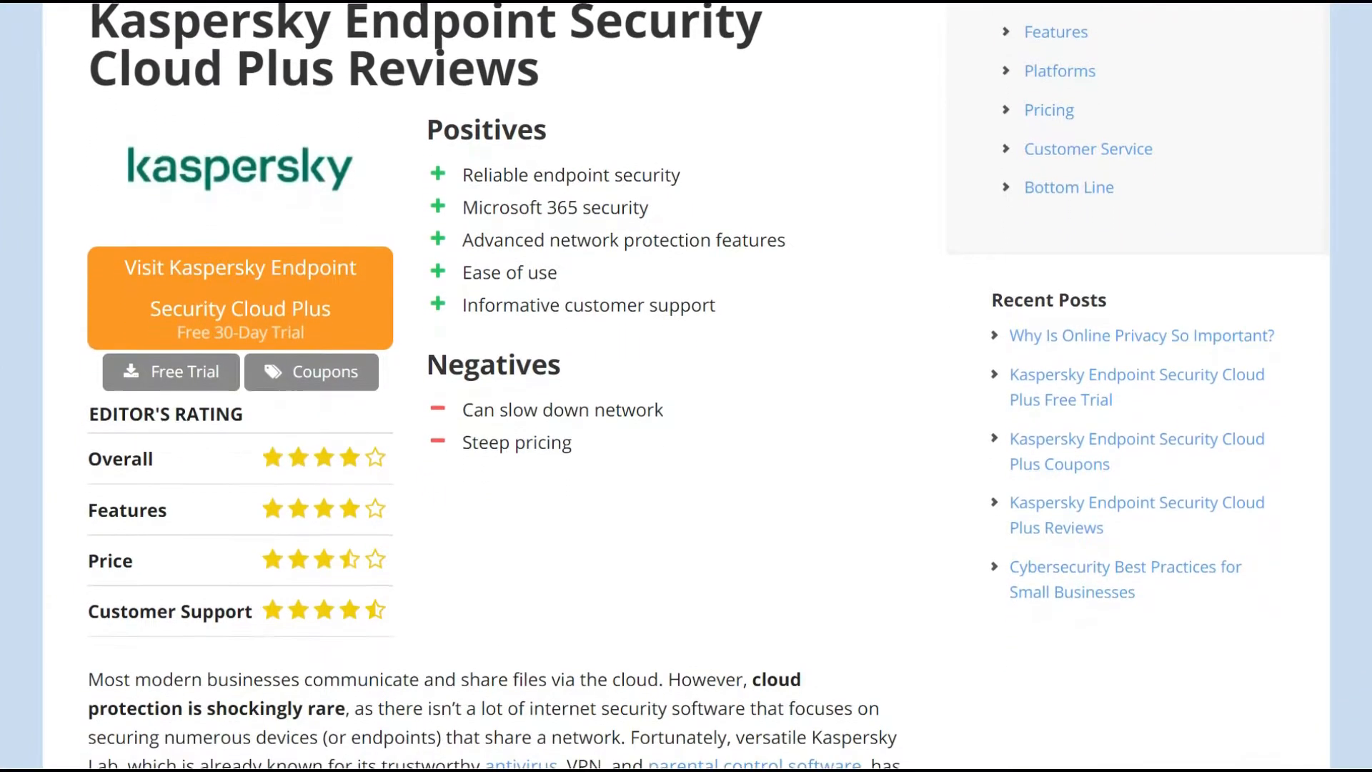
{"action": "scroll", "scroll_direction": "down", "scroll_amount": 3}
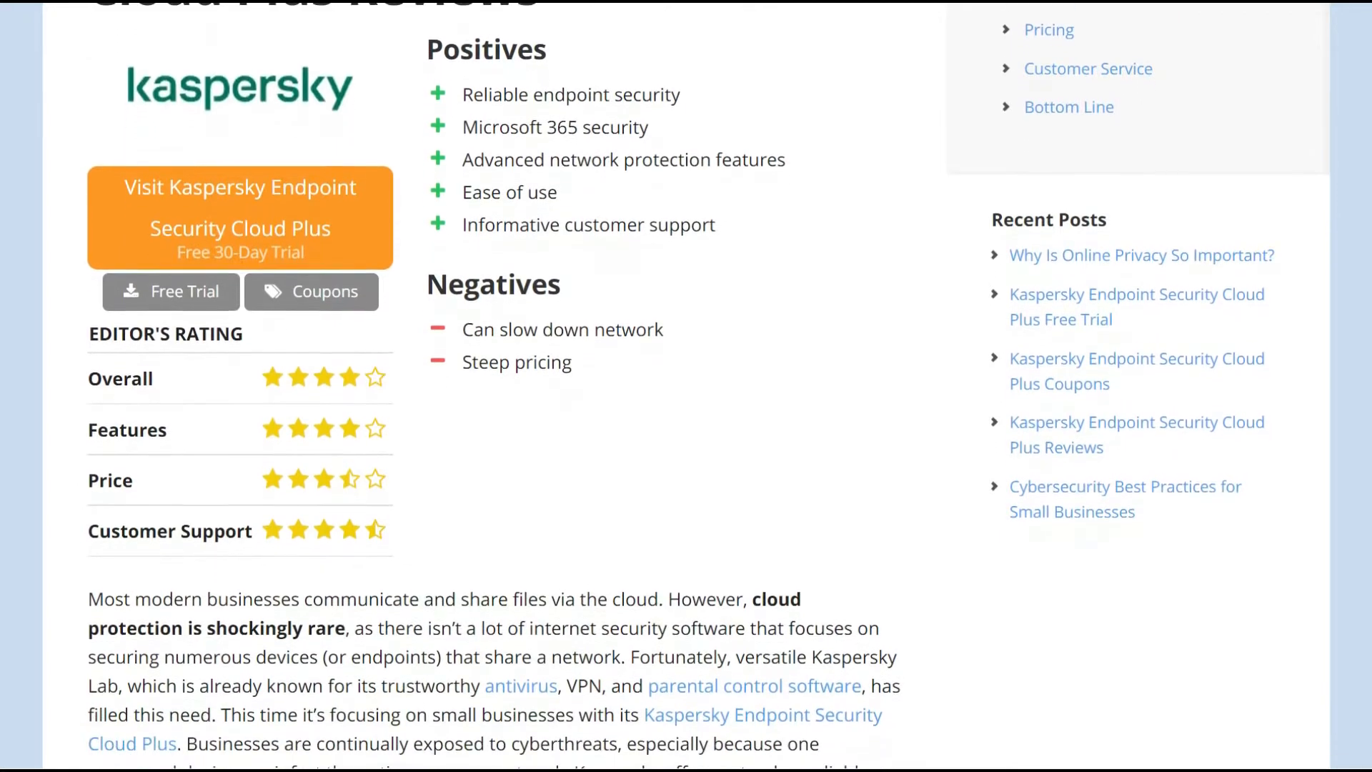
{"action": "scroll", "scroll_direction": "down", "scroll_amount": 3}
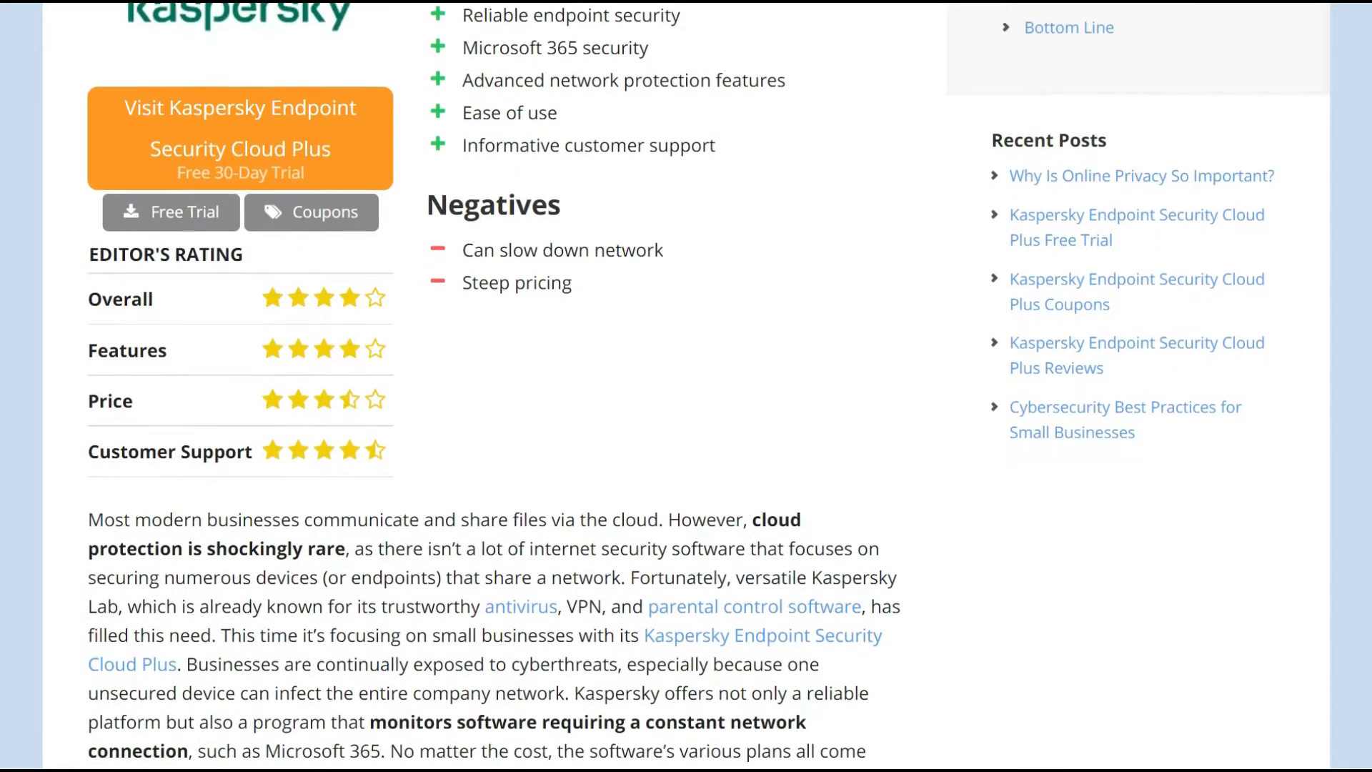
{"action": "scroll", "scroll_direction": "down", "scroll_amount": 3}
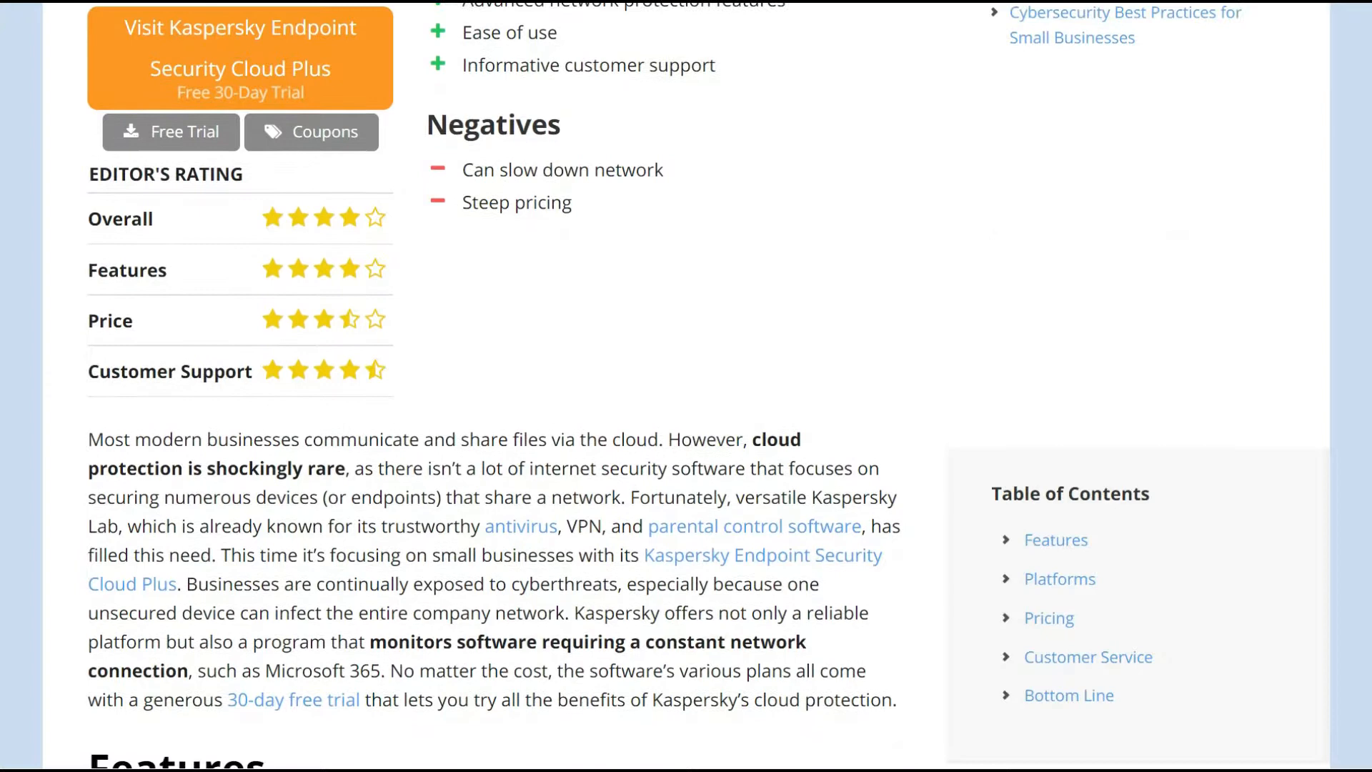
{"action": "scroll", "scroll_direction": "down", "scroll_amount": 3}
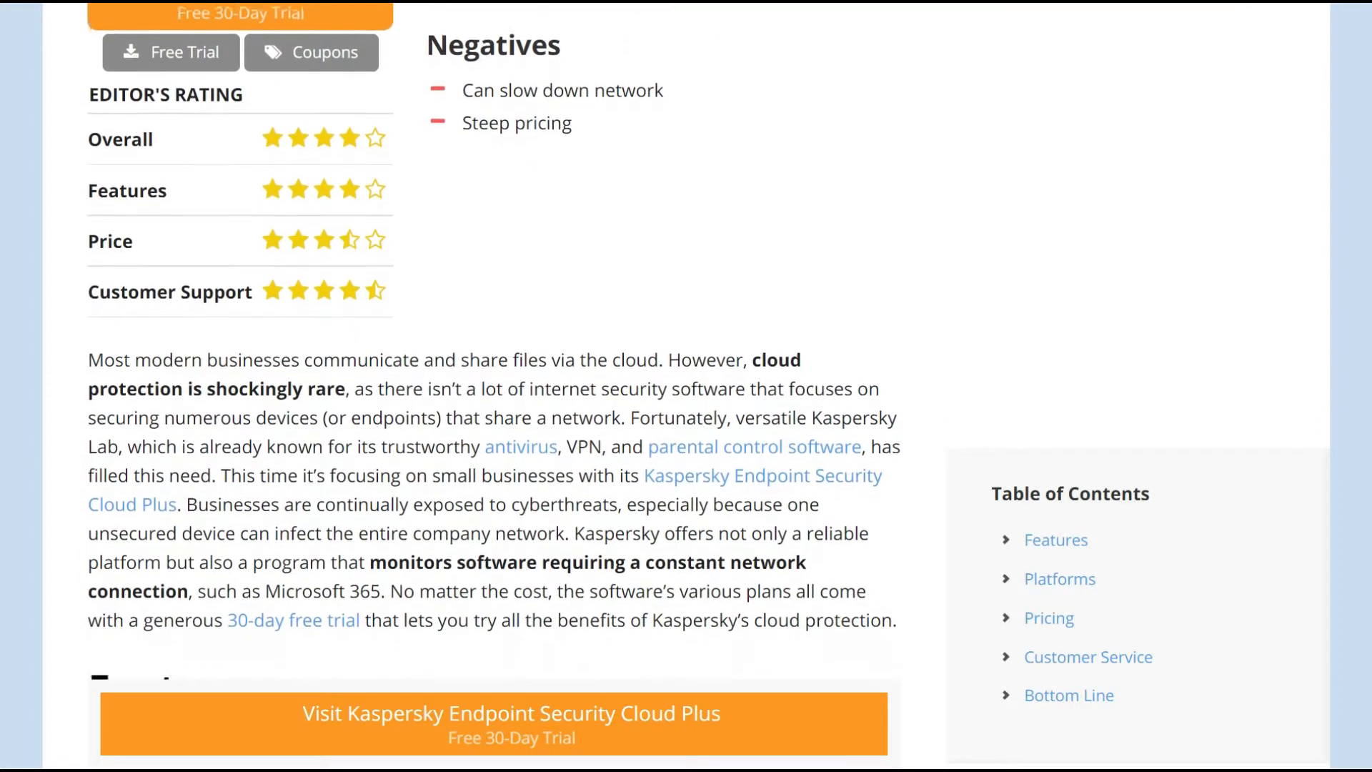
{"action": "scroll", "scroll_direction": "down", "scroll_amount": 3}
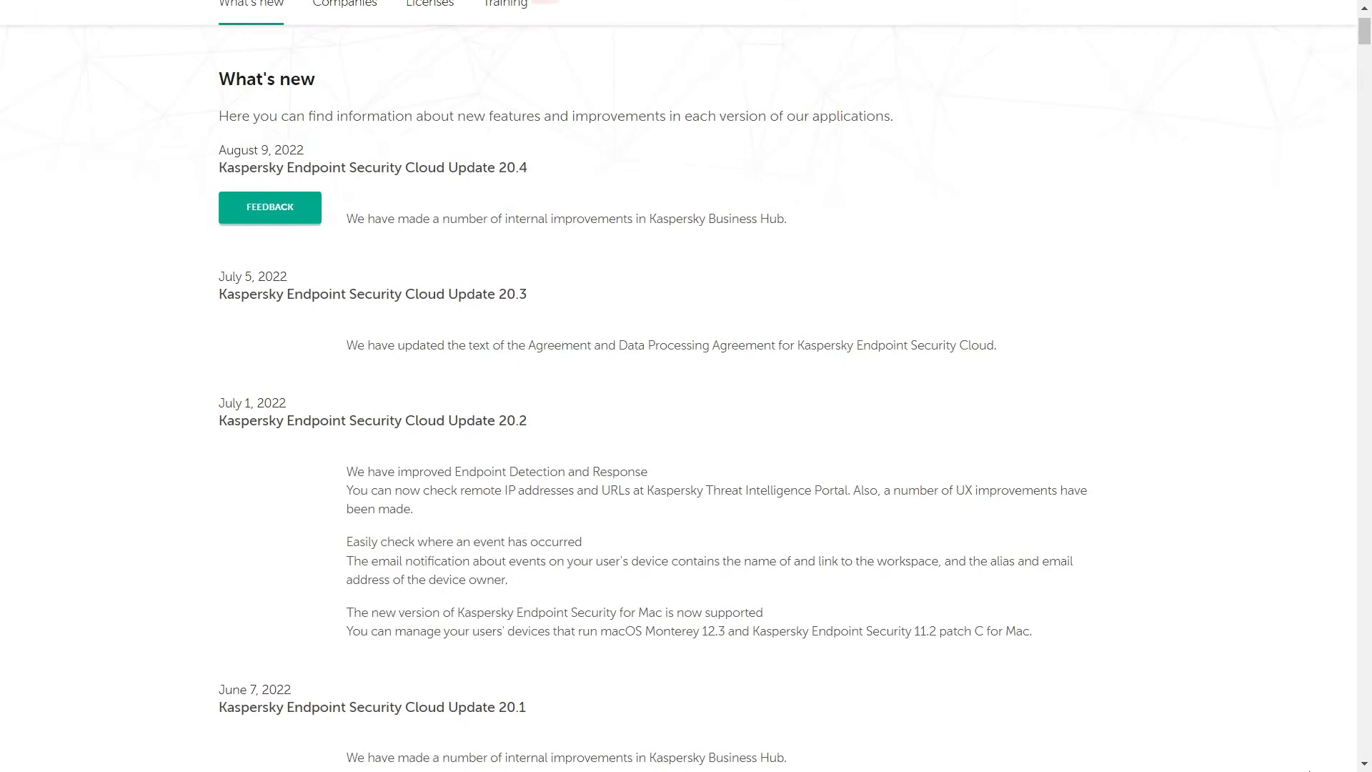
- Review the Cloud Plus and Office 365 license status, then enter the Endpoint Security Cloud workspace
{"action": "scroll", "scroll_direction": "up", "scroll_amount": 3}
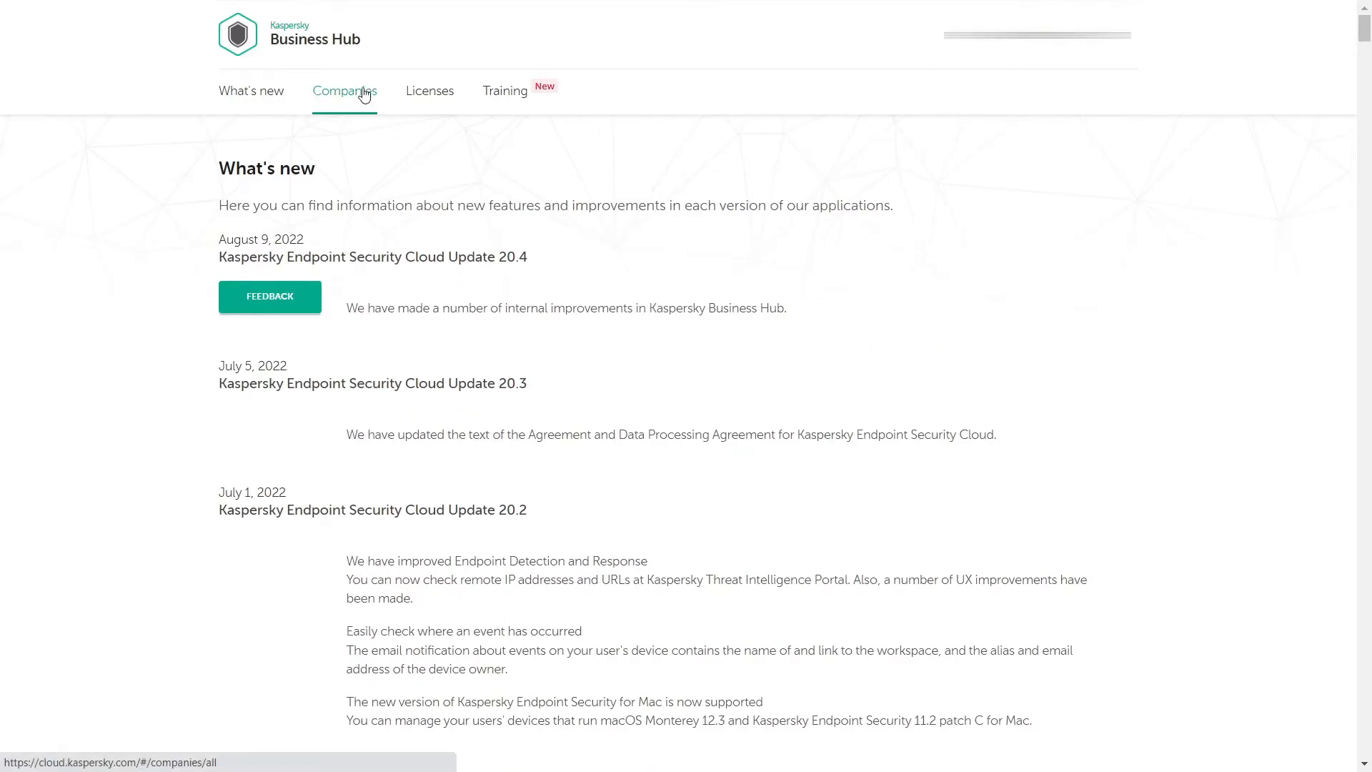
{"action": "left_click", "coordinate": [430, 91]}
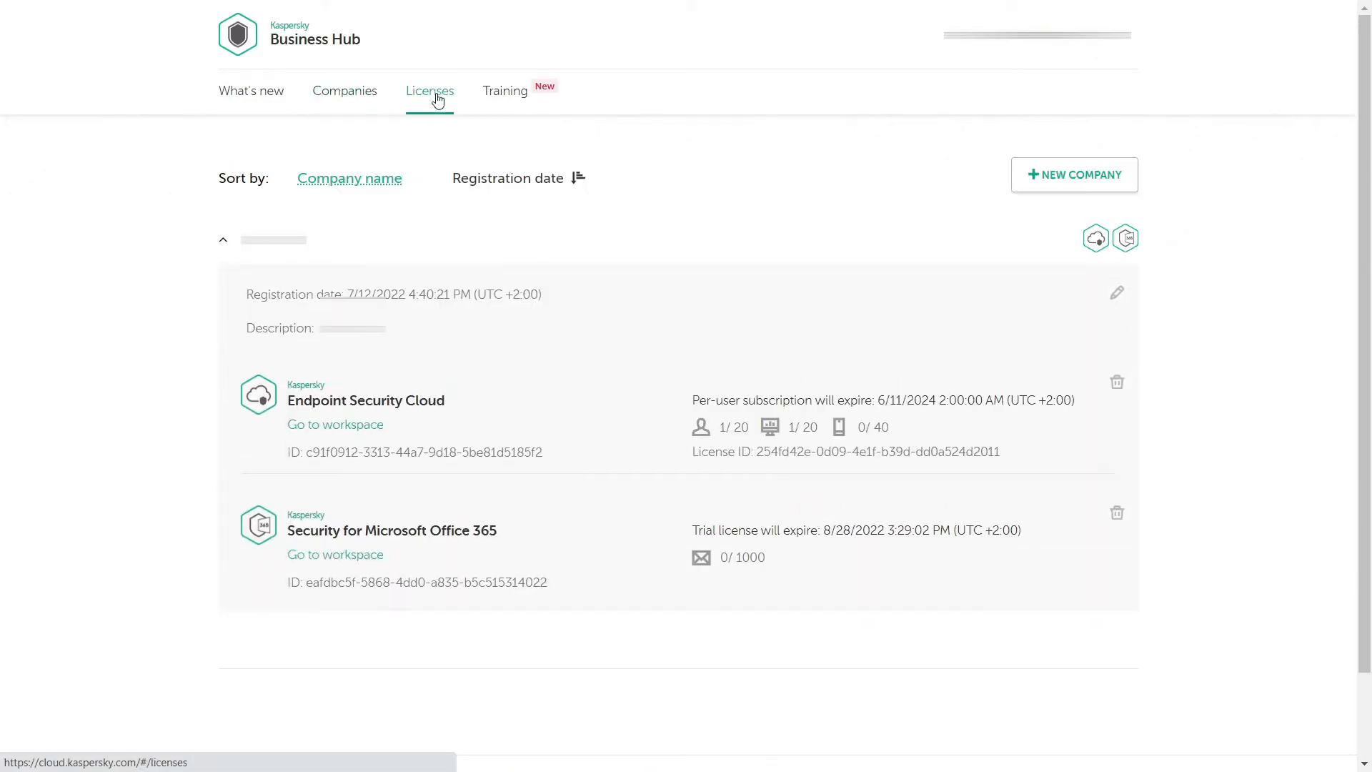
{"action": "left_click", "coordinate": [429, 90]}
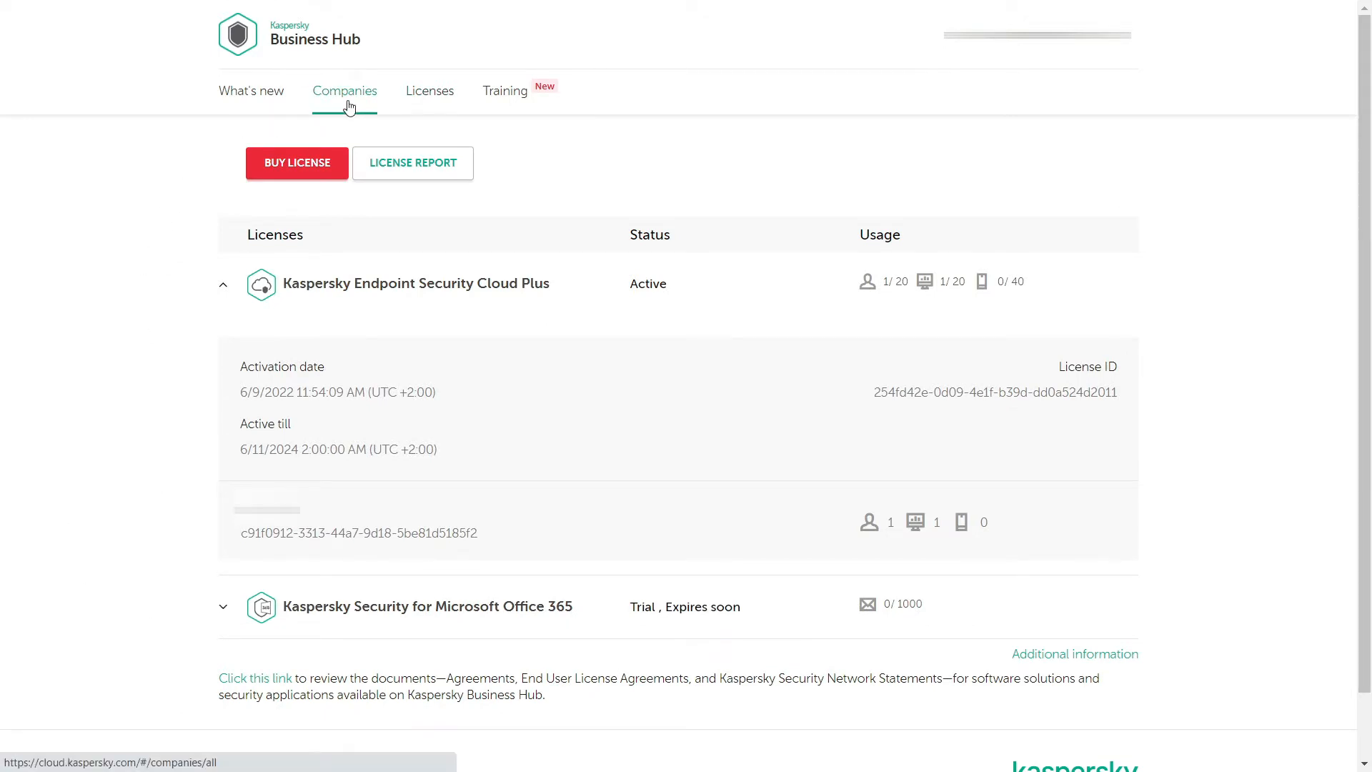
{"action": "left_click", "coordinate": [344, 90]}
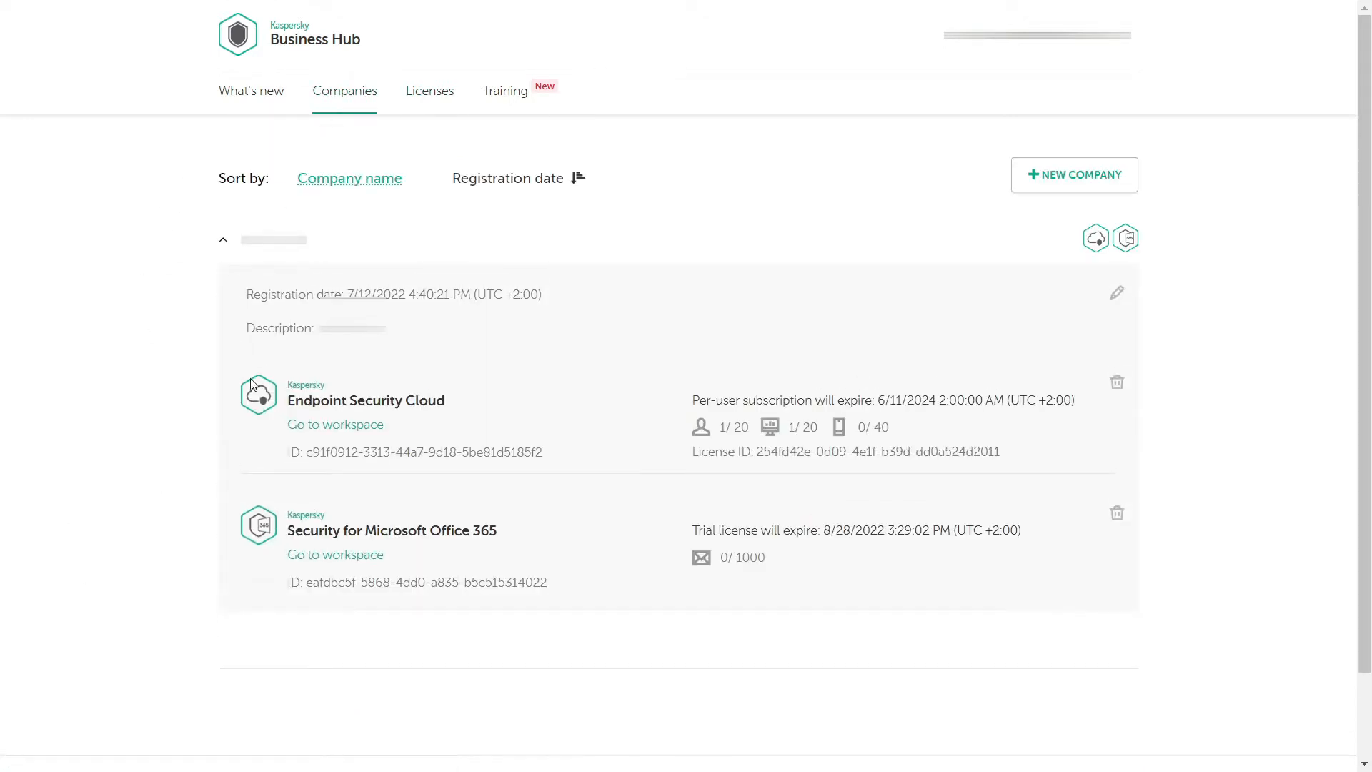
{"action": "left_click", "coordinate": [335, 424]}
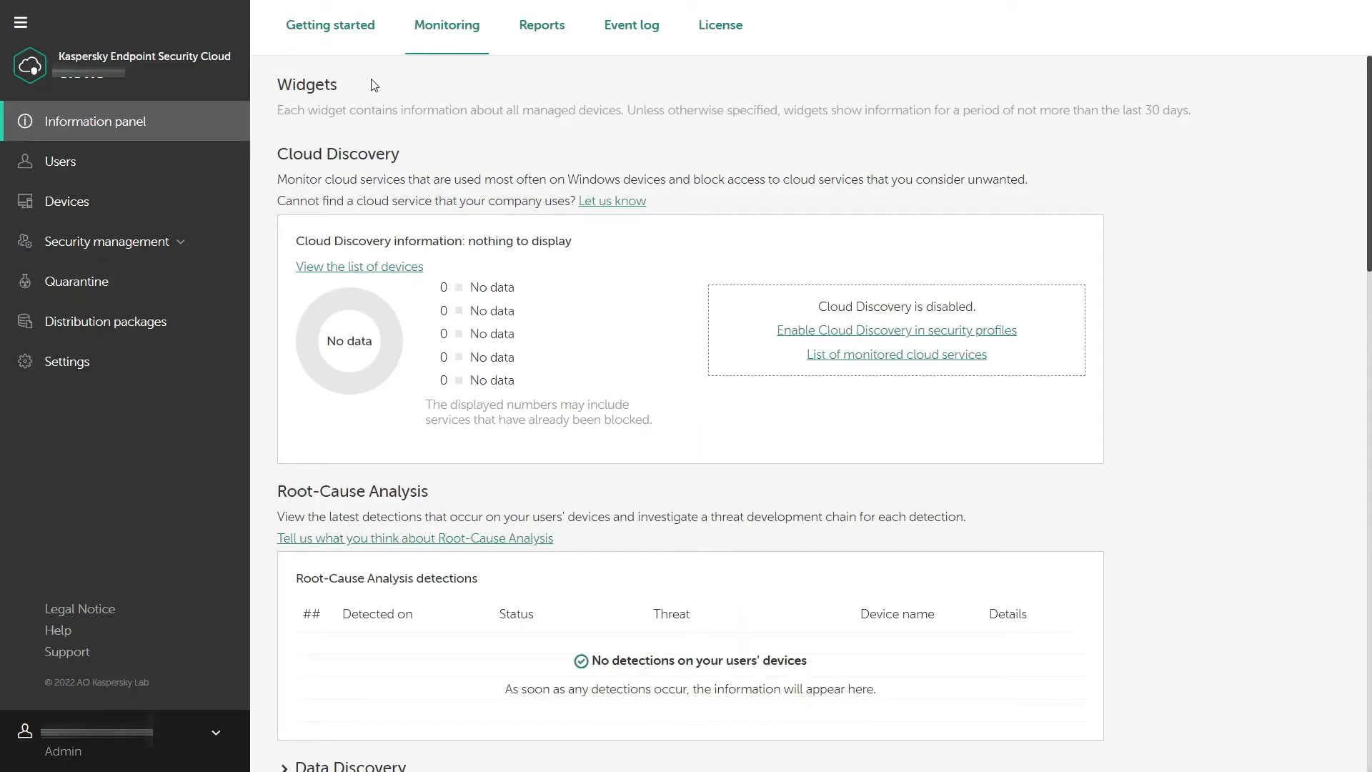
- Browse the Getting started checklist and the Reports tab on managed-device protection
{"action": "left_click", "coordinate": [331, 24]}
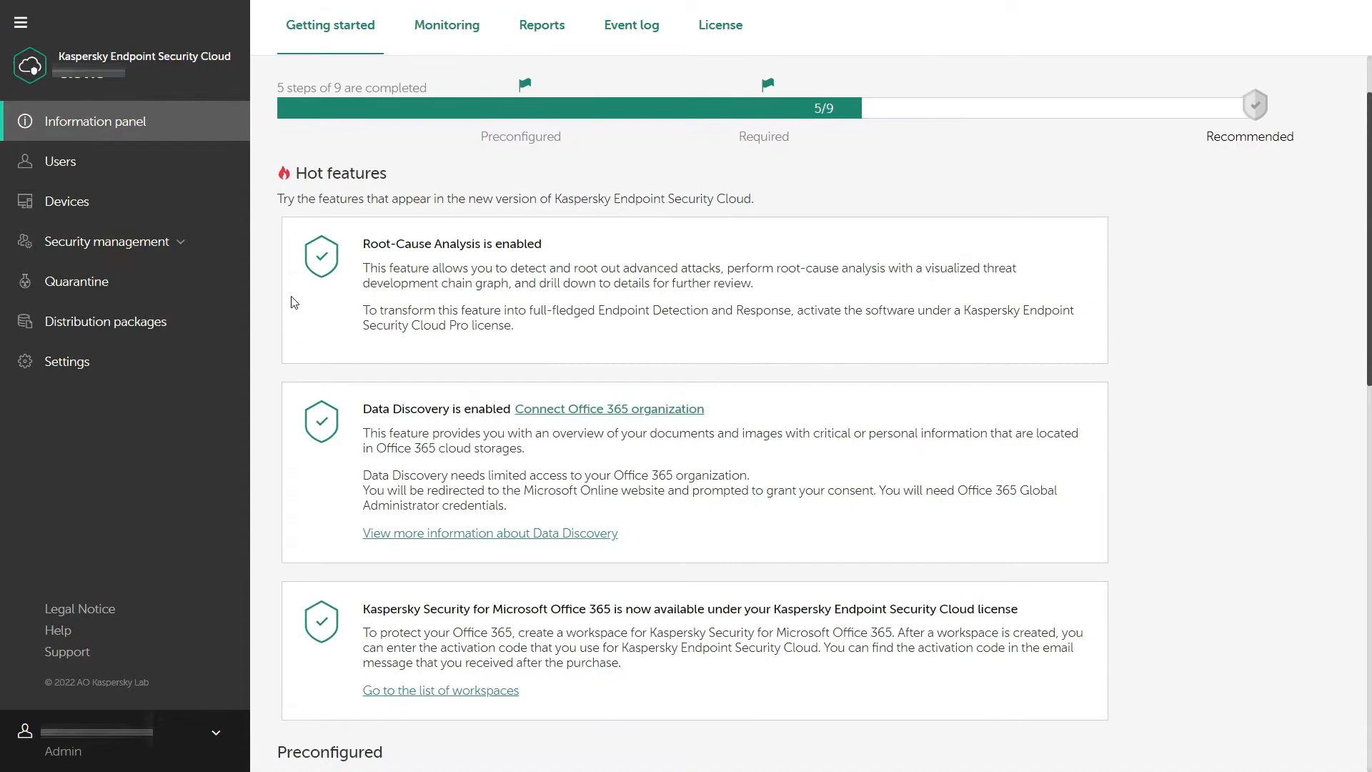
{"action": "scroll", "scroll_direction": "down", "scroll_amount": 3}
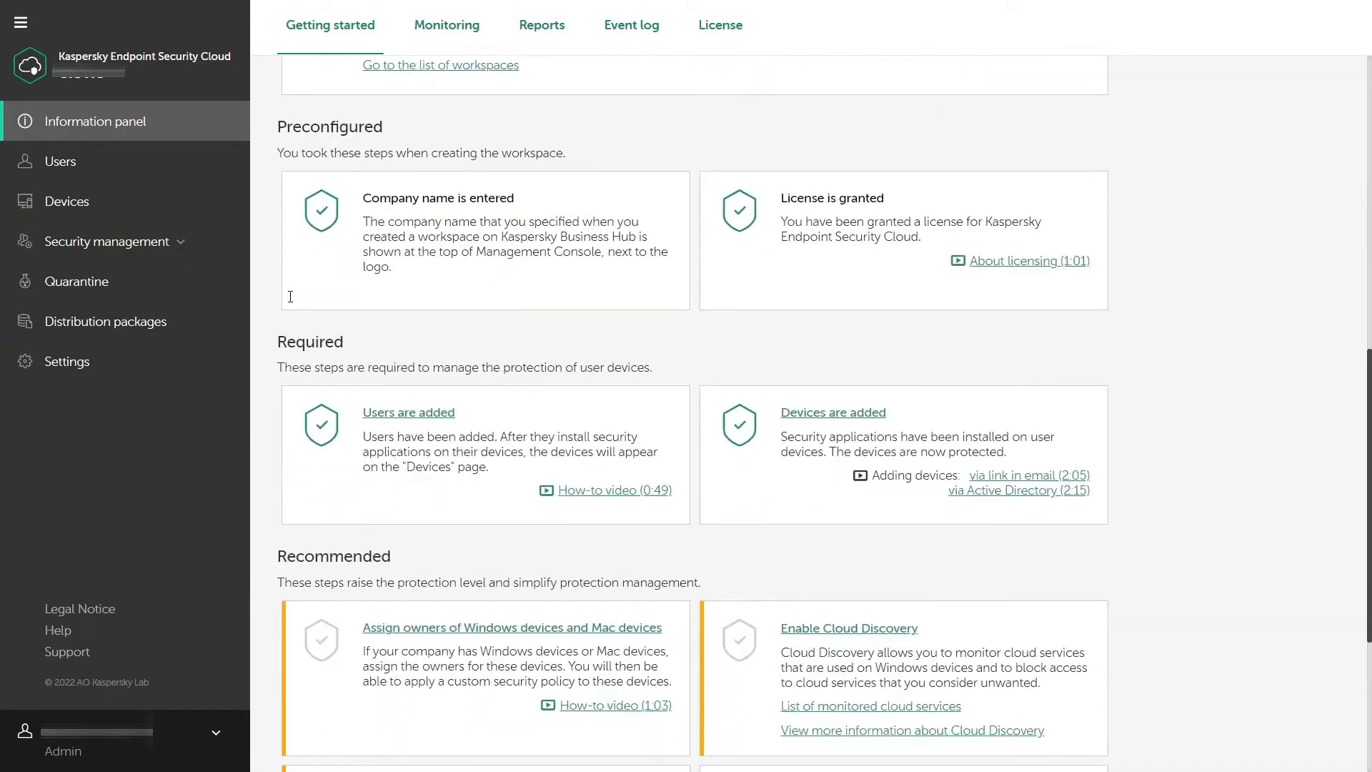
{"action": "left_click", "coordinate": [542, 25]}
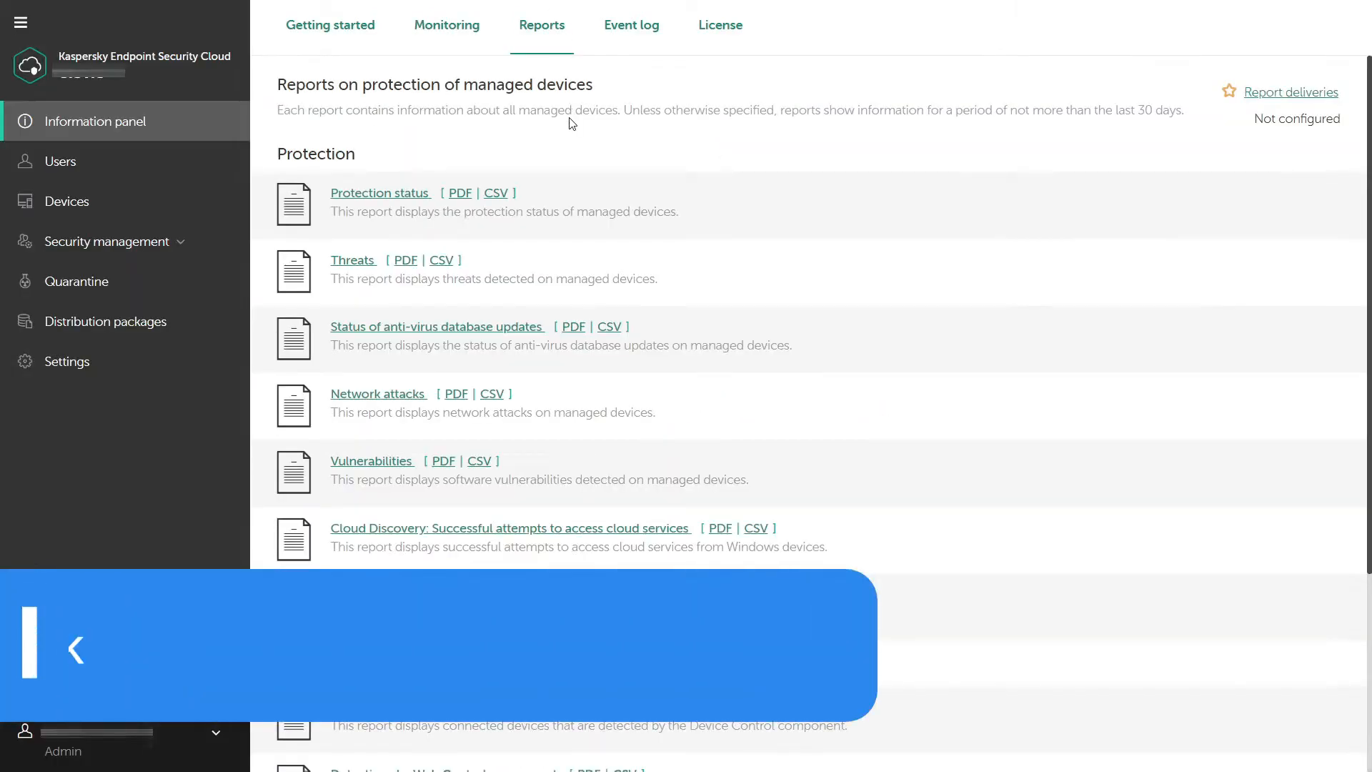
{"action": "left_click", "coordinate": [67, 202]}
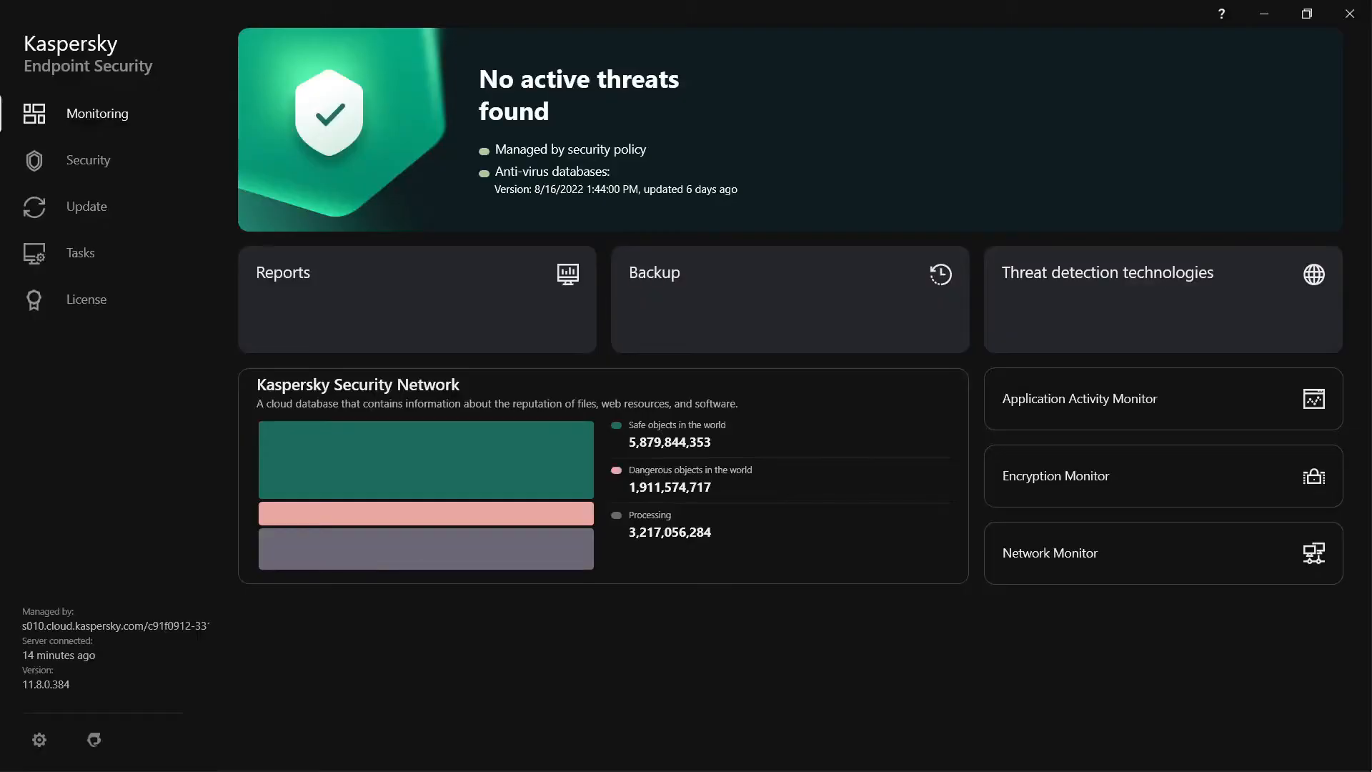
{"action": "mouse_move", "coordinate": [1176, 410]}
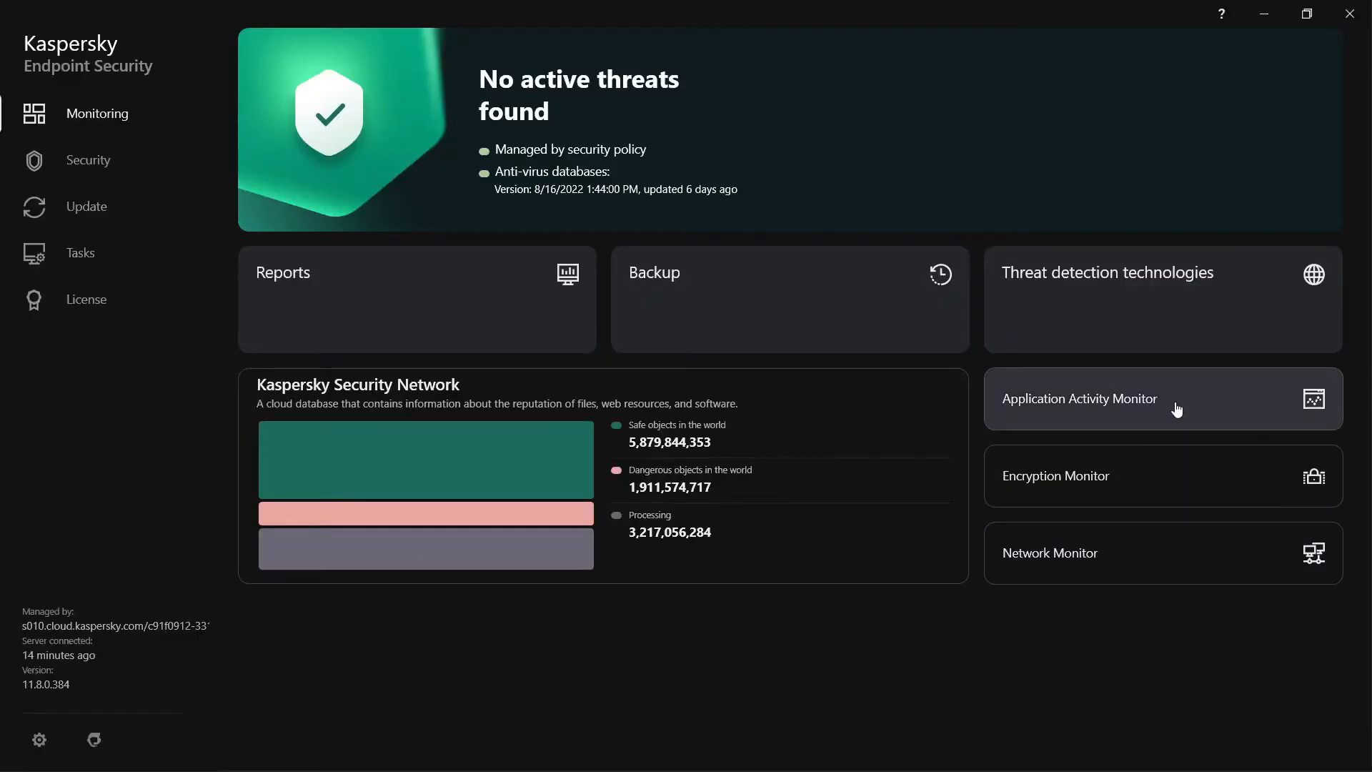
- Inspect running applications in Application Activity Monitor, then close it
{"action": "left_click", "coordinate": [1079, 398]}
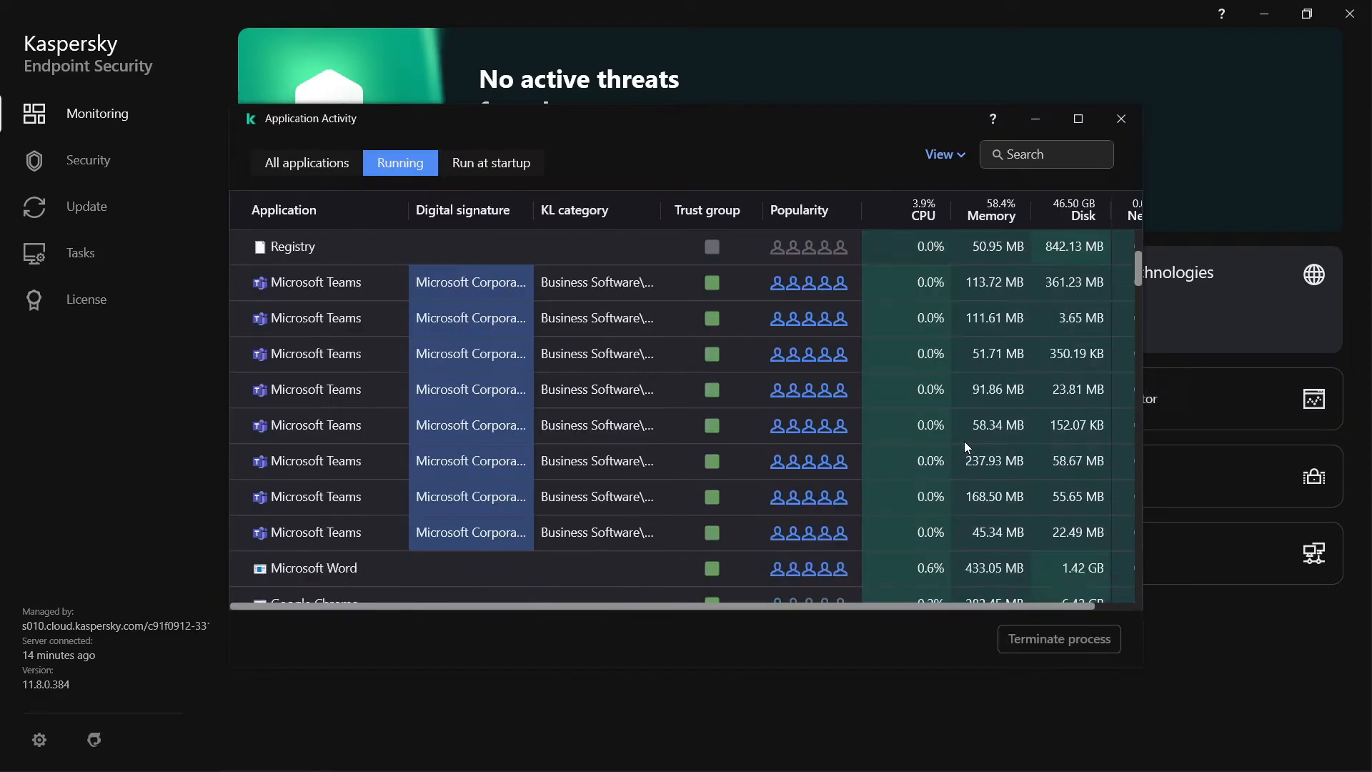
{"action": "scroll", "scroll_direction": "down", "scroll_amount": 3}
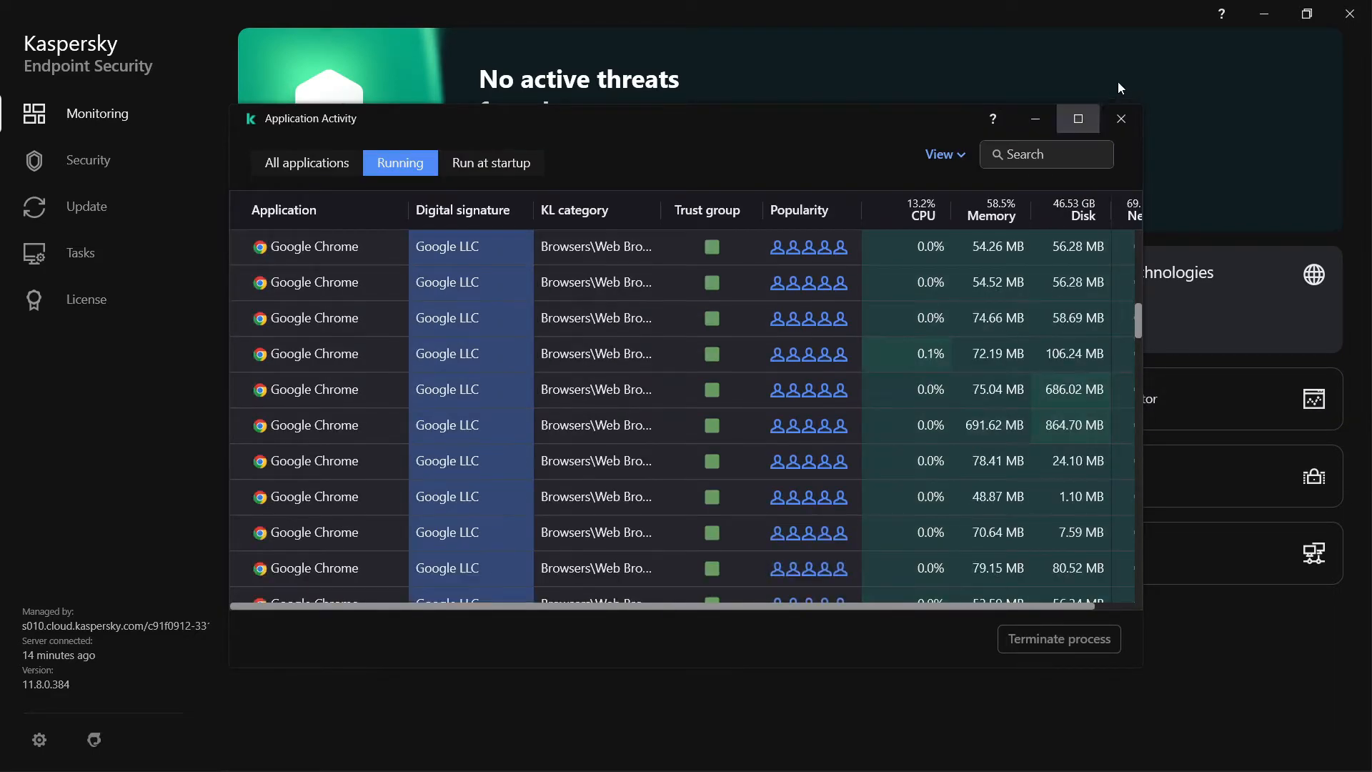
{"action": "left_click", "coordinate": [1119, 118]}
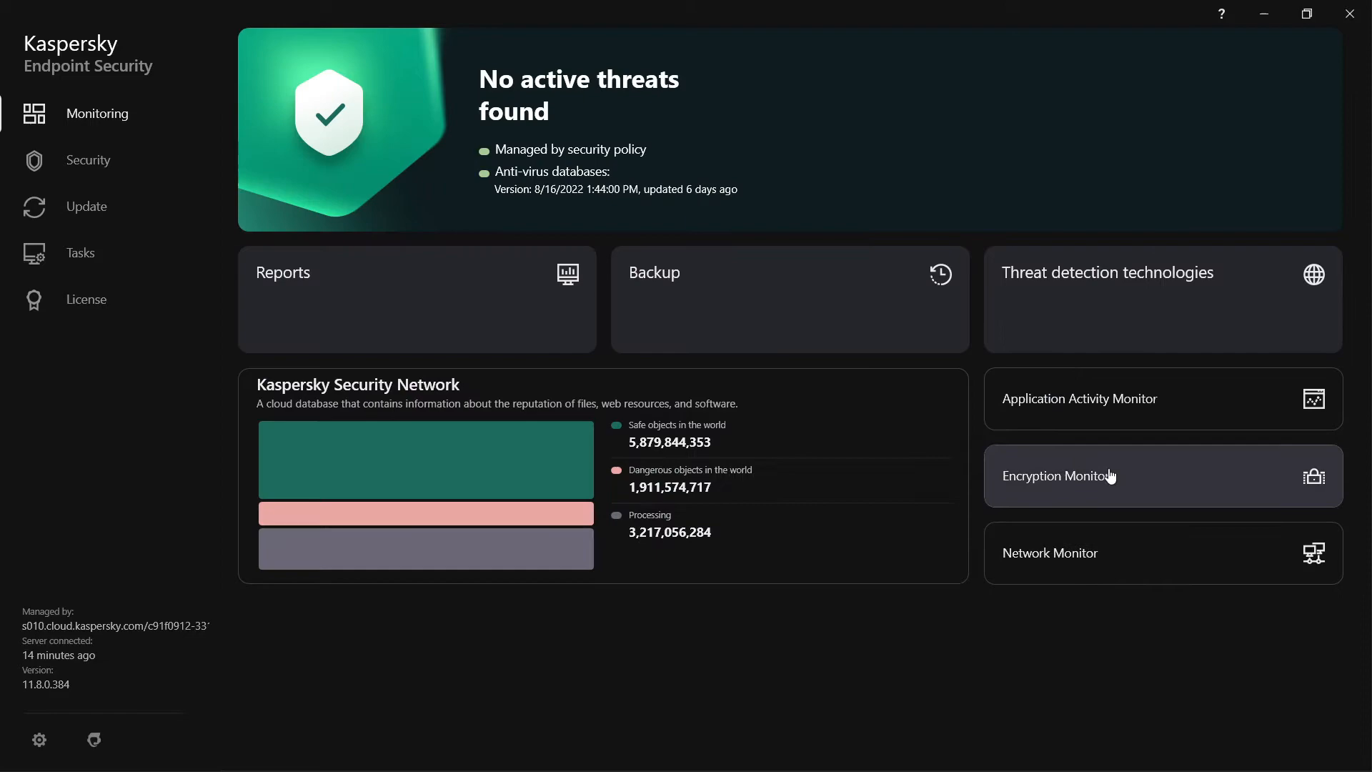
- Check drive BitLocker status in Encryption Monitor, close it, and open Reports
{"action": "left_click", "coordinate": [1056, 475]}
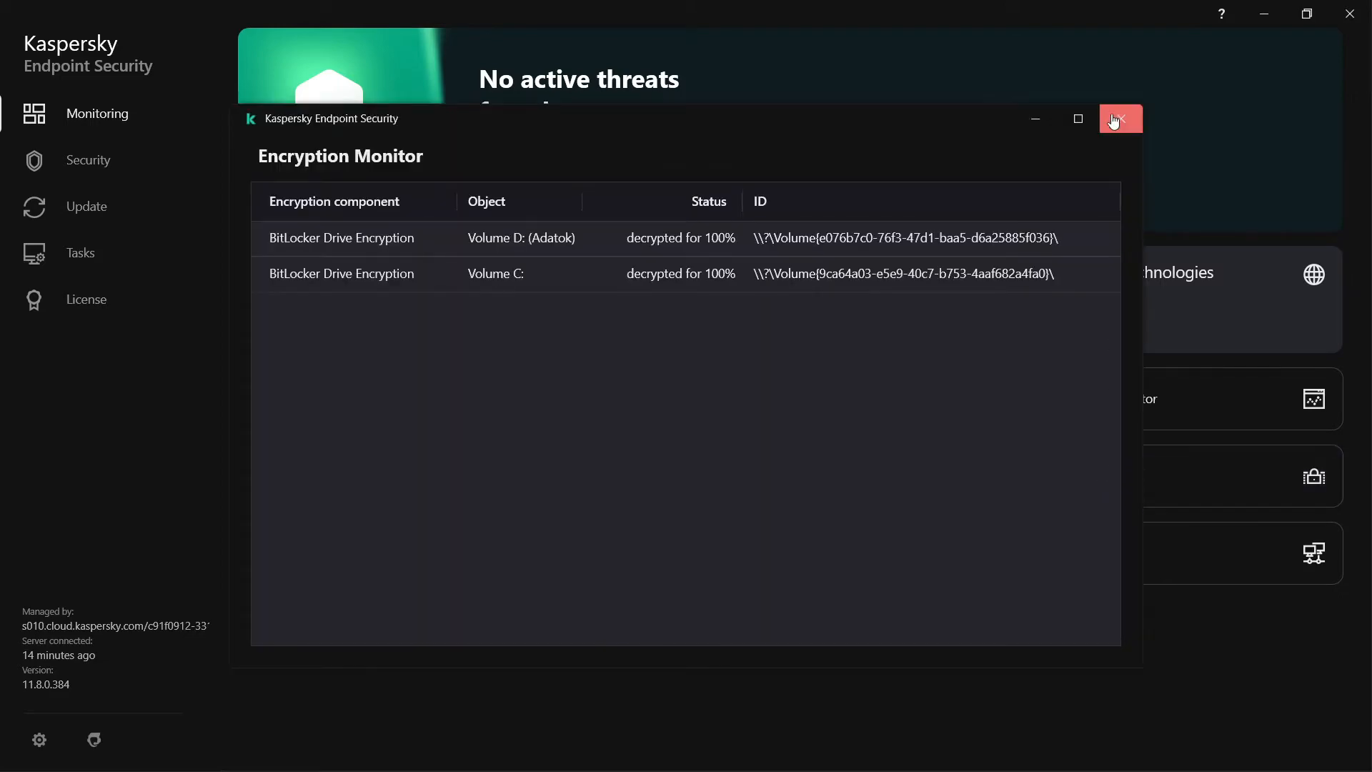
{"action": "left_click", "coordinate": [1120, 118]}
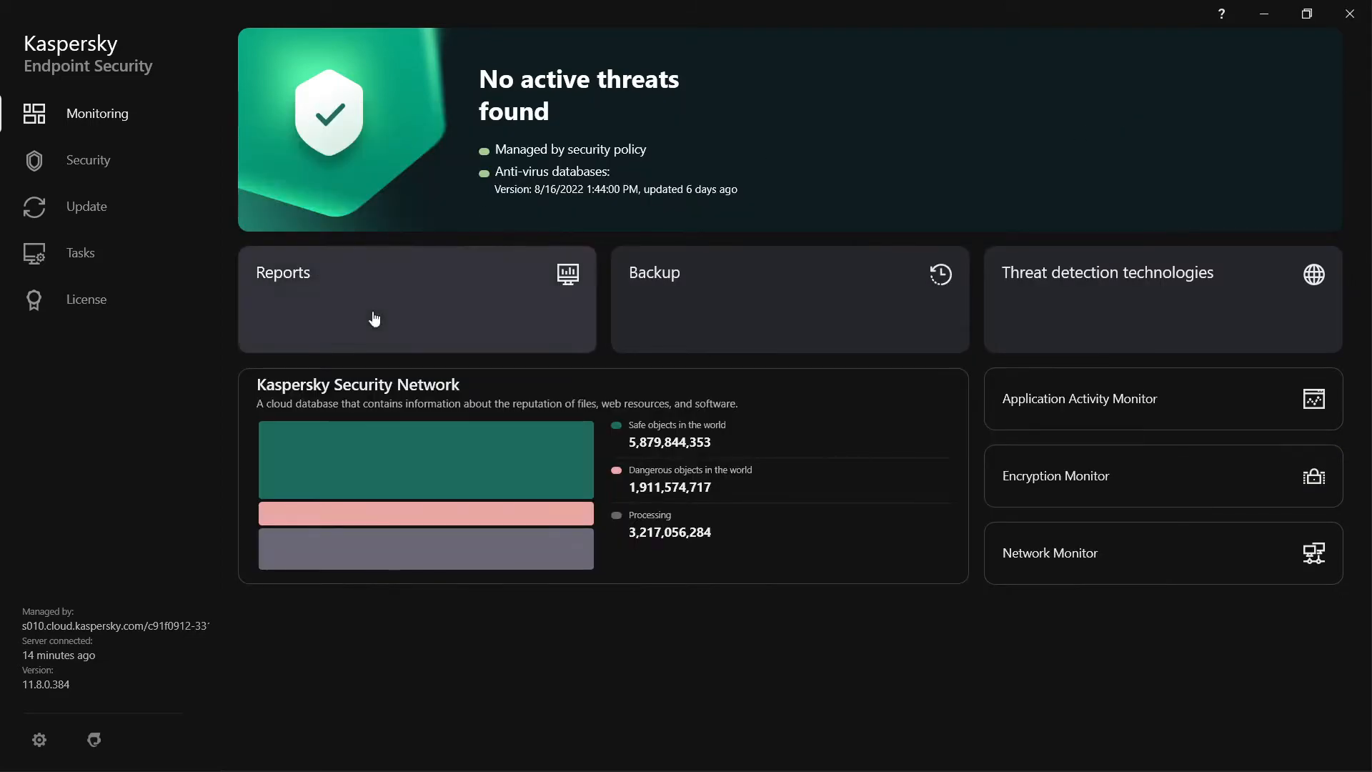
{"action": "left_click", "coordinate": [374, 297]}
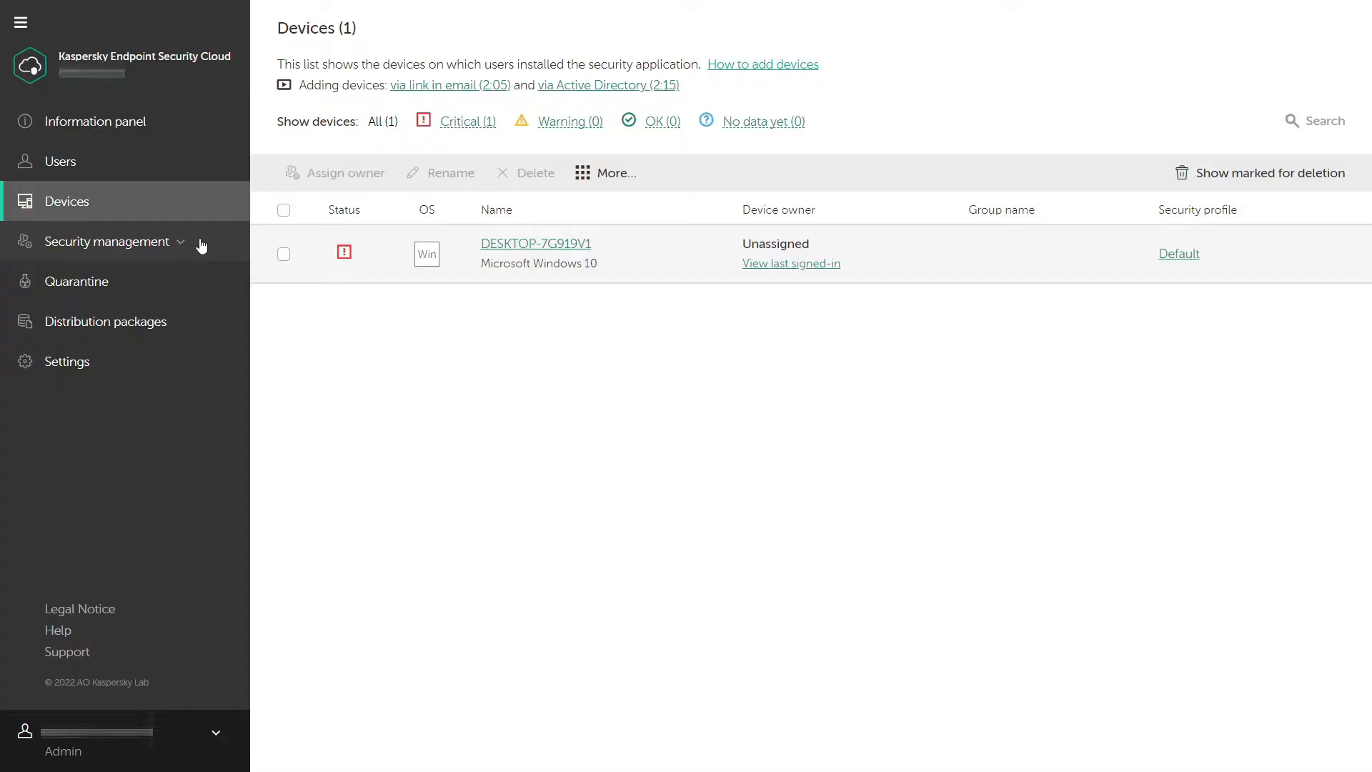
- Open the Root-Cause Analysis detections list and its detection date filter
{"action": "left_click", "coordinate": [109, 242]}
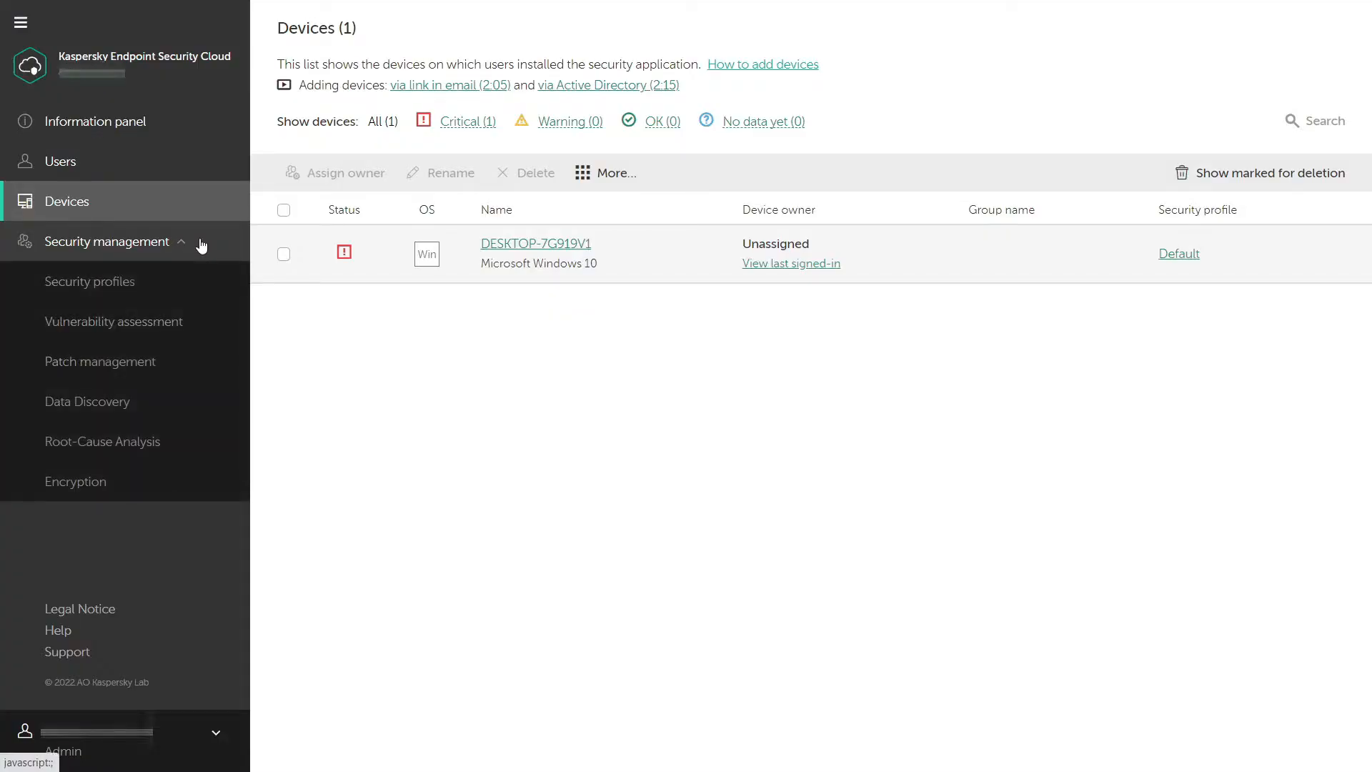
{"action": "left_click", "coordinate": [102, 441]}
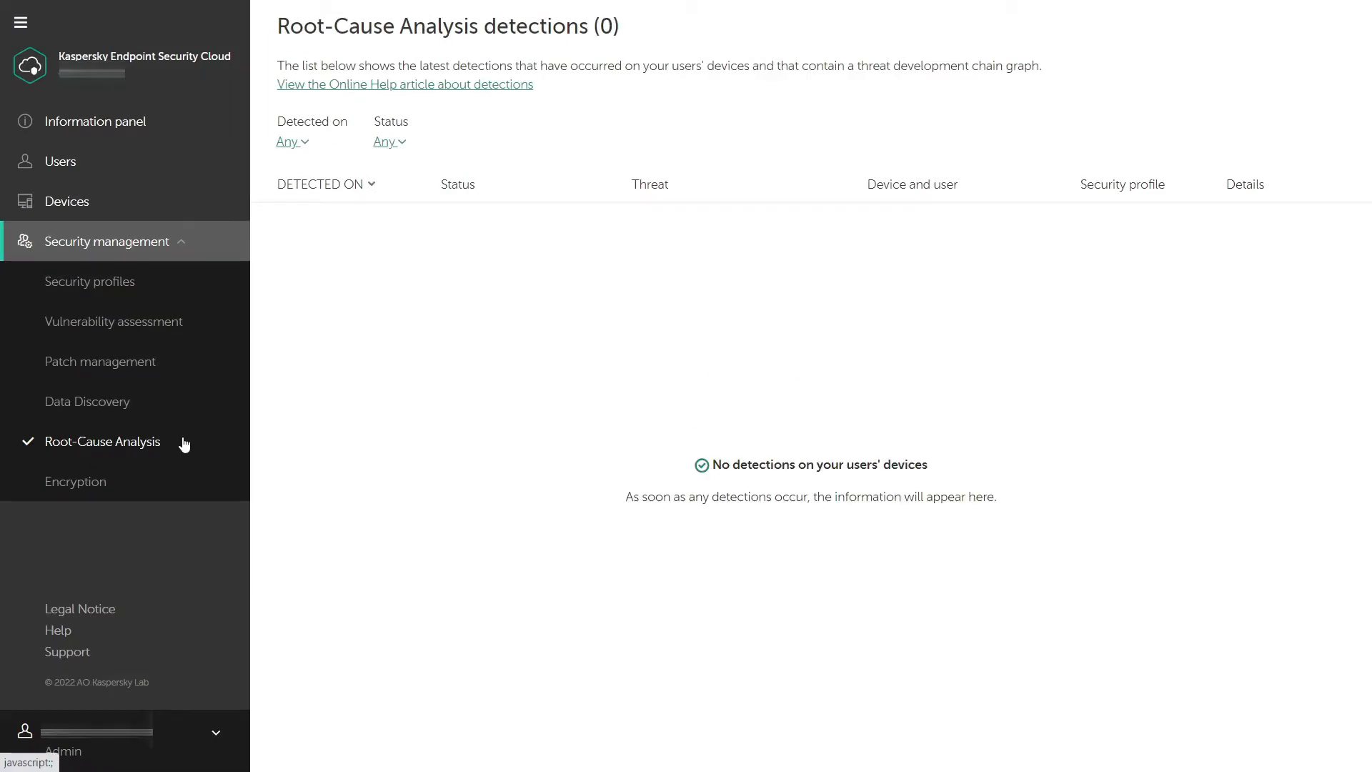
{"action": "left_click", "coordinate": [290, 142]}
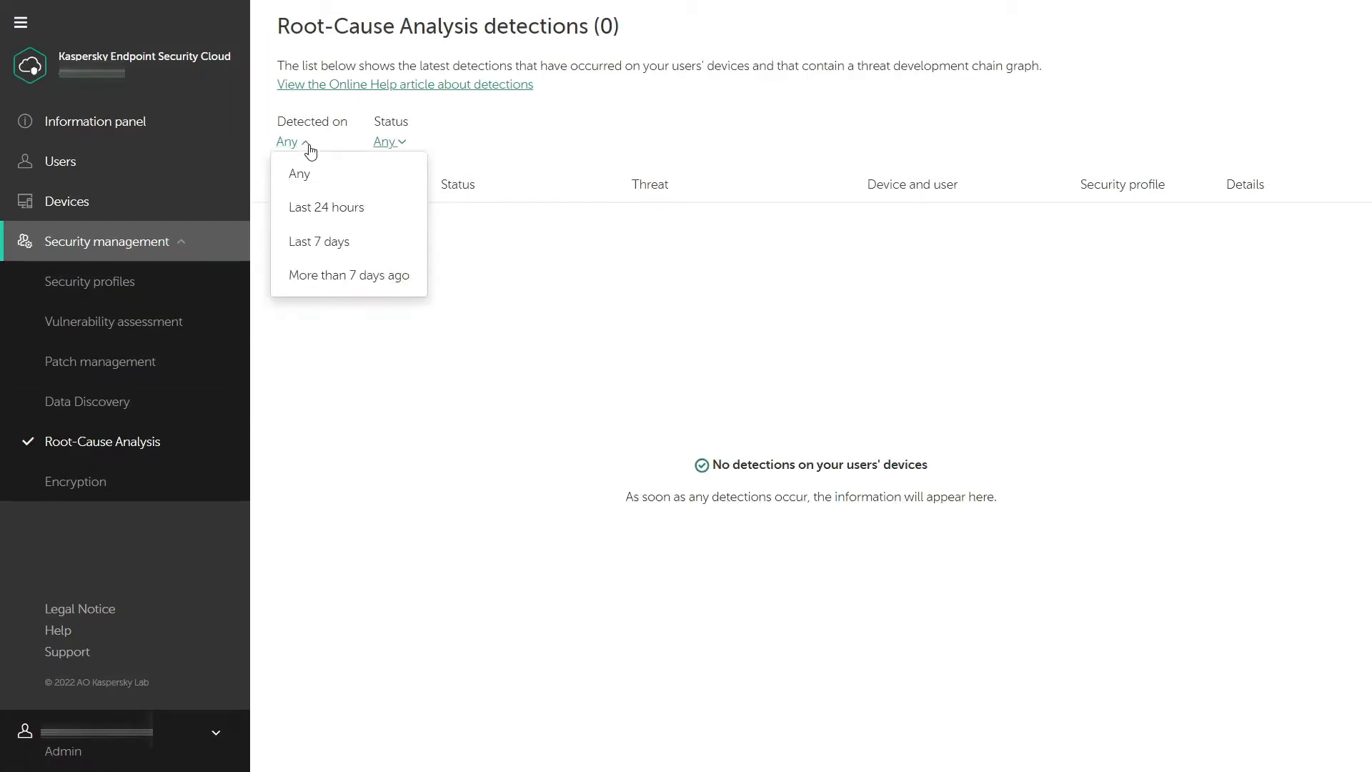
{"action": "left_click", "coordinate": [385, 142]}
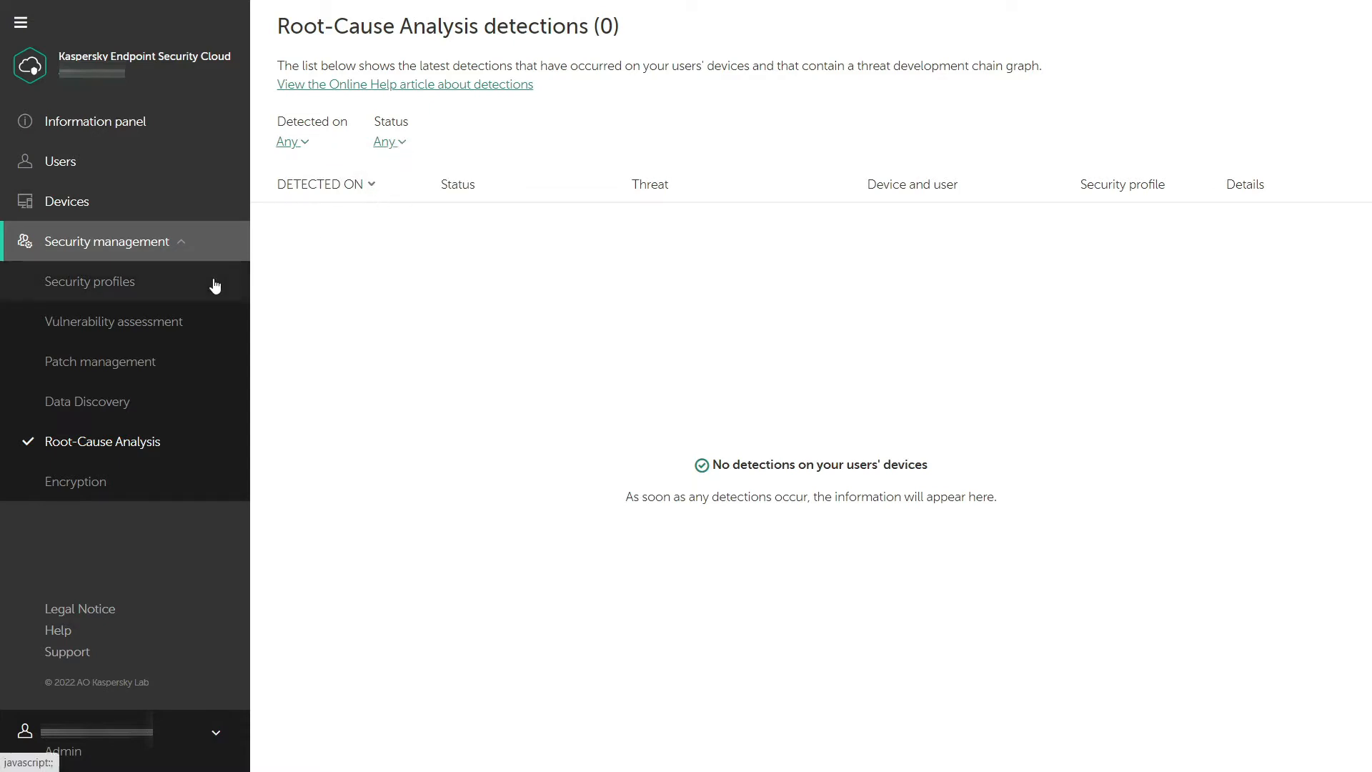
- View the Default security profile and the disabled vulnerability detection schedule
{"action": "left_click", "coordinate": [89, 280]}
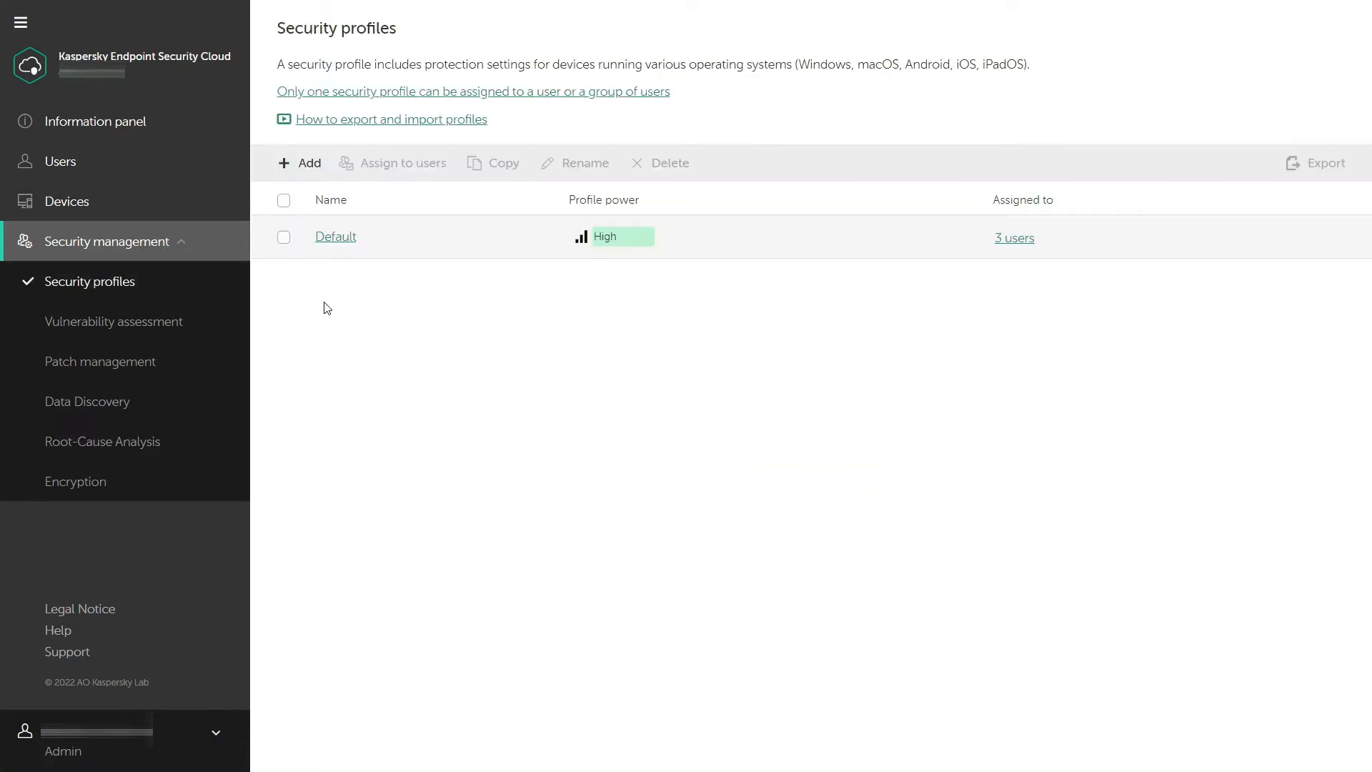
{"action": "mouse_move", "coordinate": [562, 97]}
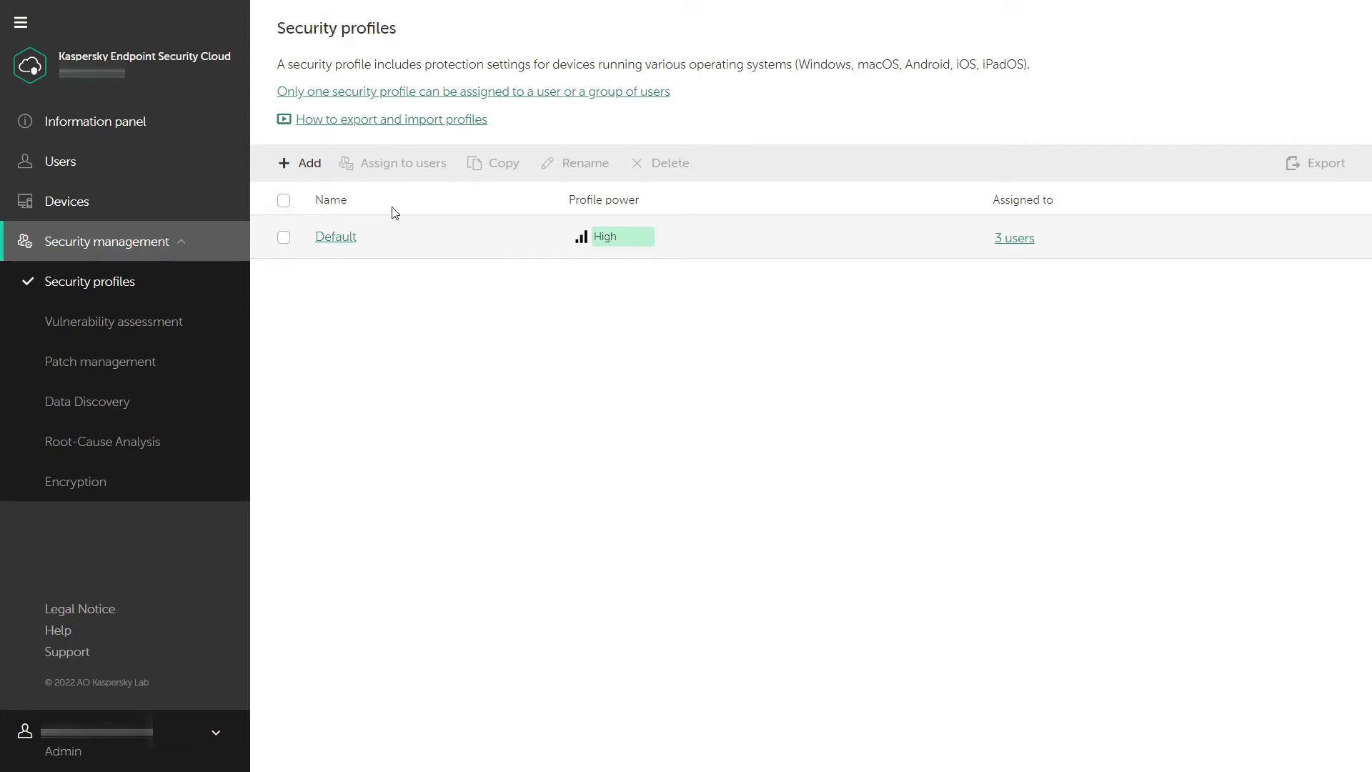
{"action": "mouse_move", "coordinate": [197, 321]}
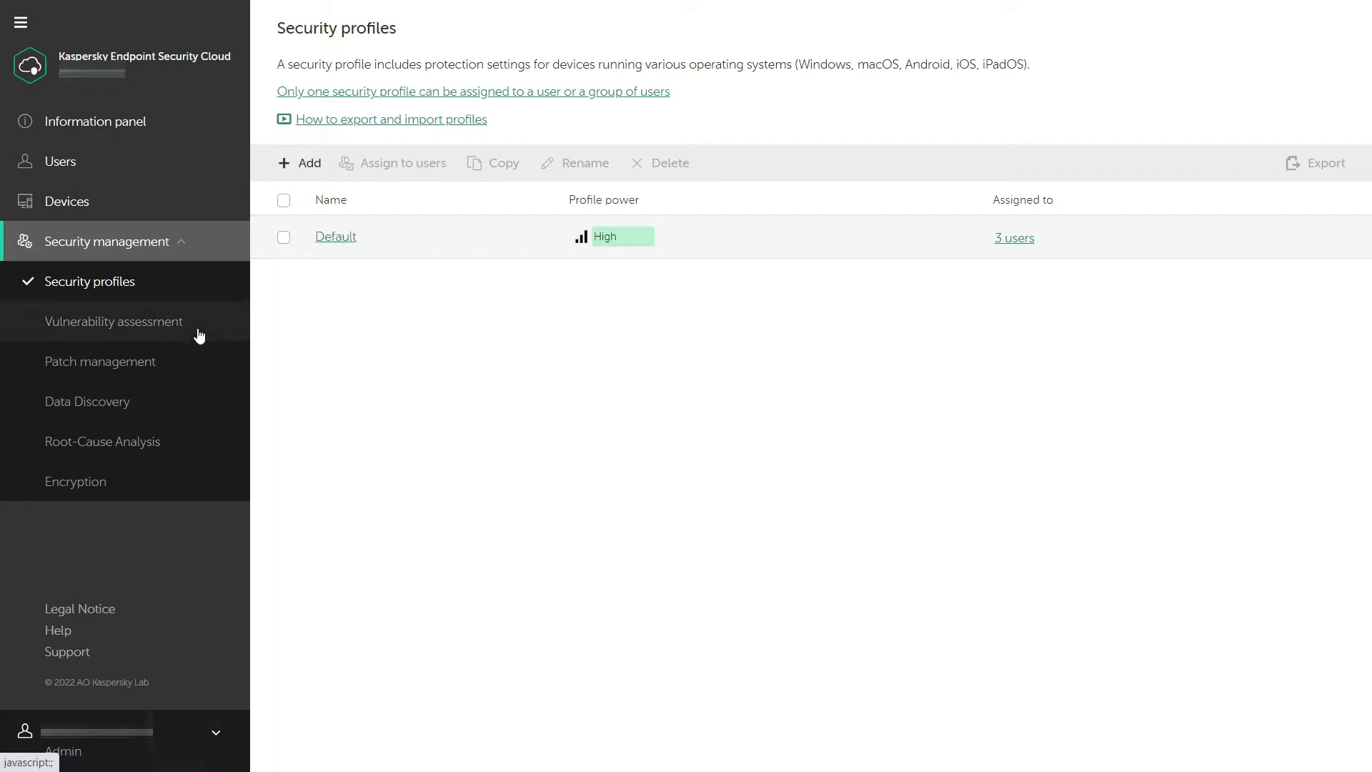
{"action": "left_click", "coordinate": [112, 321]}
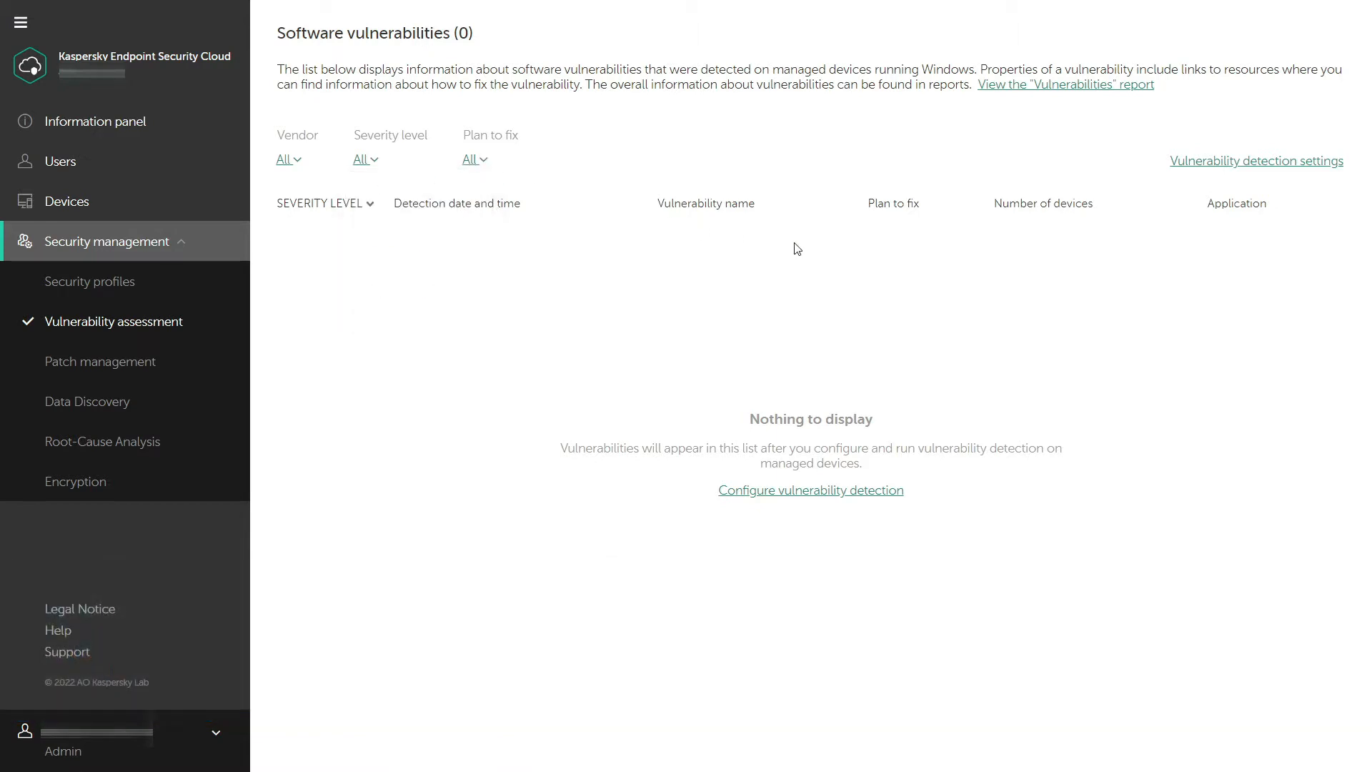
{"action": "left_click", "coordinate": [1256, 161]}
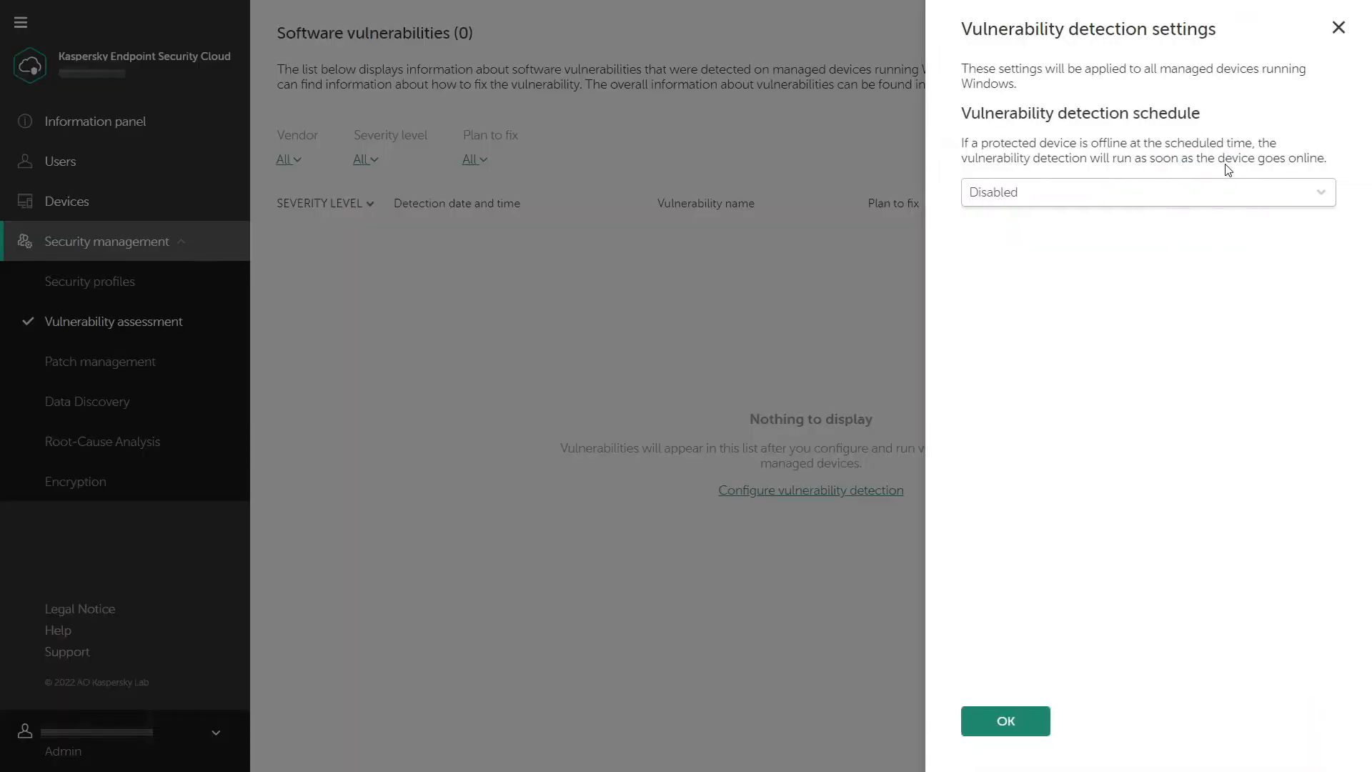
{"action": "mouse_move", "coordinate": [1203, 197]}
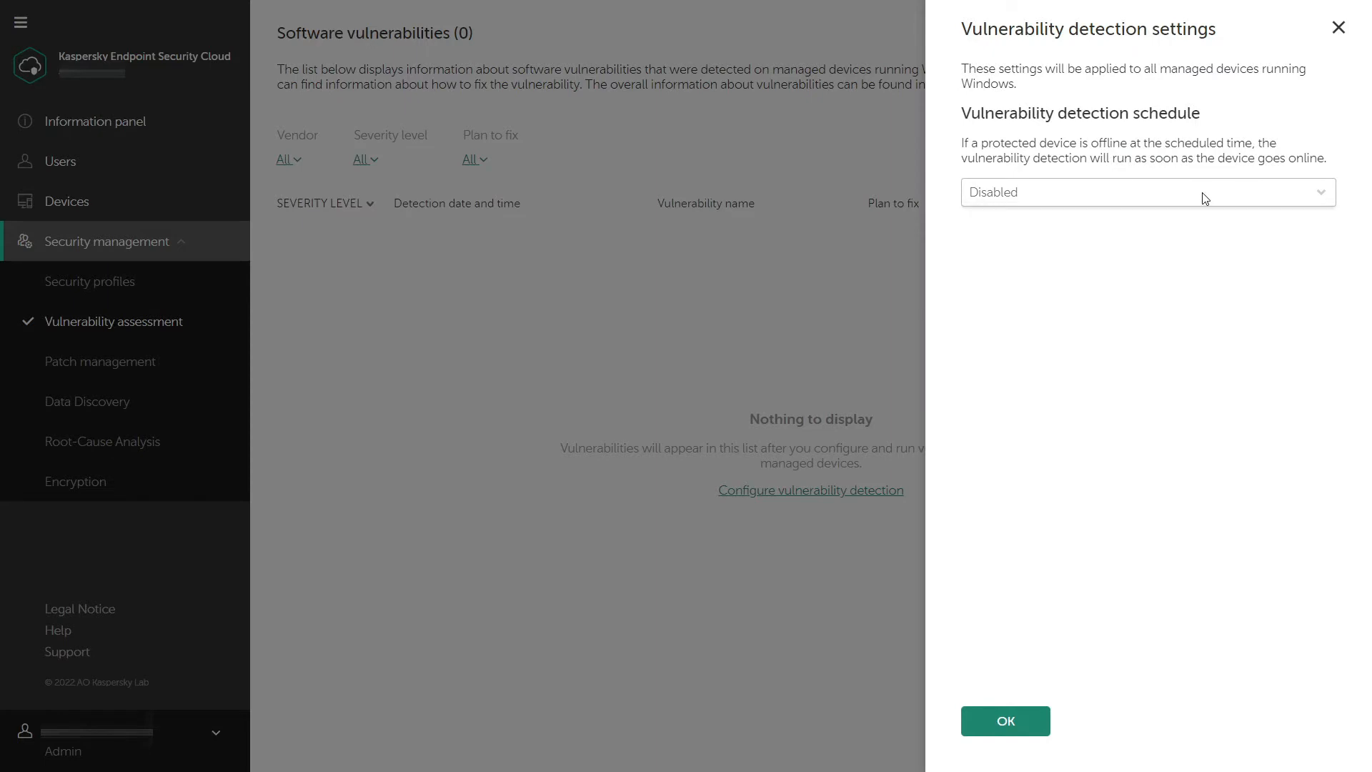
{"action": "left_click", "coordinate": [1005, 721]}
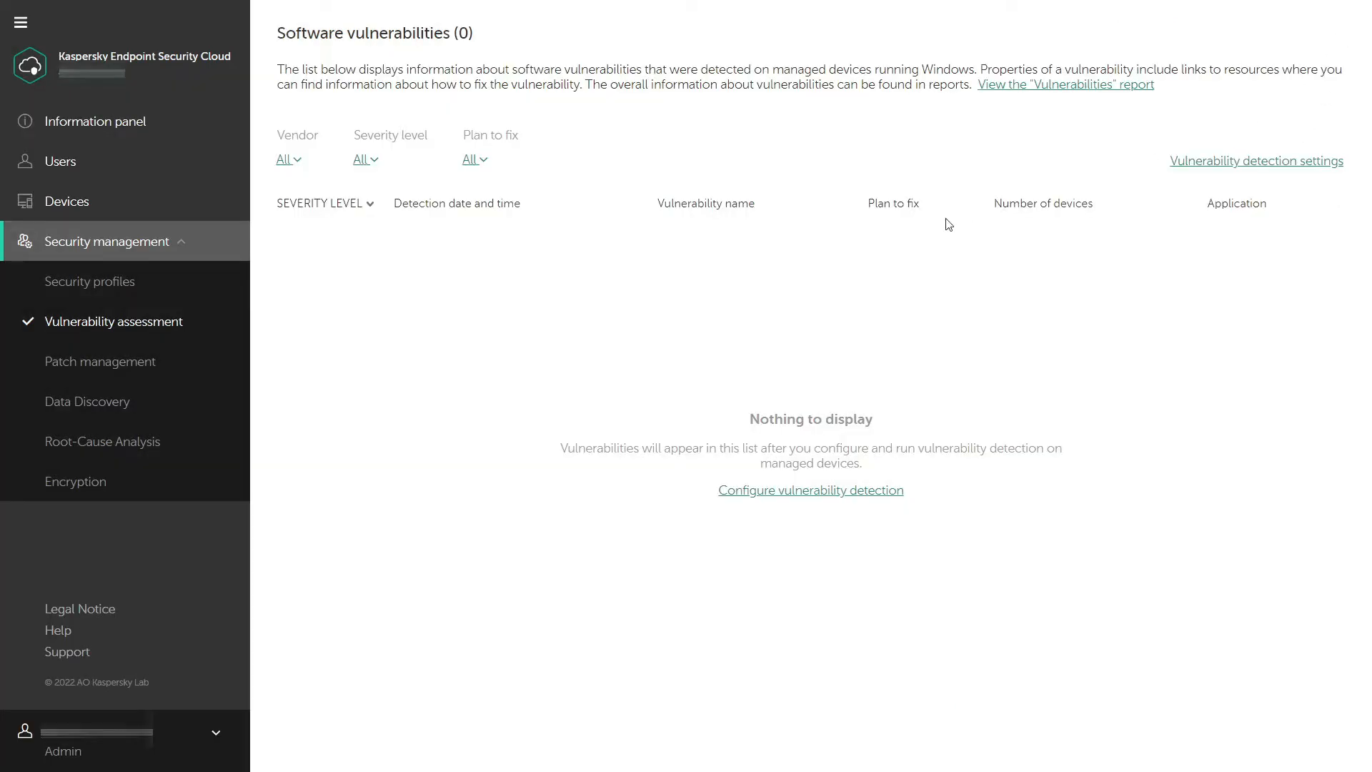
- View the empty Software patches list and confirm its installation settings unchanged
{"action": "left_click", "coordinate": [100, 360]}
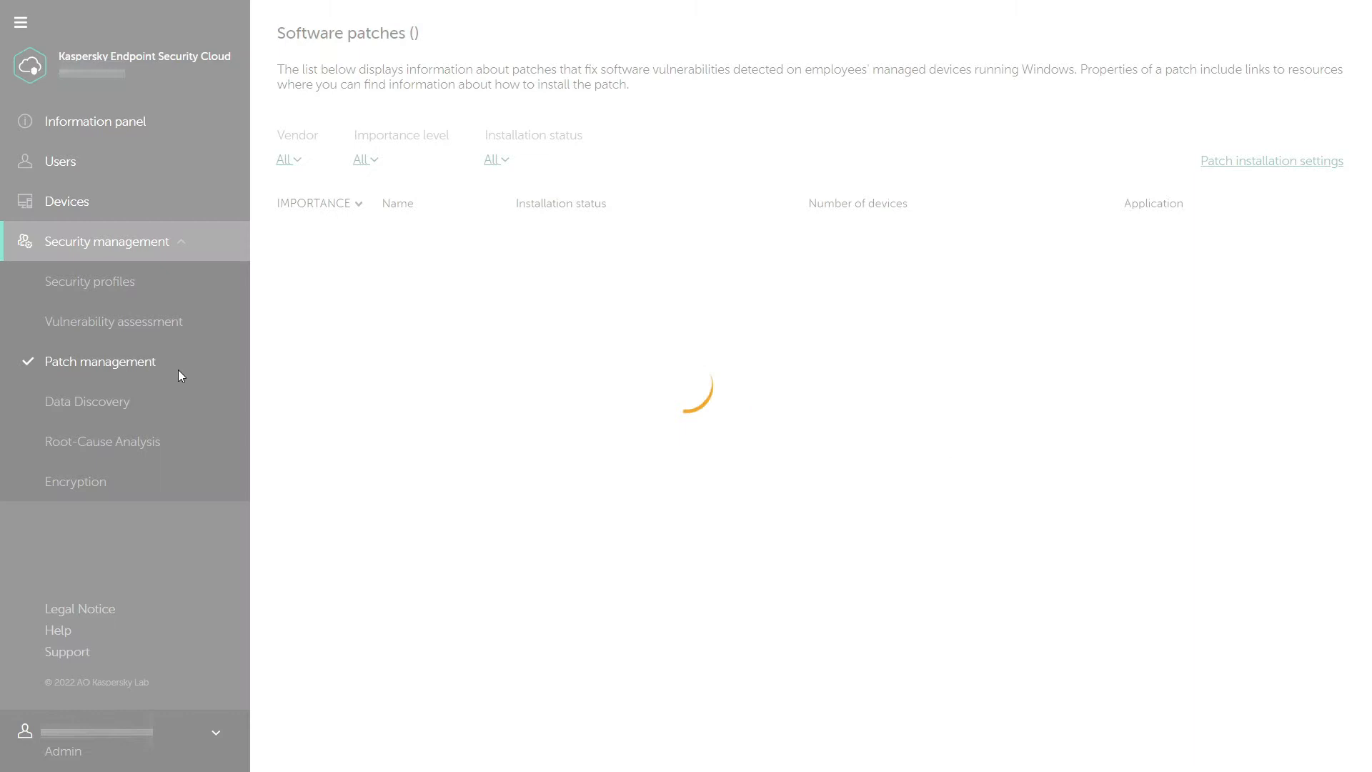
{"action": "left_click", "coordinate": [285, 159]}
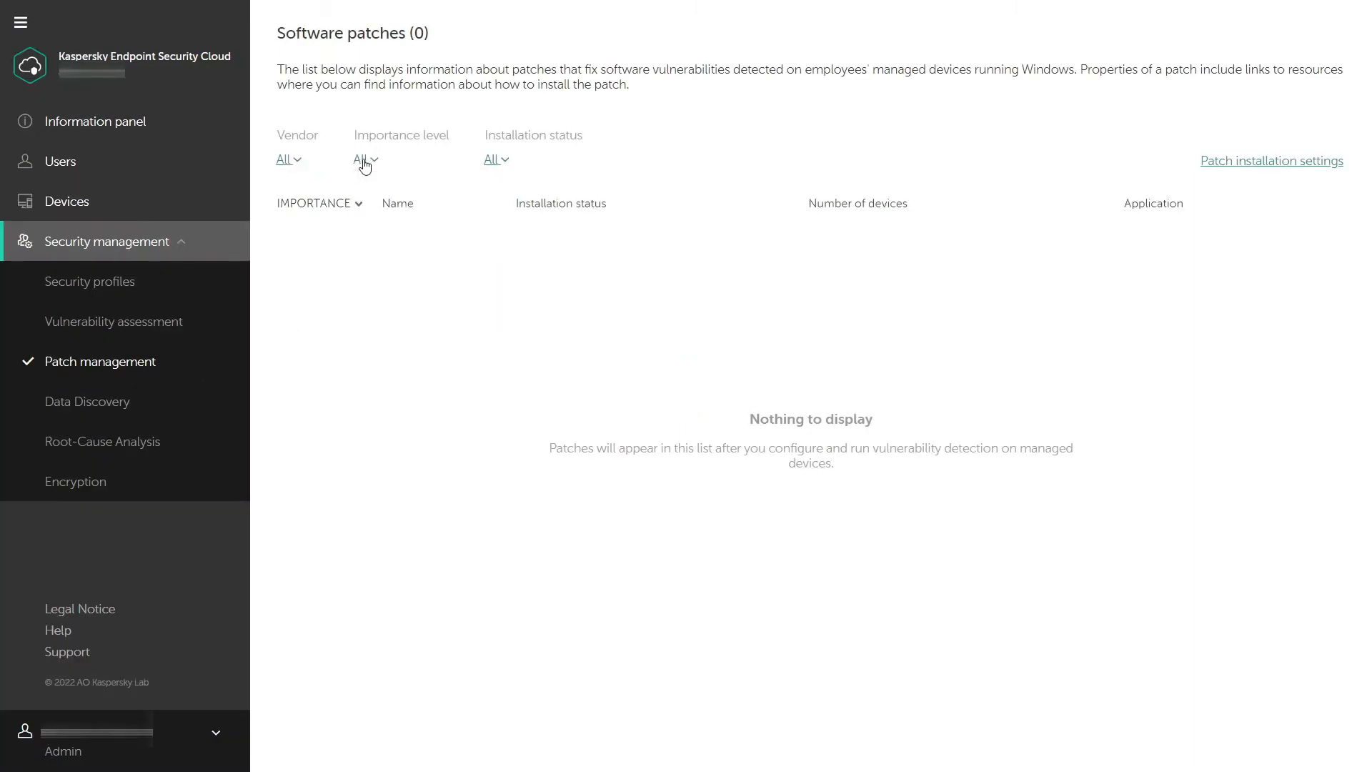
{"action": "left_click", "coordinate": [492, 159]}
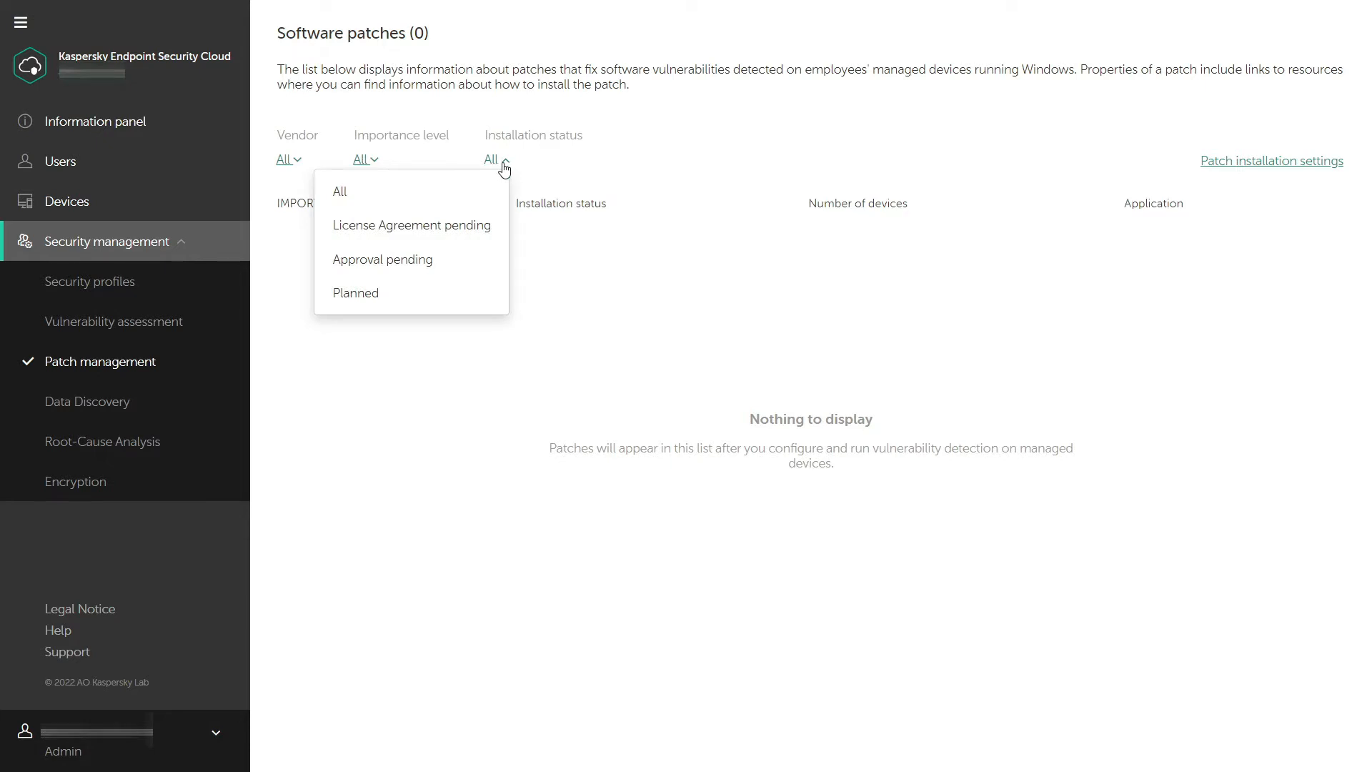
{"action": "left_click", "coordinate": [1271, 160]}
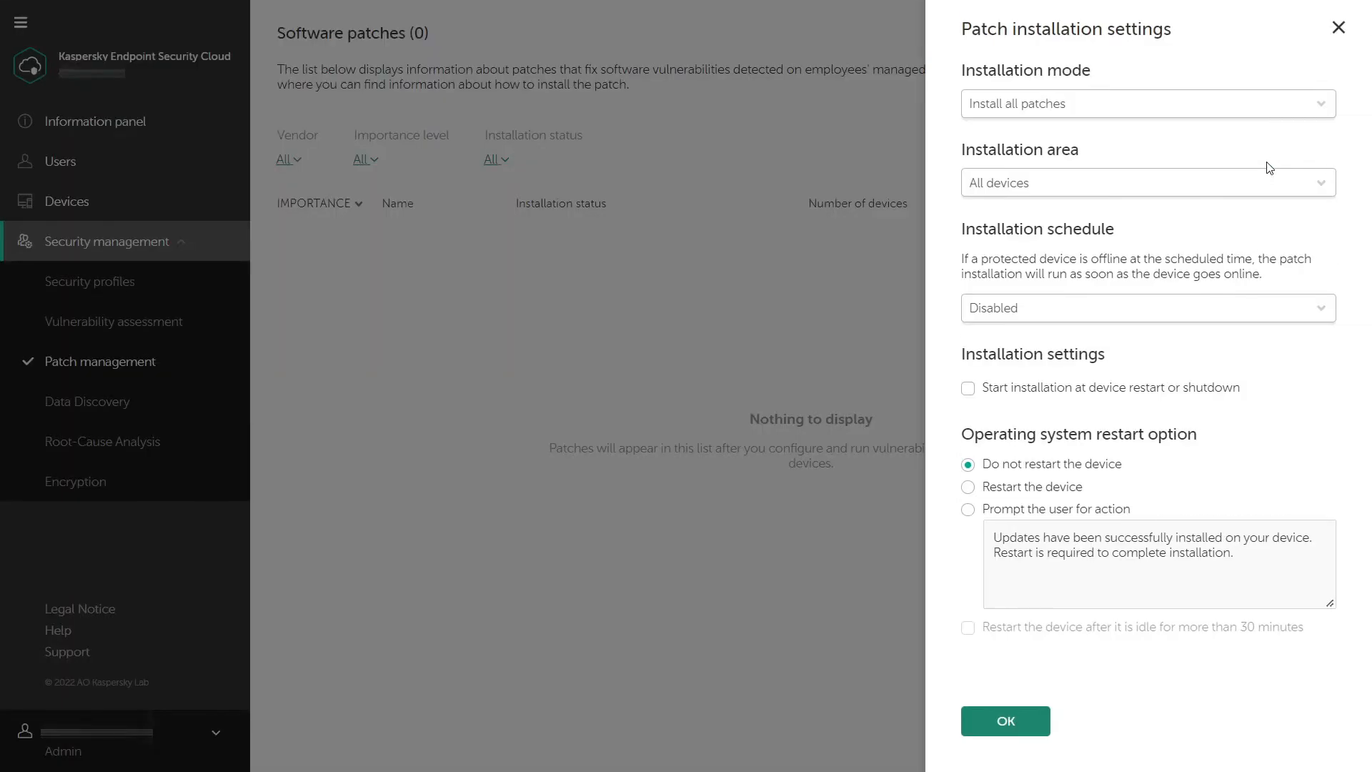
{"action": "mouse_move", "coordinate": [1263, 183]}
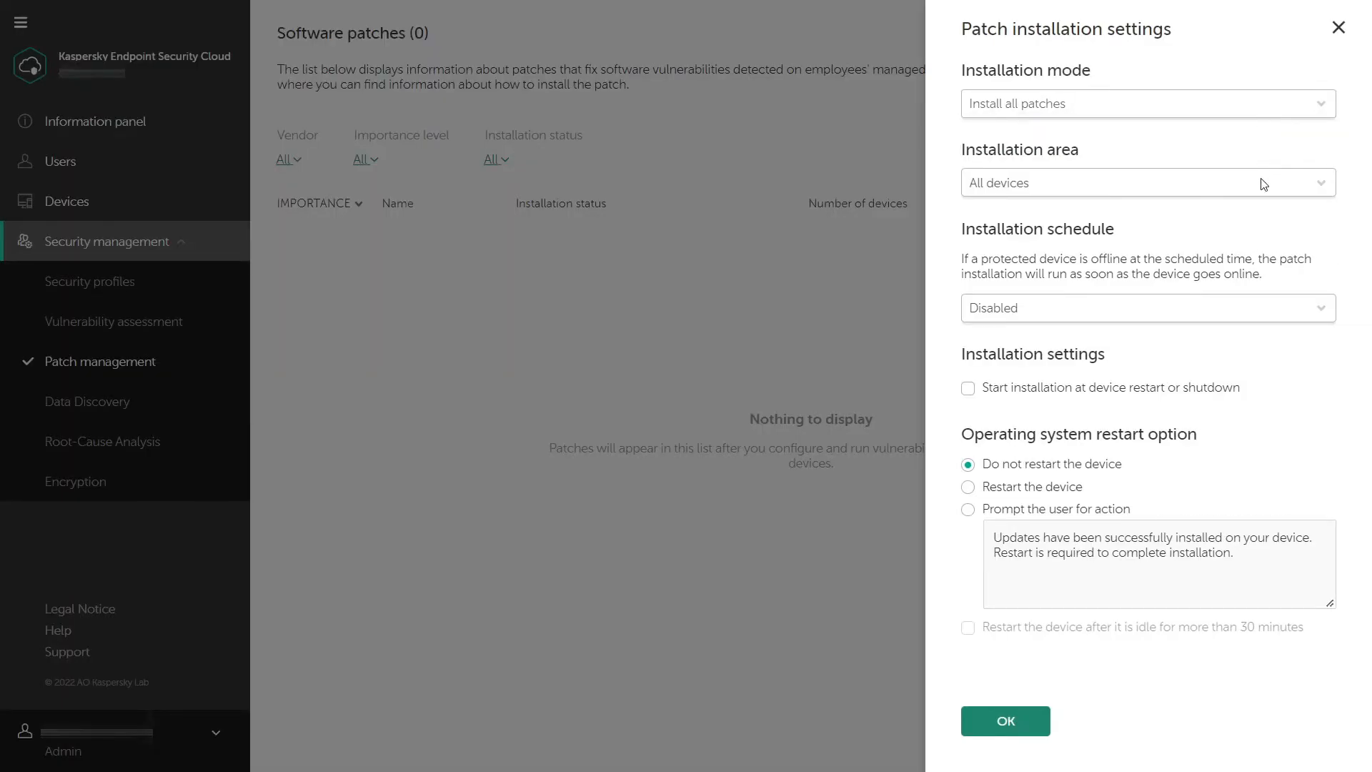
{"action": "mouse_move", "coordinate": [1248, 307]}
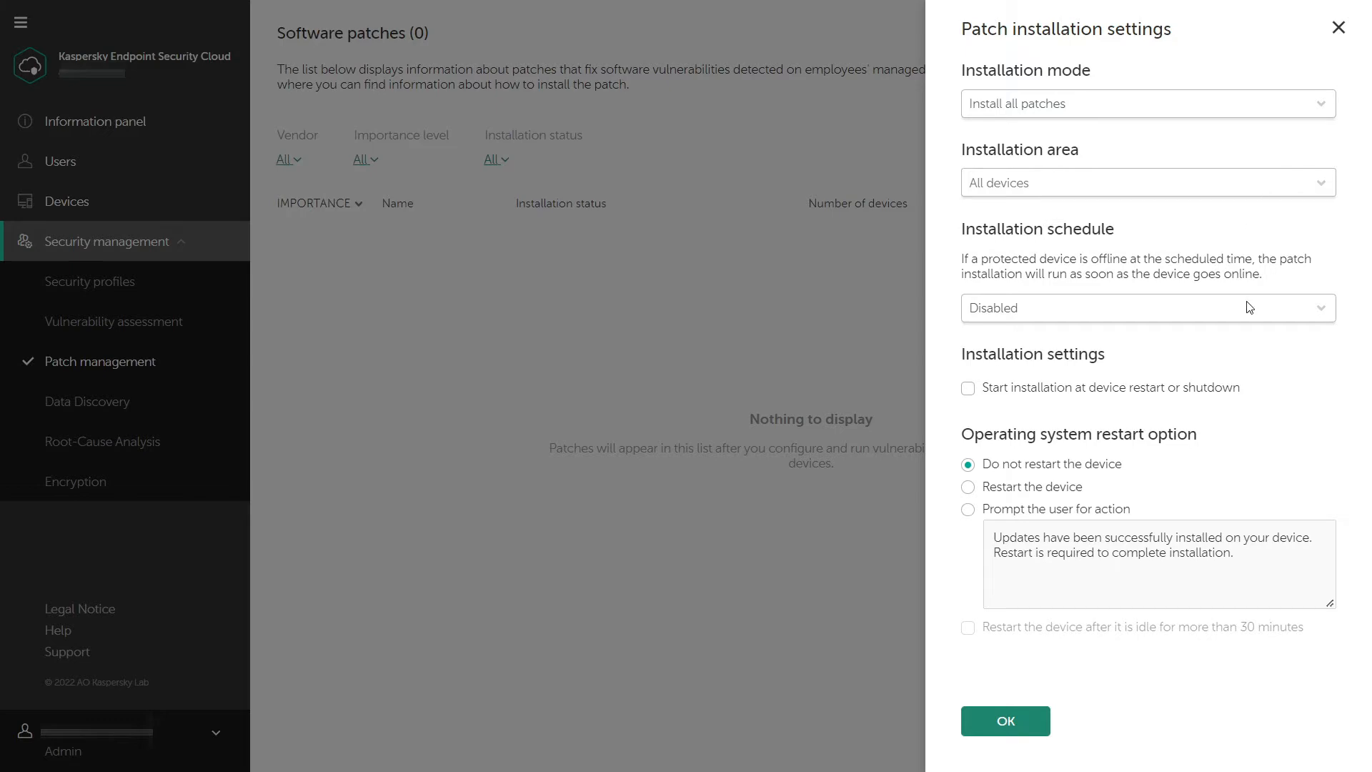
{"action": "left_click", "coordinate": [1005, 721]}
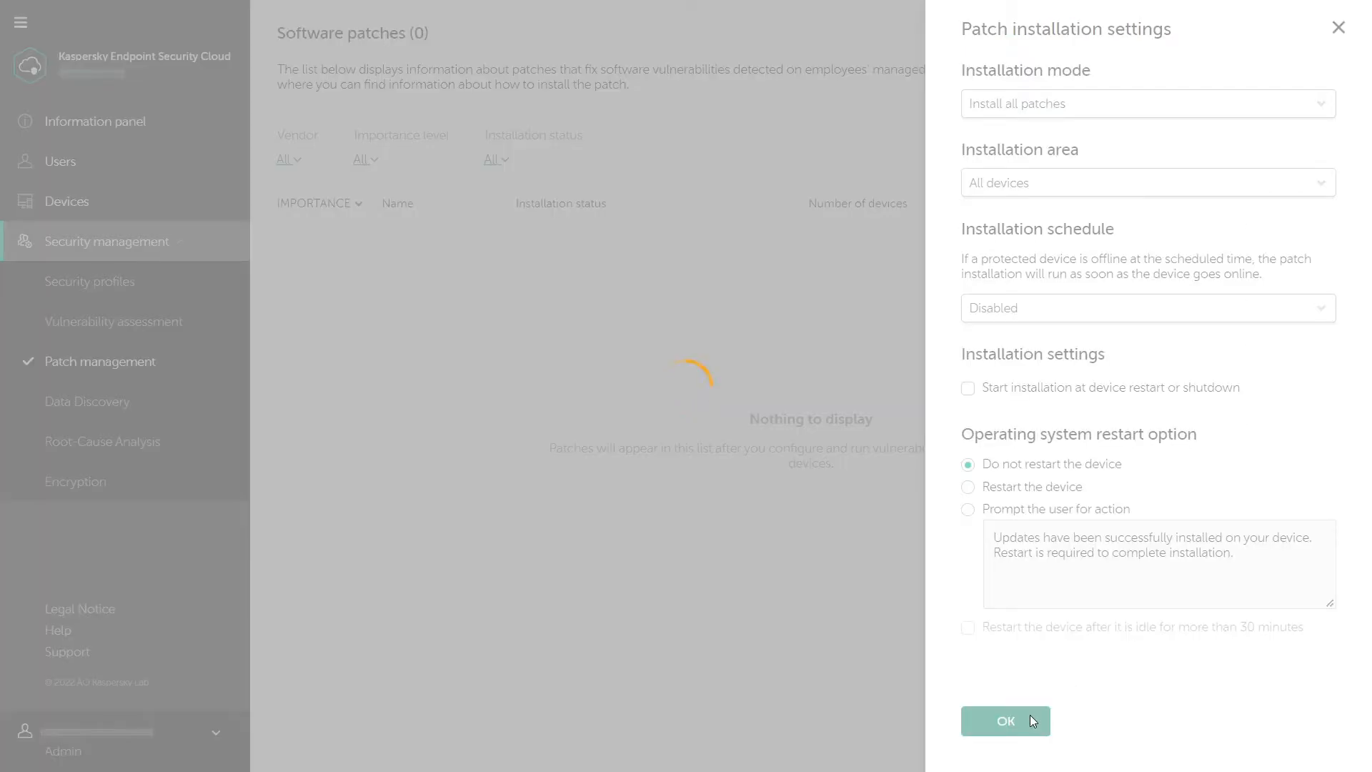
{"action": "left_click", "coordinate": [1005, 721]}
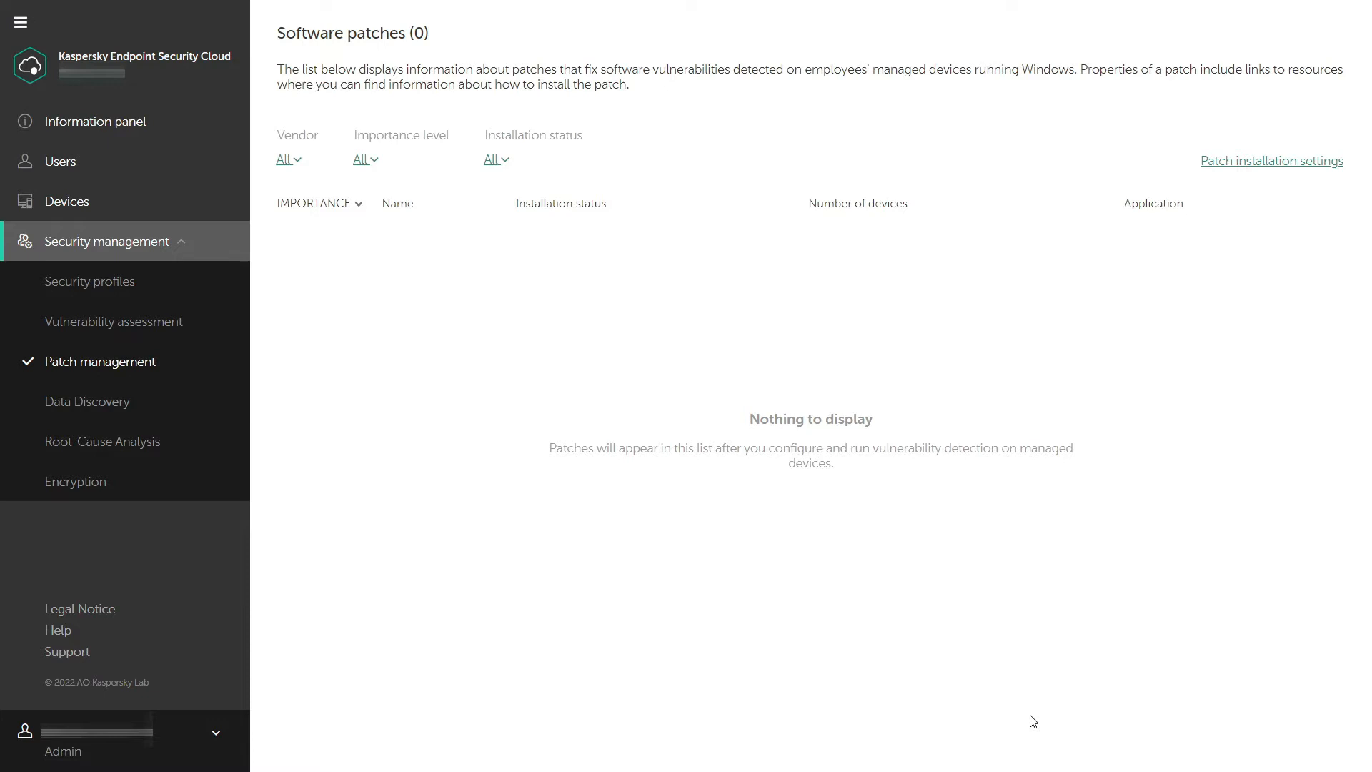
{"action": "mouse_move", "coordinate": [398, 616]}
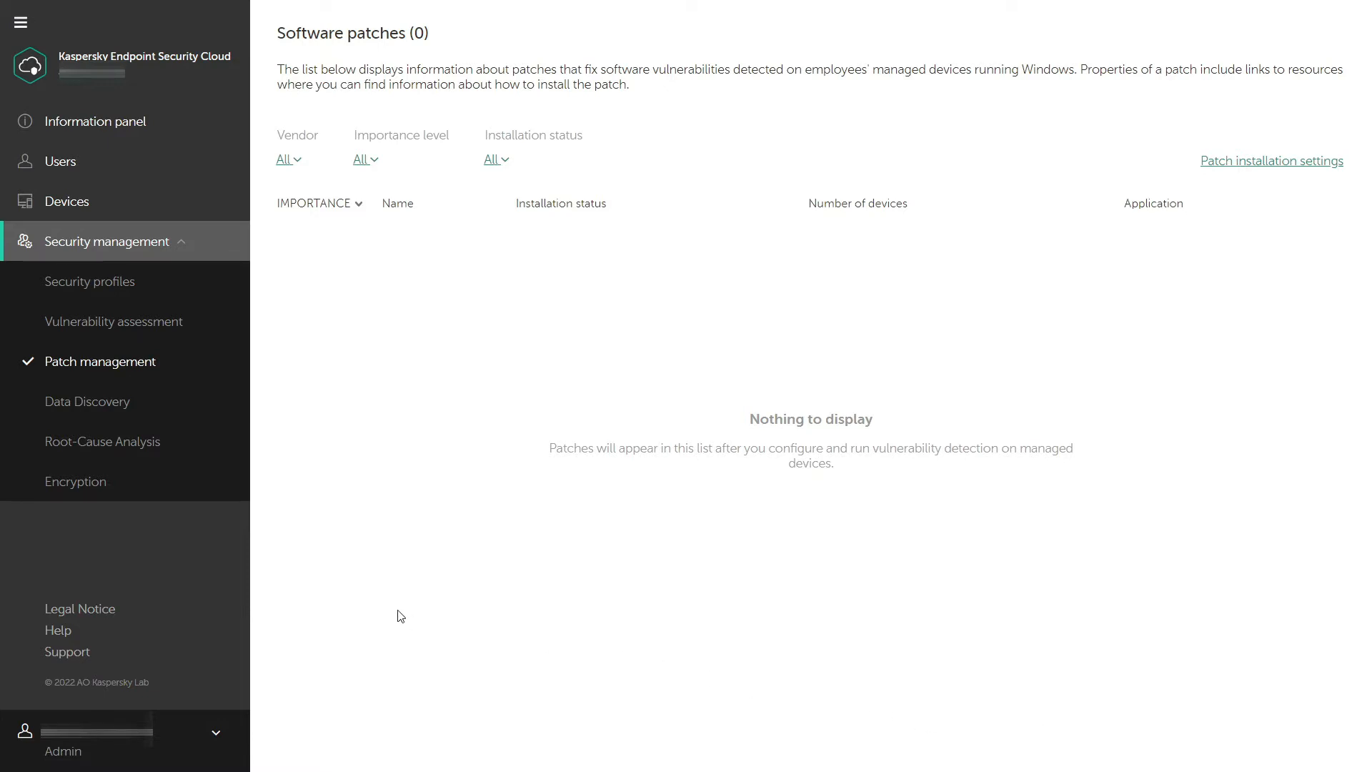
- Open the Encryption page and scroll through its BitLocker and FileVault options
{"action": "left_click", "coordinate": [75, 480]}
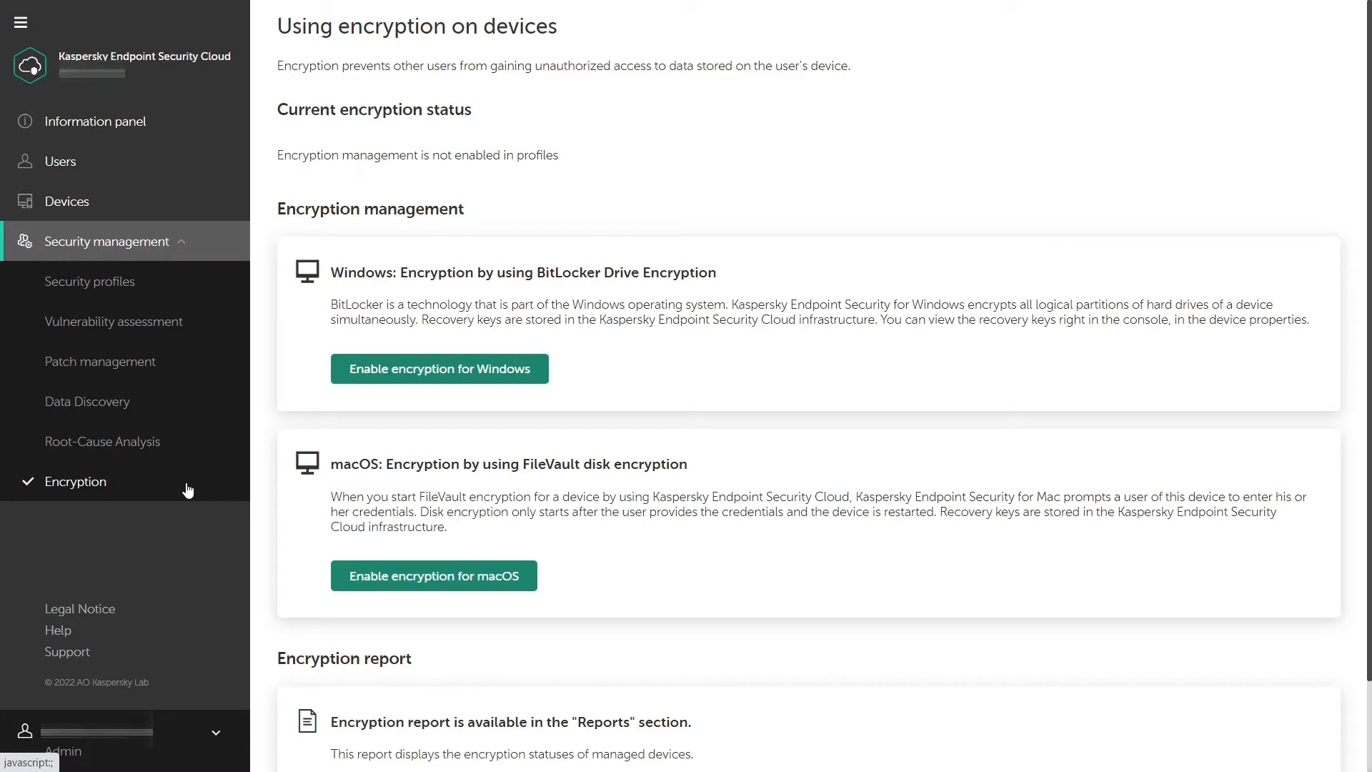
{"action": "mouse_move", "coordinate": [792, 487]}
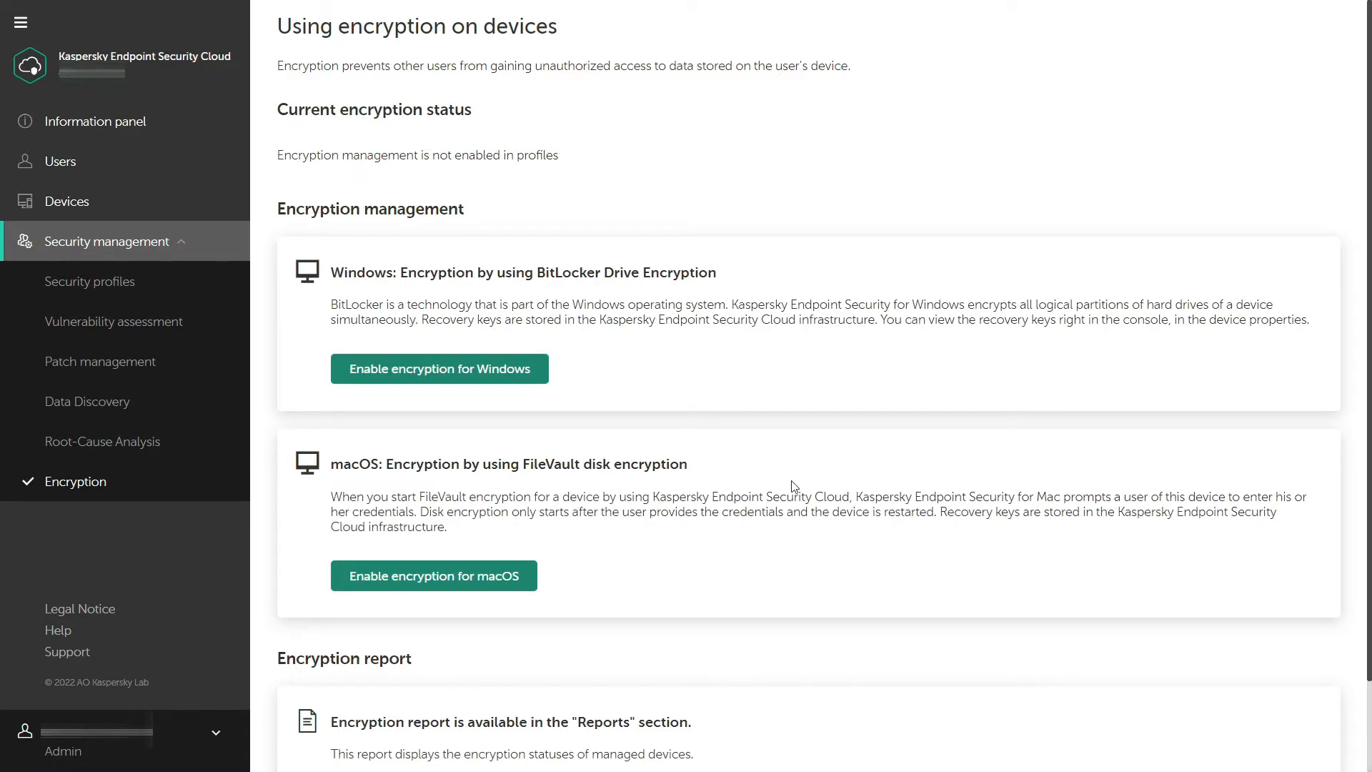
{"action": "scroll", "scroll_direction": "down", "scroll_amount": 3}
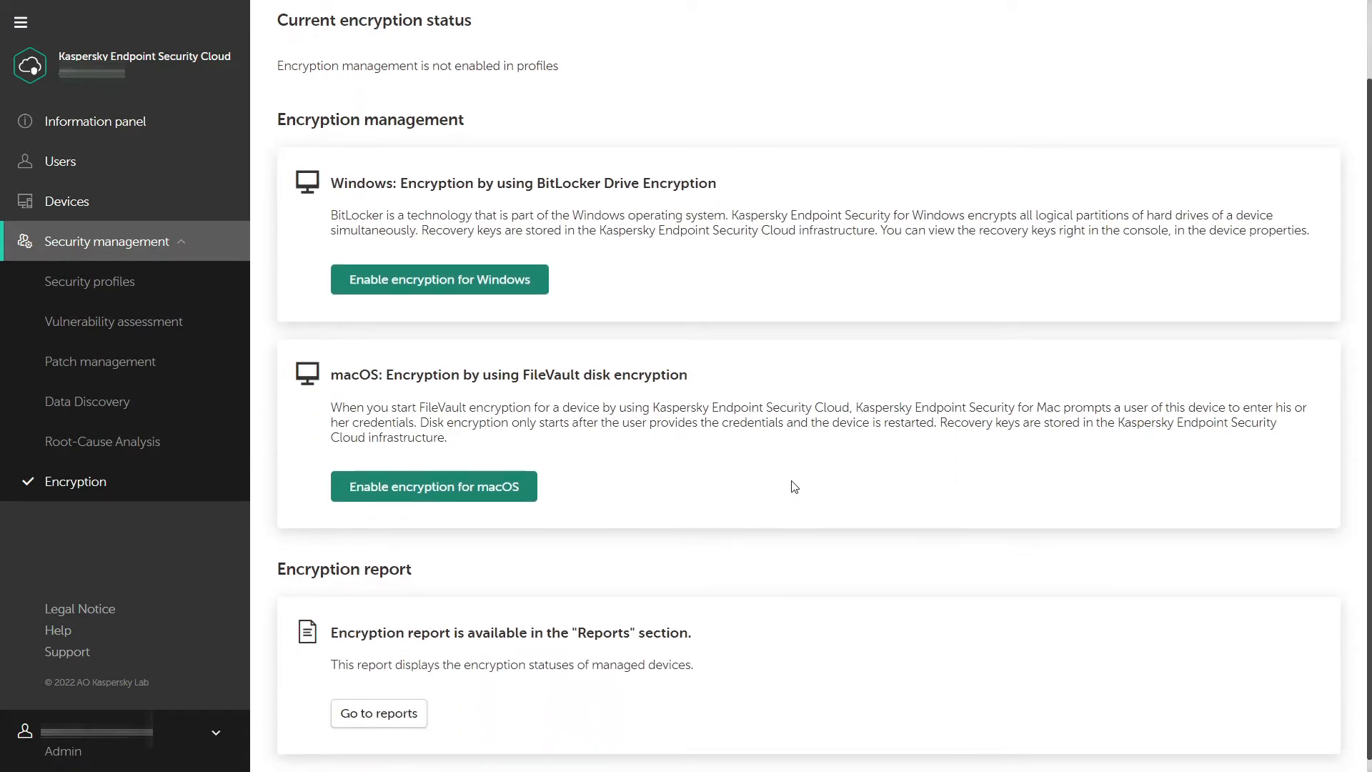
{"action": "scroll", "scroll_direction": "down", "scroll_amount": 3}
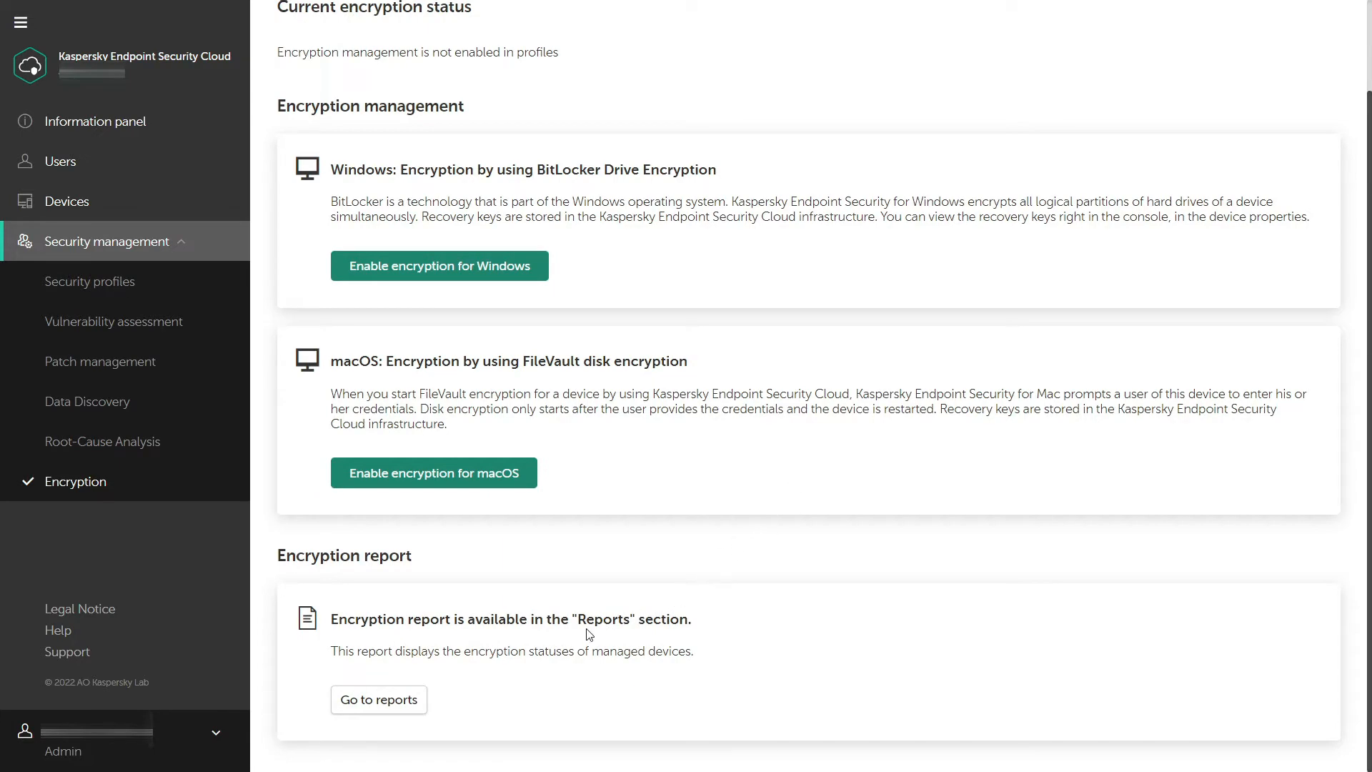
{"action": "mouse_move", "coordinate": [378, 698]}
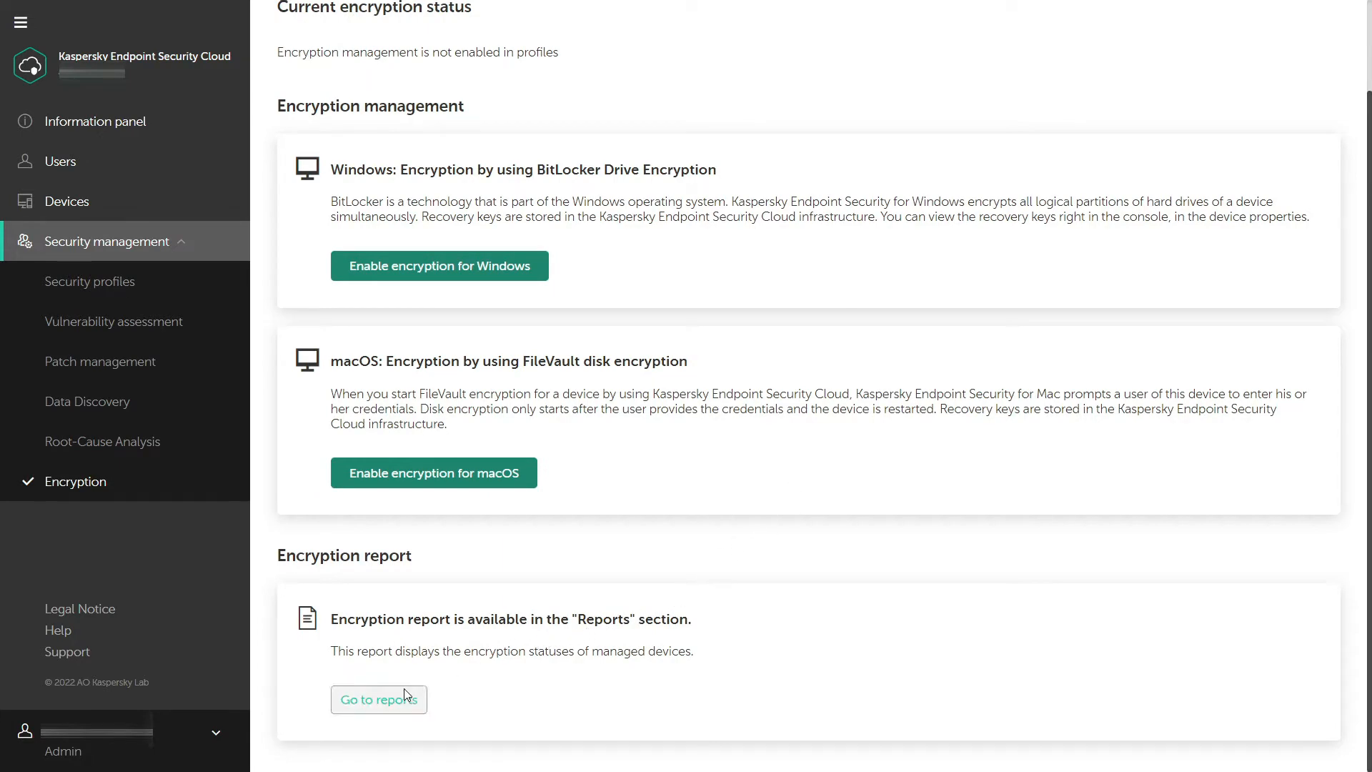
- Go to reports and scroll down to the Encryption status of devices report
{"action": "left_click", "coordinate": [379, 698]}
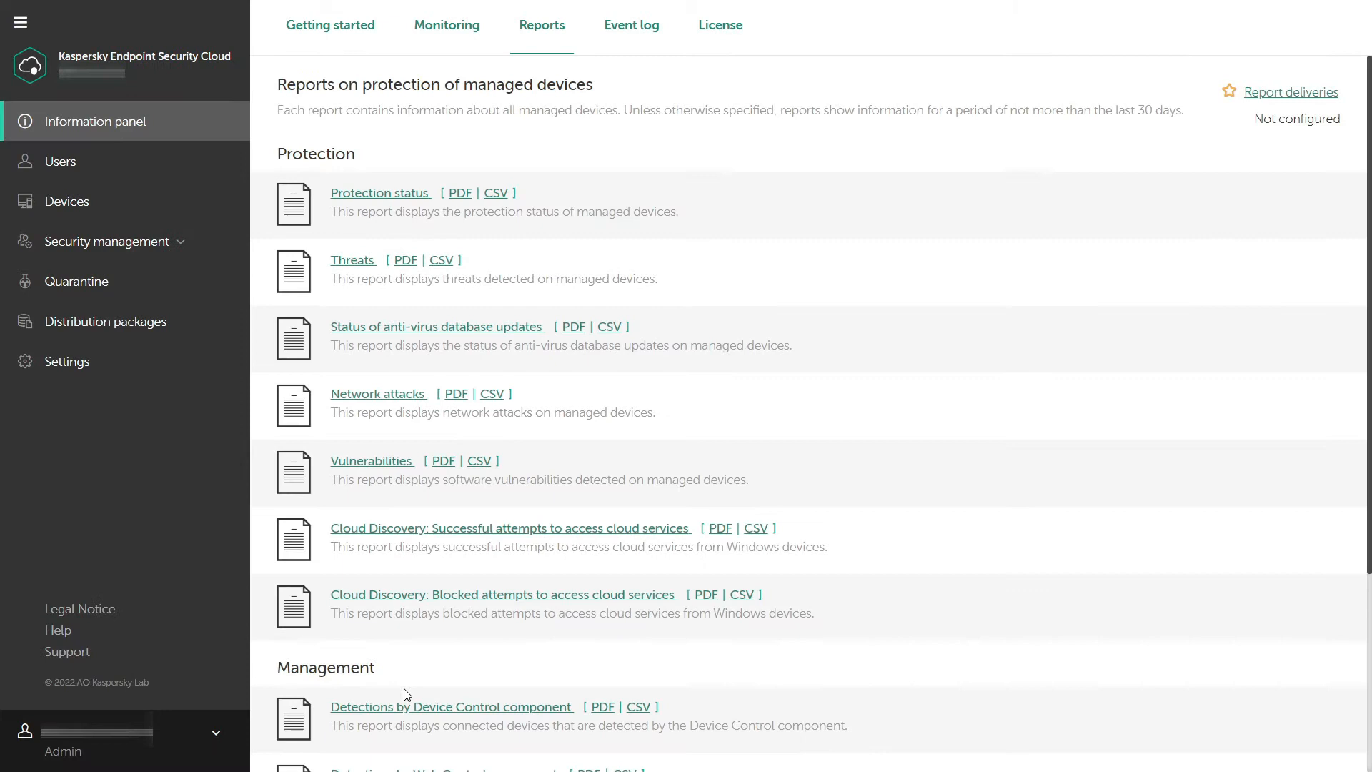
{"action": "scroll", "scroll_direction": "down", "scroll_amount": 3}
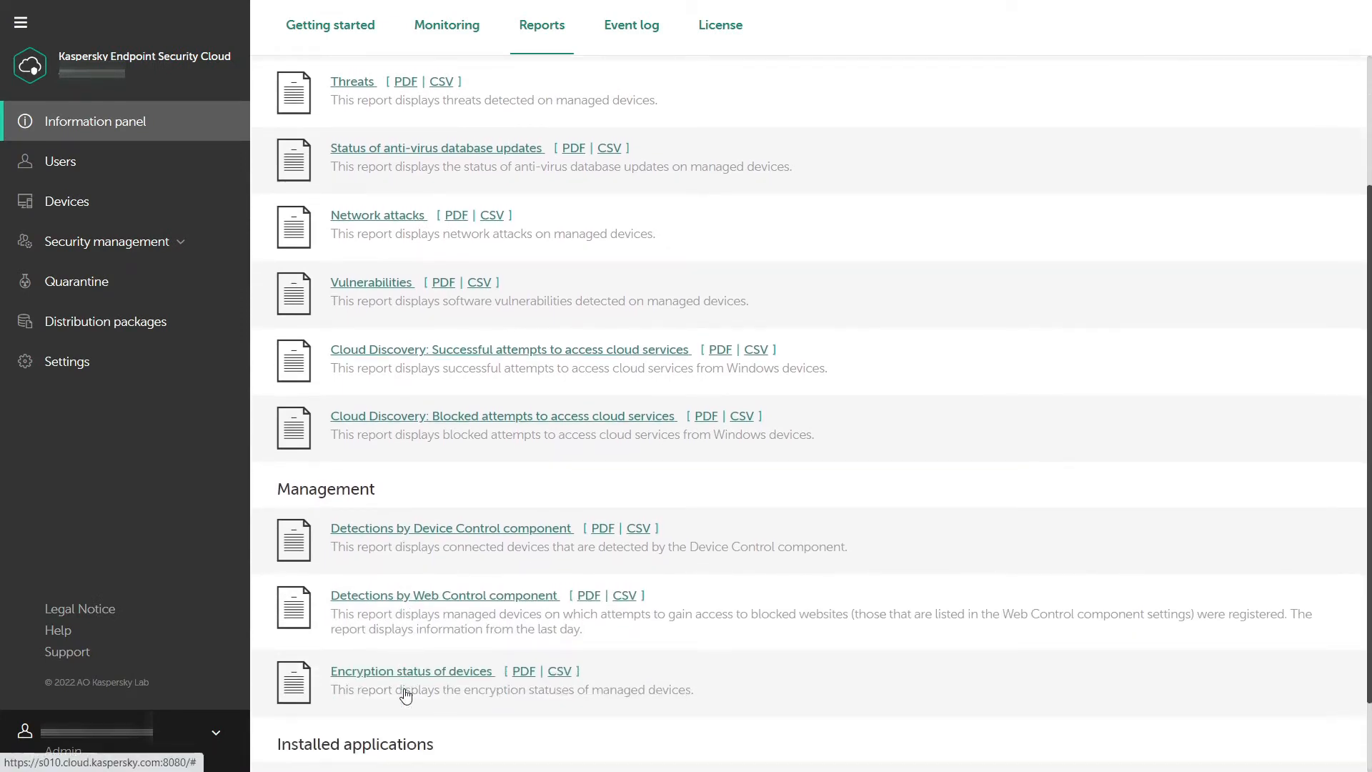
{"action": "scroll", "scroll_direction": "down", "scroll_amount": 3}
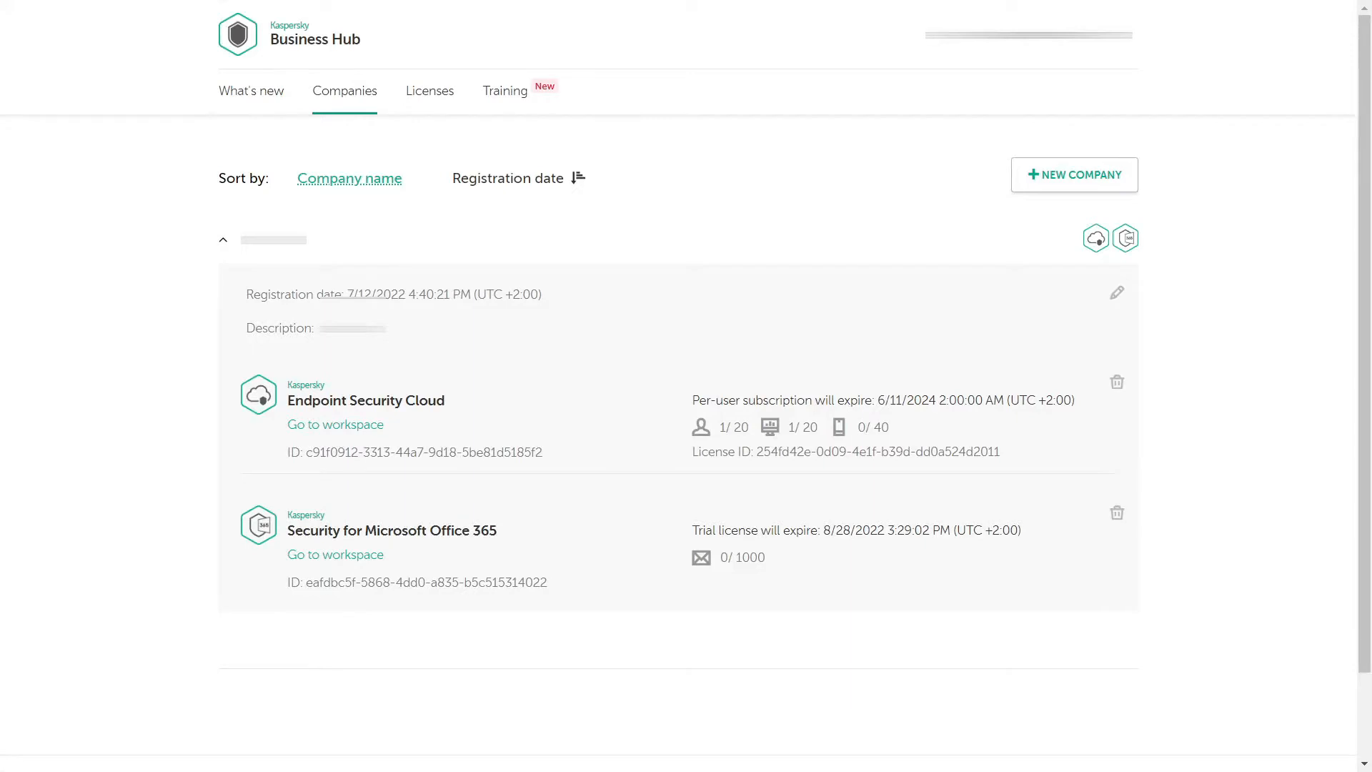
{"action": "mouse_move", "coordinate": [326, 609]}
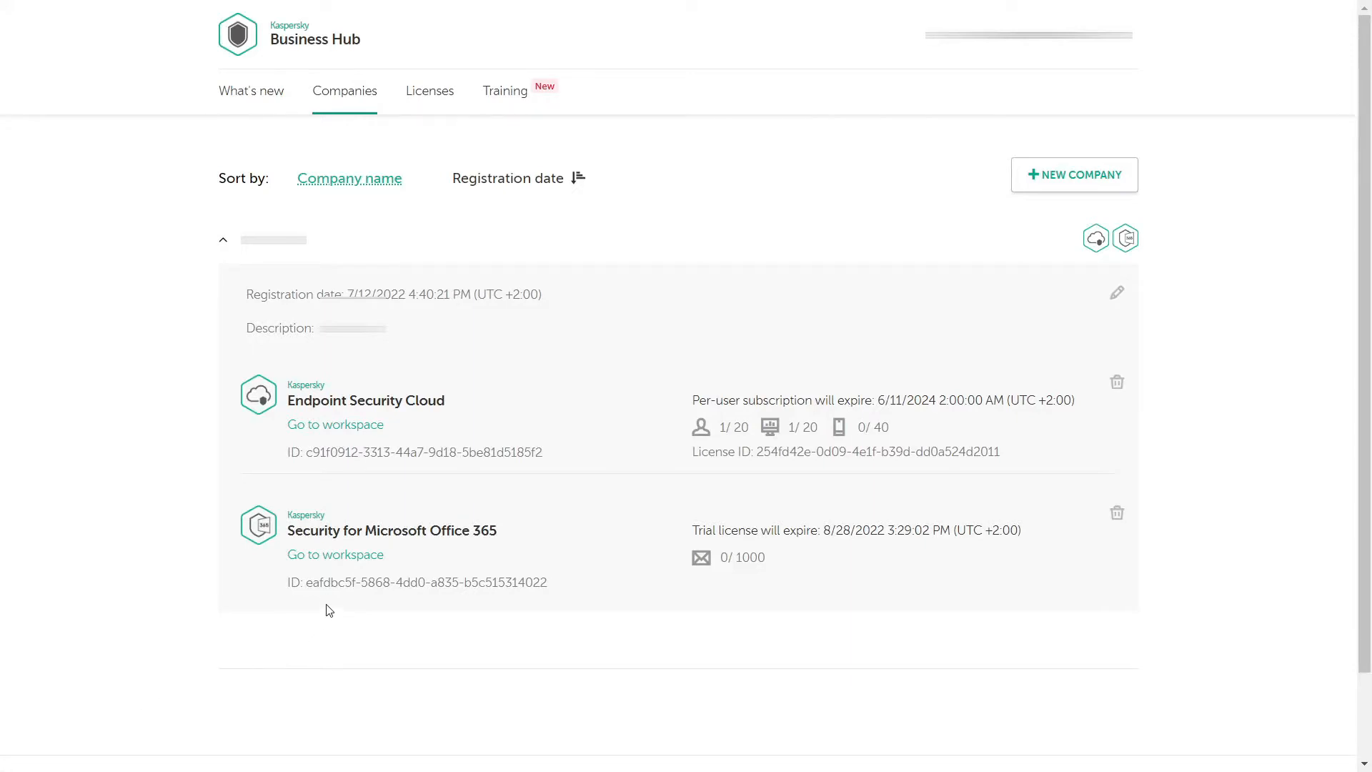
- Go to the Security for Microsoft Office 365 workspace from the Companies tab
{"action": "left_click", "coordinate": [335, 554]}
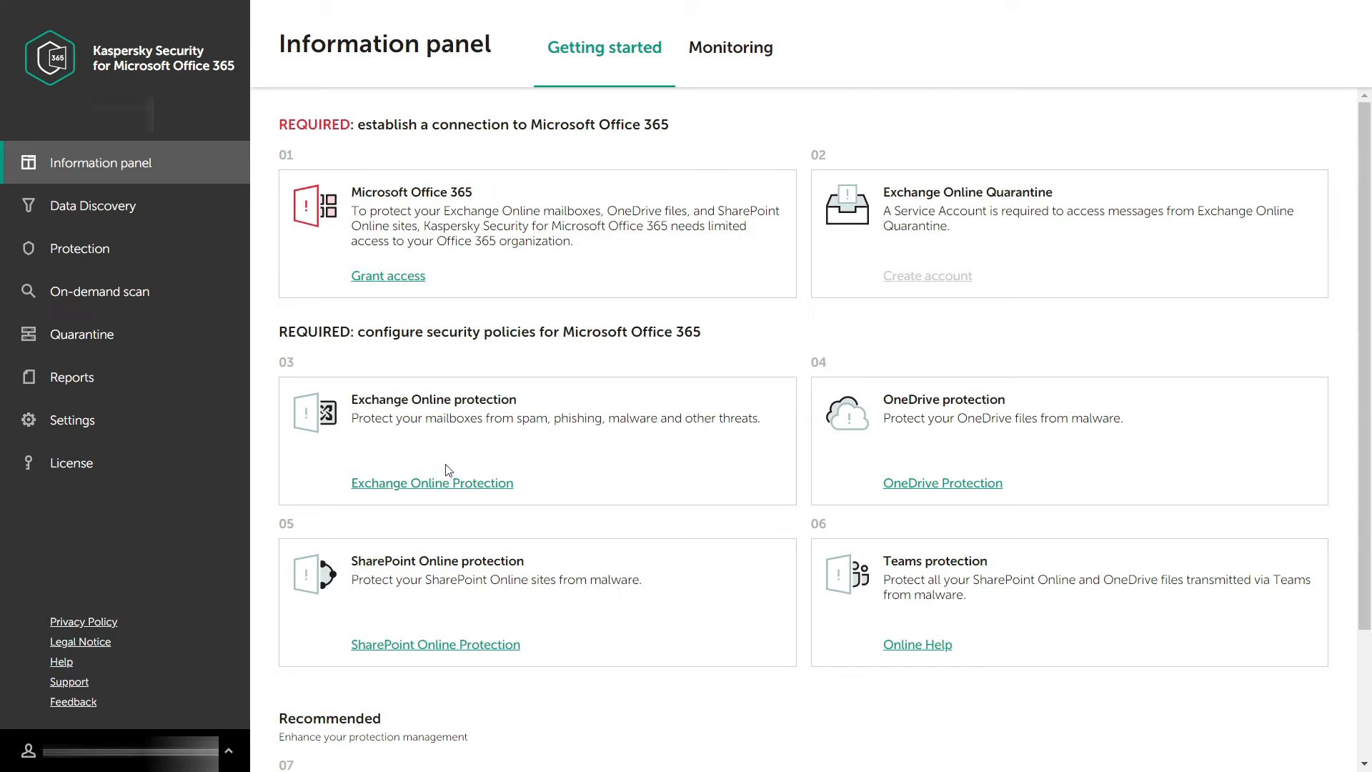
{"action": "mouse_move", "coordinate": [687, 156]}
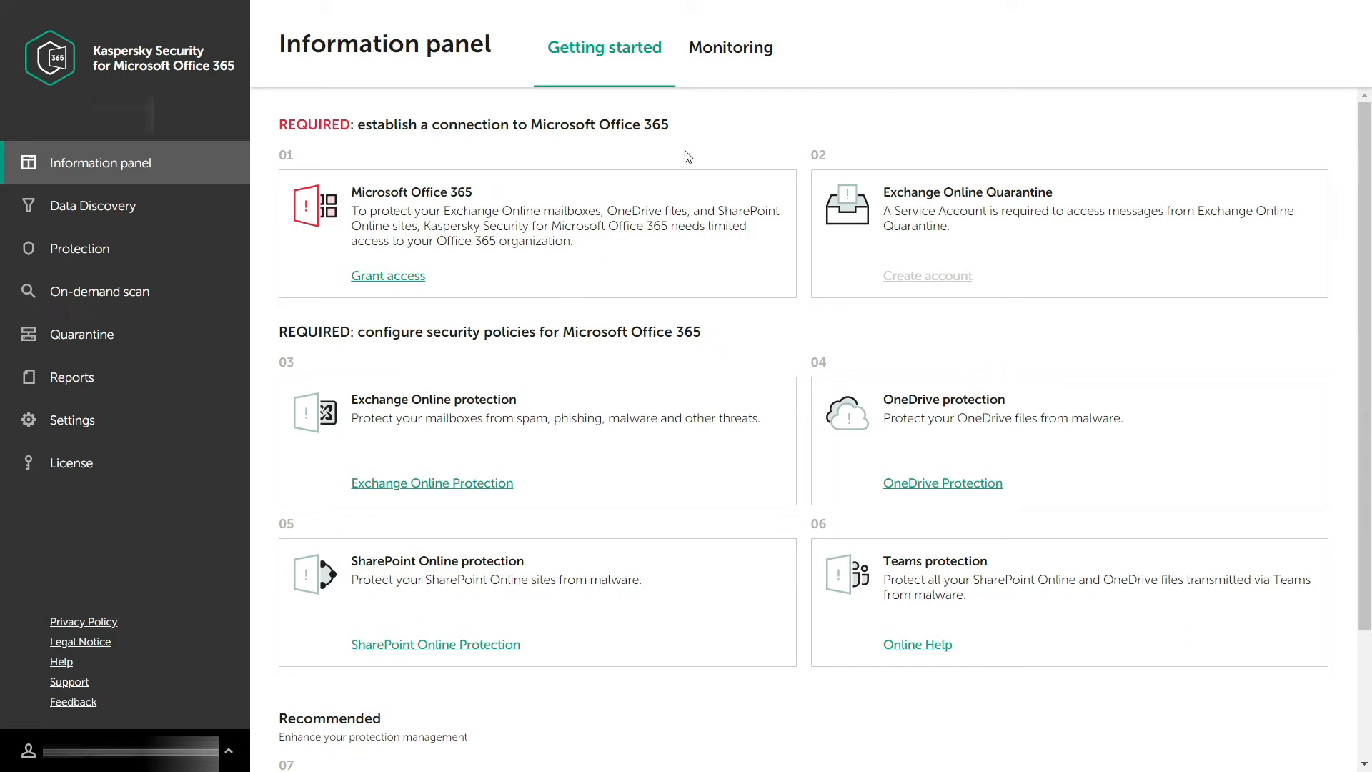
- Open the Monitoring dashboard and scroll to the Exchange Online chart and Last detections
{"action": "left_click", "coordinate": [730, 47]}
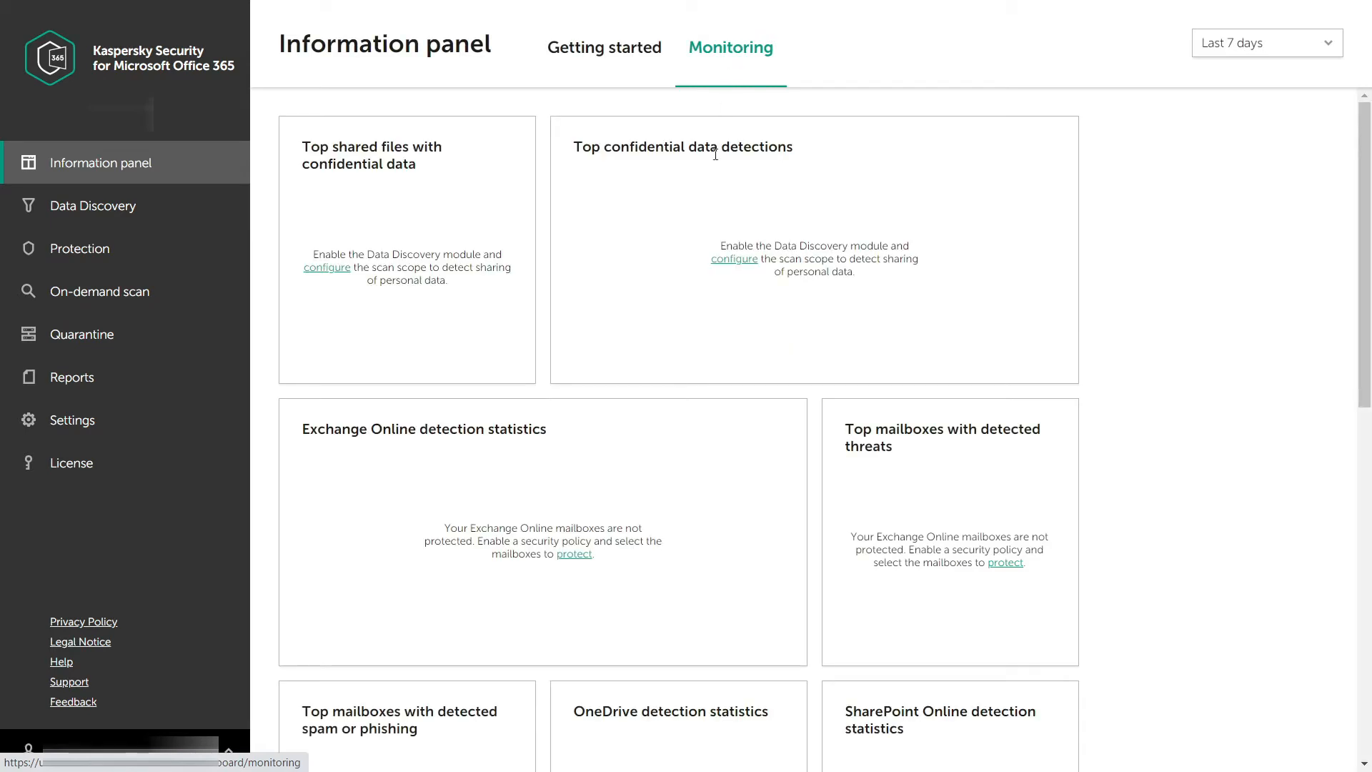
{"action": "scroll", "scroll_direction": "down", "scroll_amount": 3}
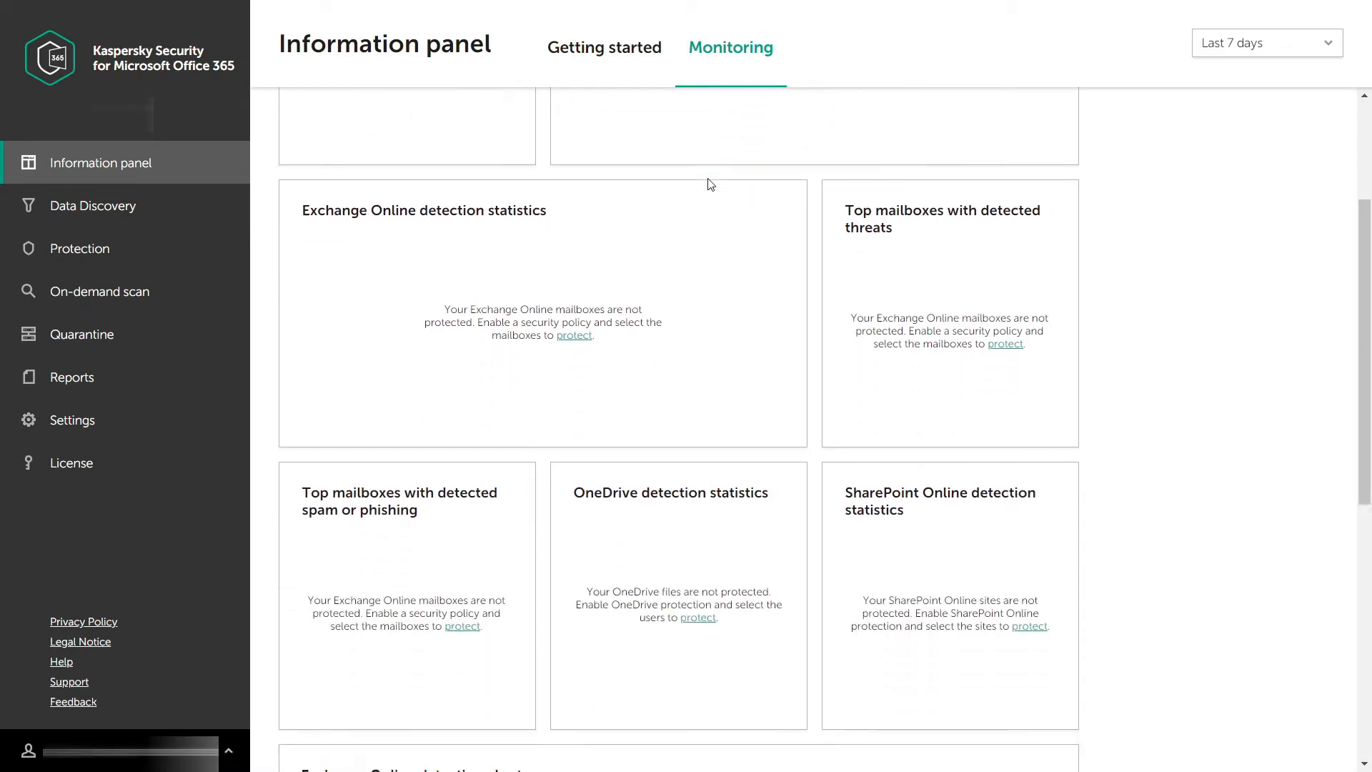
{"action": "scroll", "scroll_direction": "down", "scroll_amount": 3}
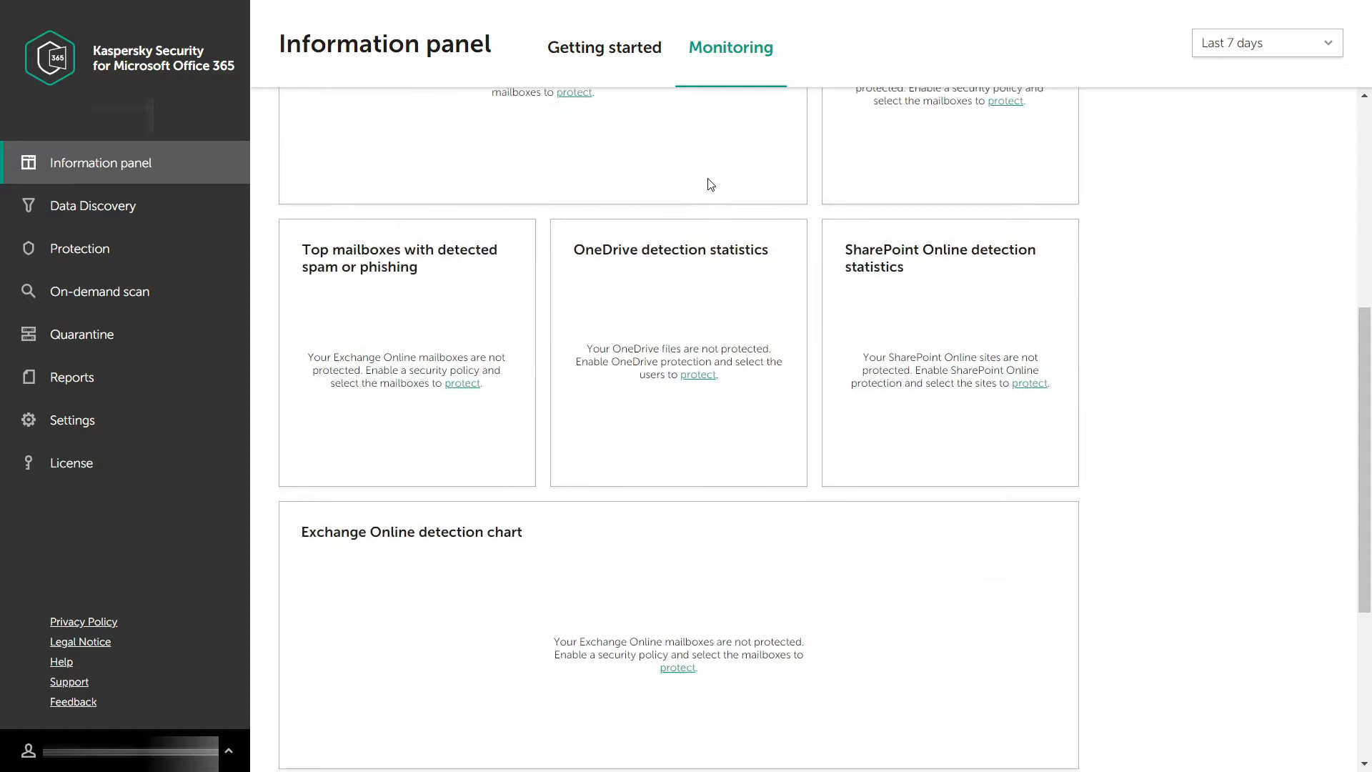
{"action": "scroll", "scroll_direction": "down", "scroll_amount": 3}
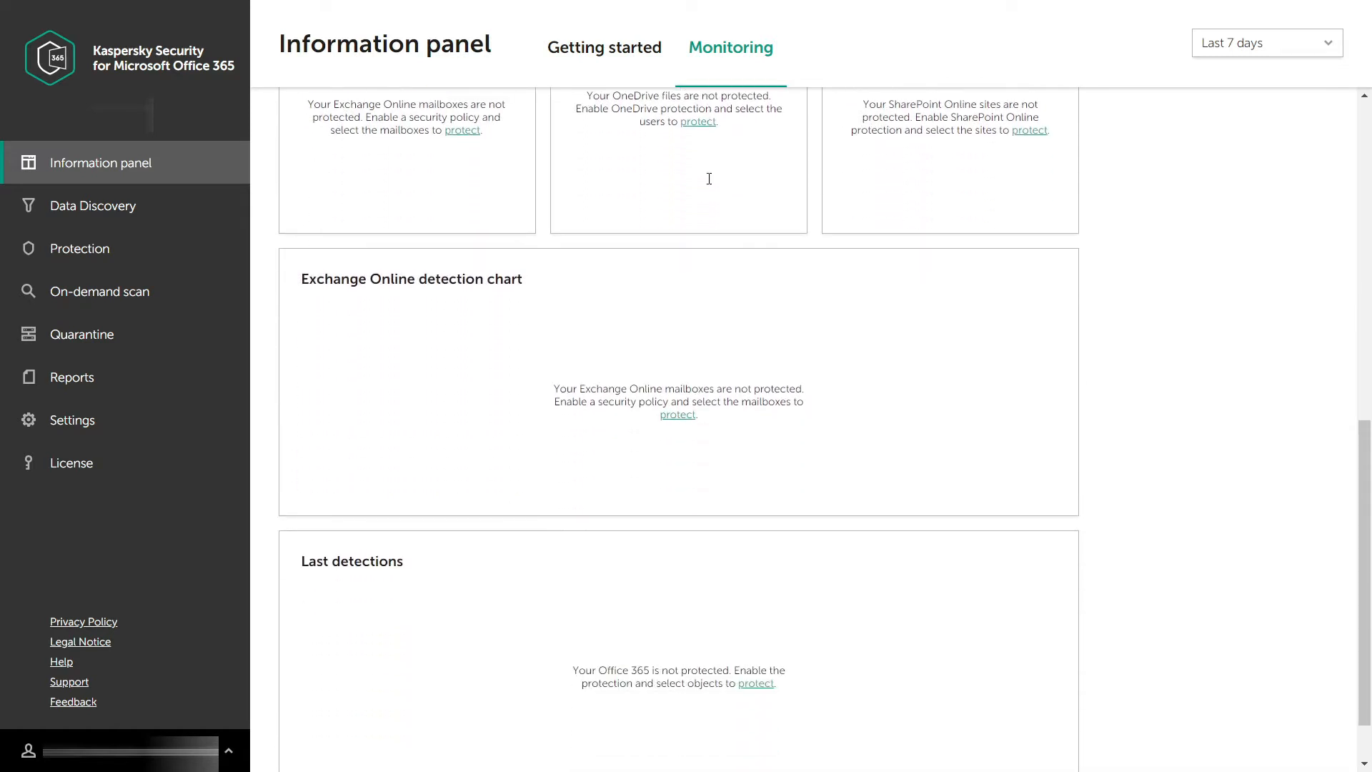
{"action": "scroll", "scroll_direction": "down", "scroll_amount": 3}
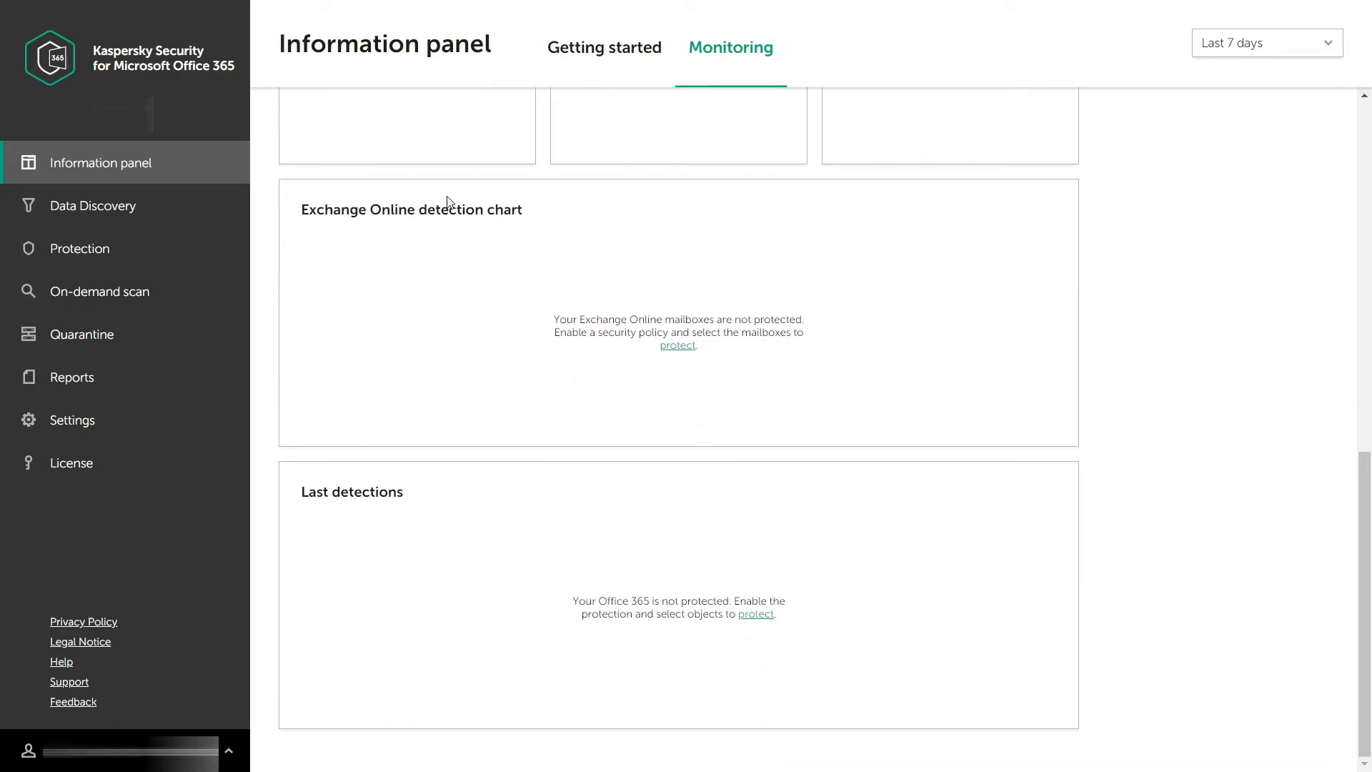
- Open the Data Discovery module and view its Protected users section
{"action": "left_click", "coordinate": [95, 206]}
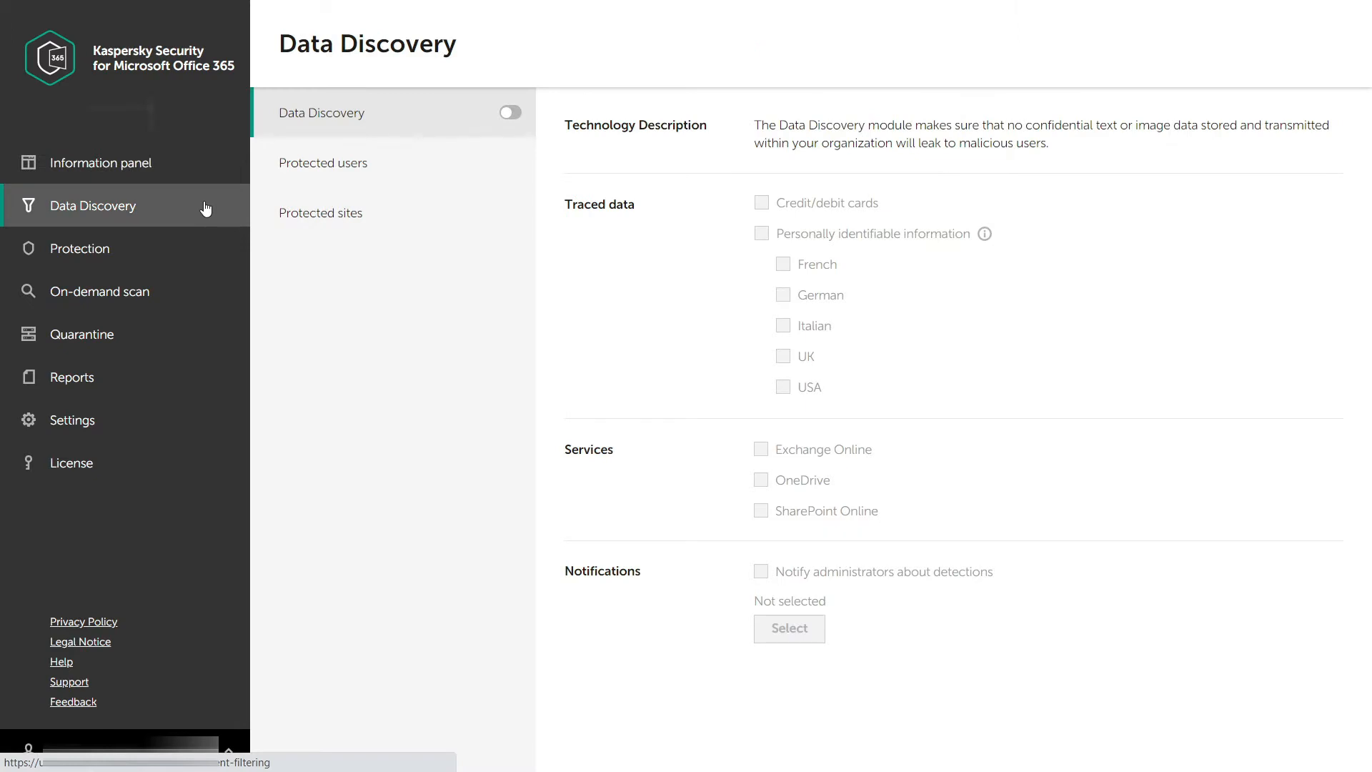
{"action": "left_click", "coordinate": [322, 163]}
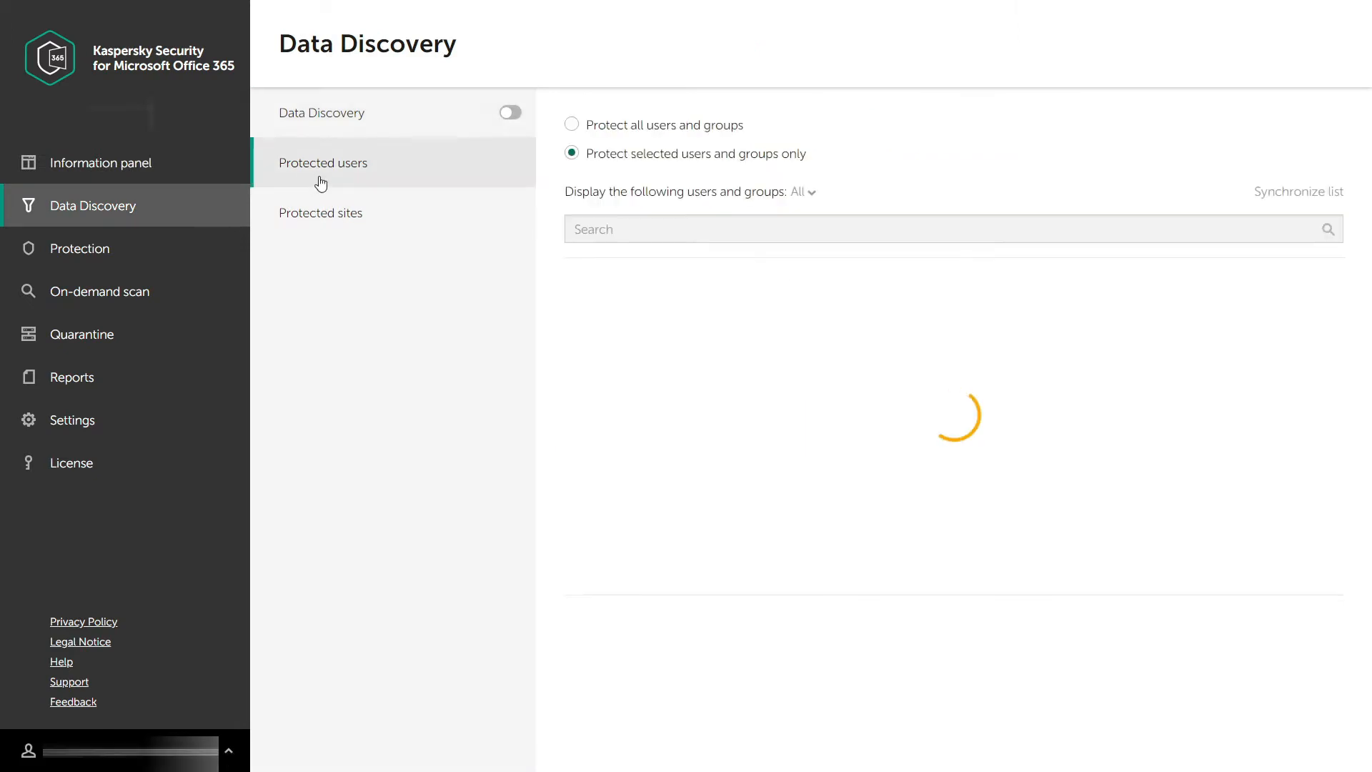
{"action": "left_click", "coordinate": [320, 213]}
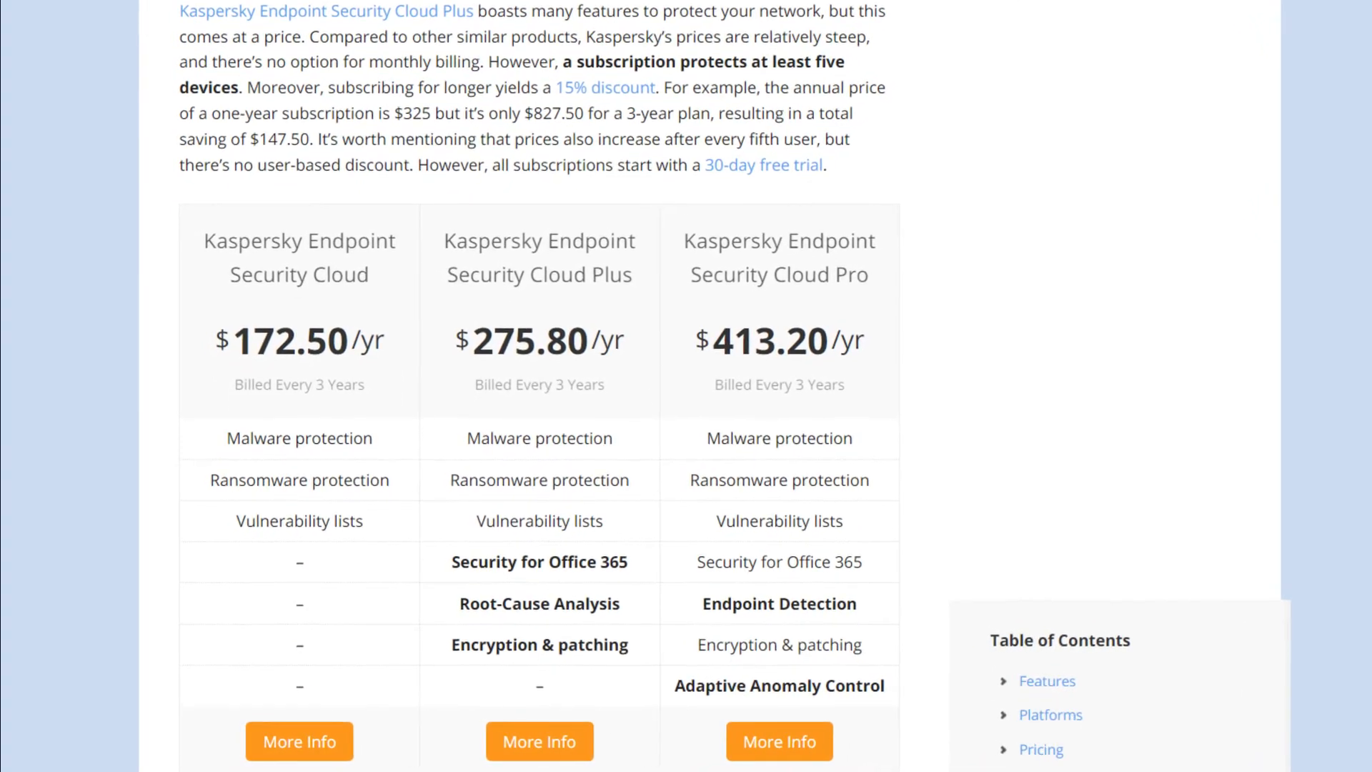
- Scroll the review to the Cloud, Cloud Plus and Cloud Pro pricing table
{"action": "scroll", "scroll_direction": "down", "scroll_amount": 3}
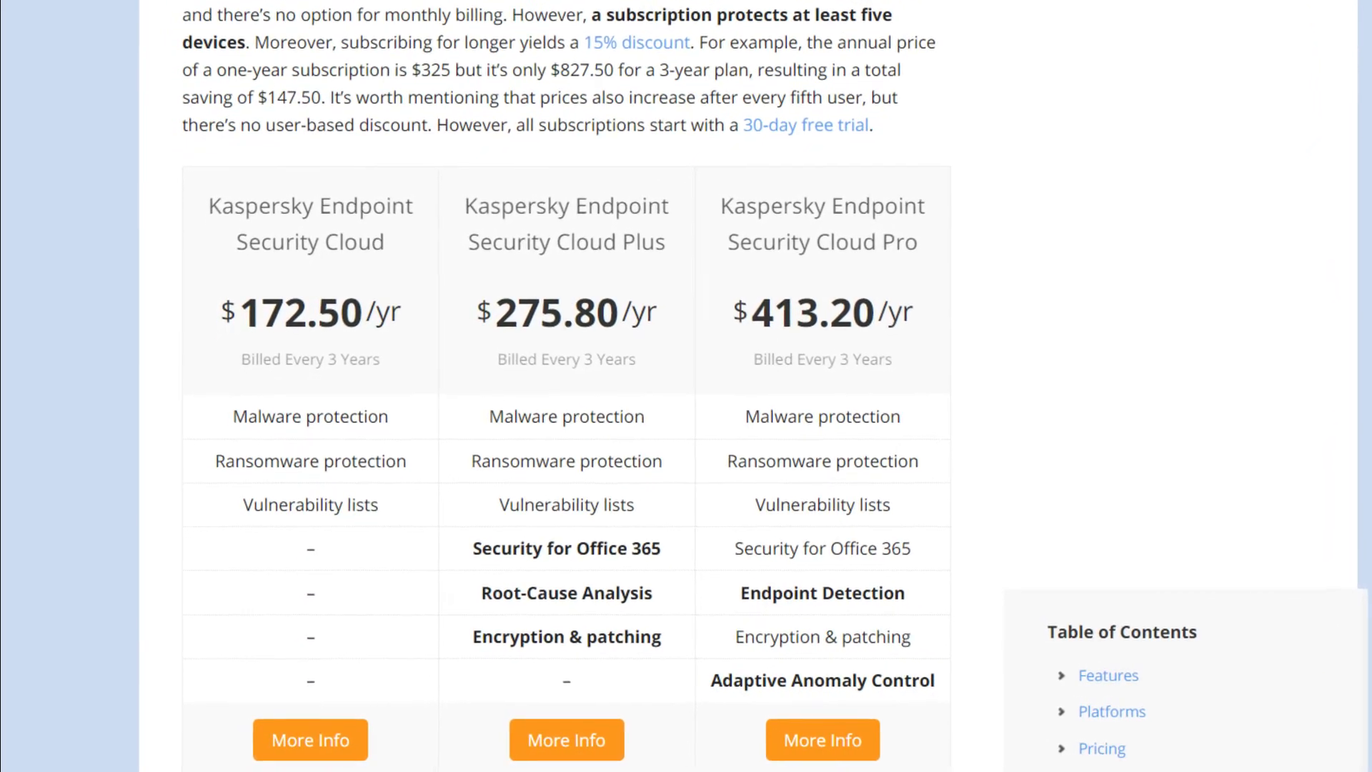
{"action": "scroll", "scroll_direction": "down", "scroll_amount": 3}
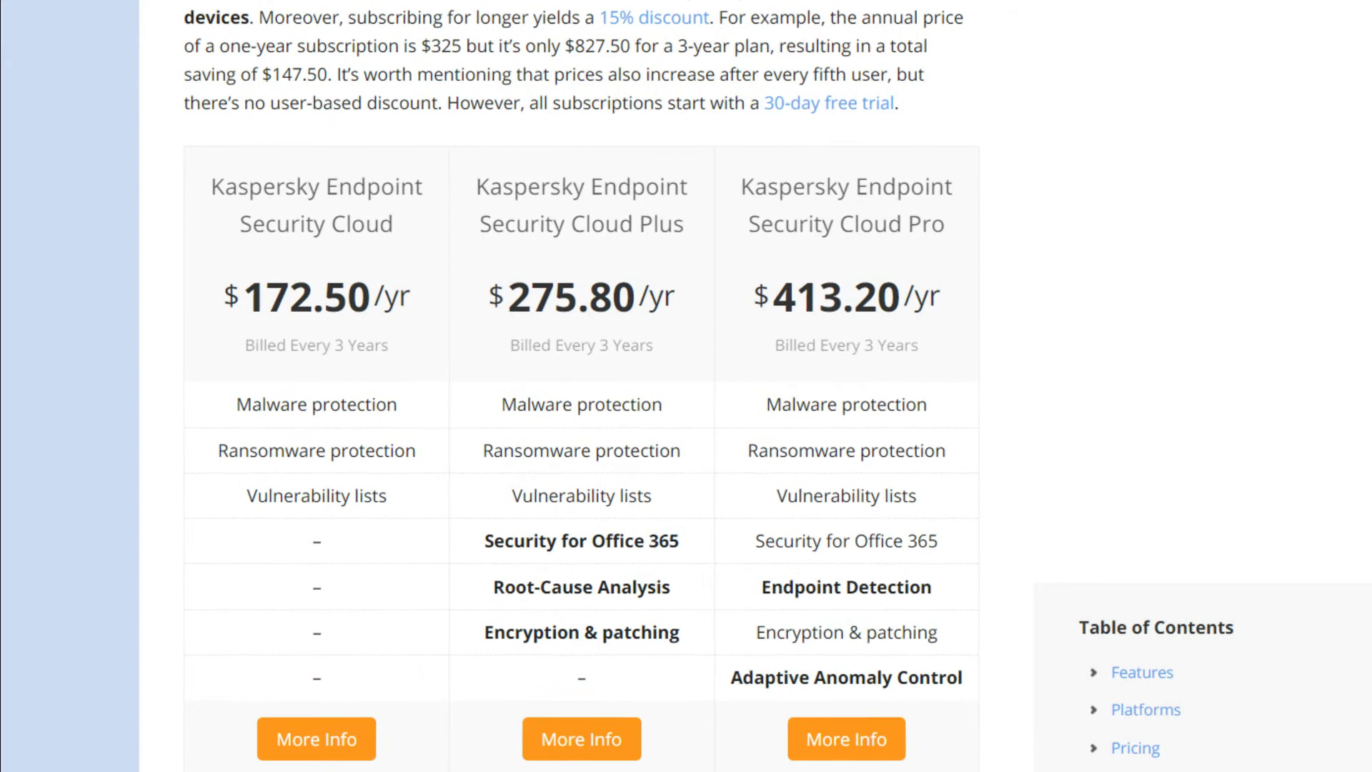
{"action": "scroll", "scroll_direction": "down", "scroll_amount": 3}
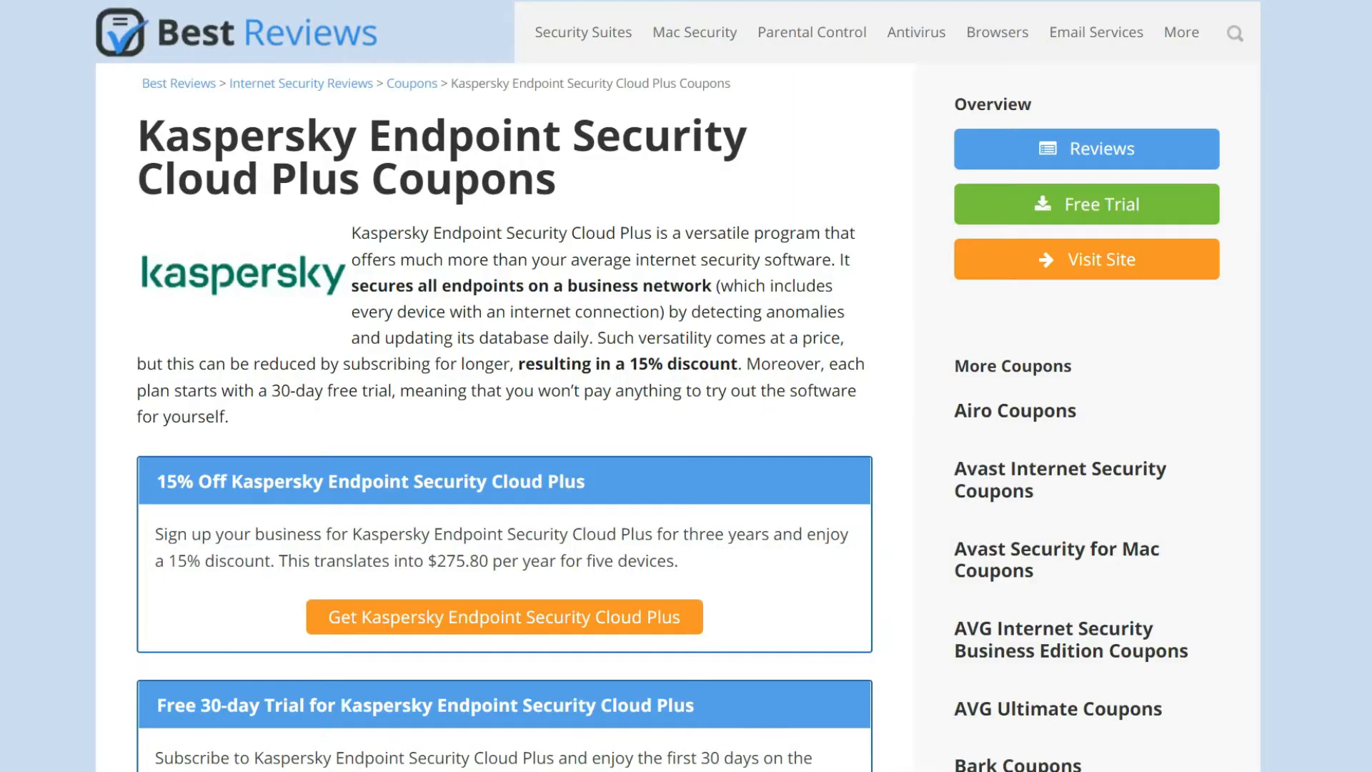
- Scroll the coupons page and open the Free 30-day Trial page for Cloud Plus
{"action": "scroll", "scroll_direction": "down", "scroll_amount": 3}
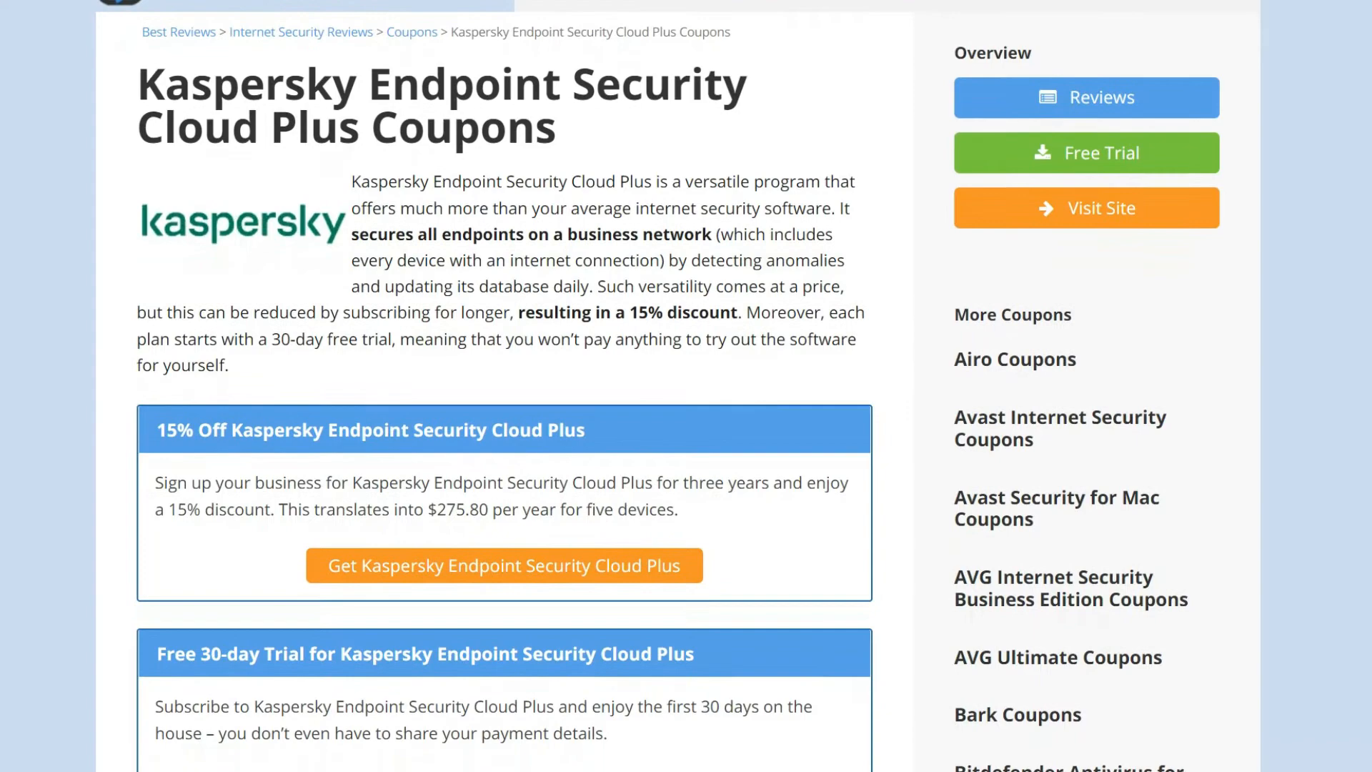
{"action": "scroll", "scroll_direction": "down", "scroll_amount": 3}
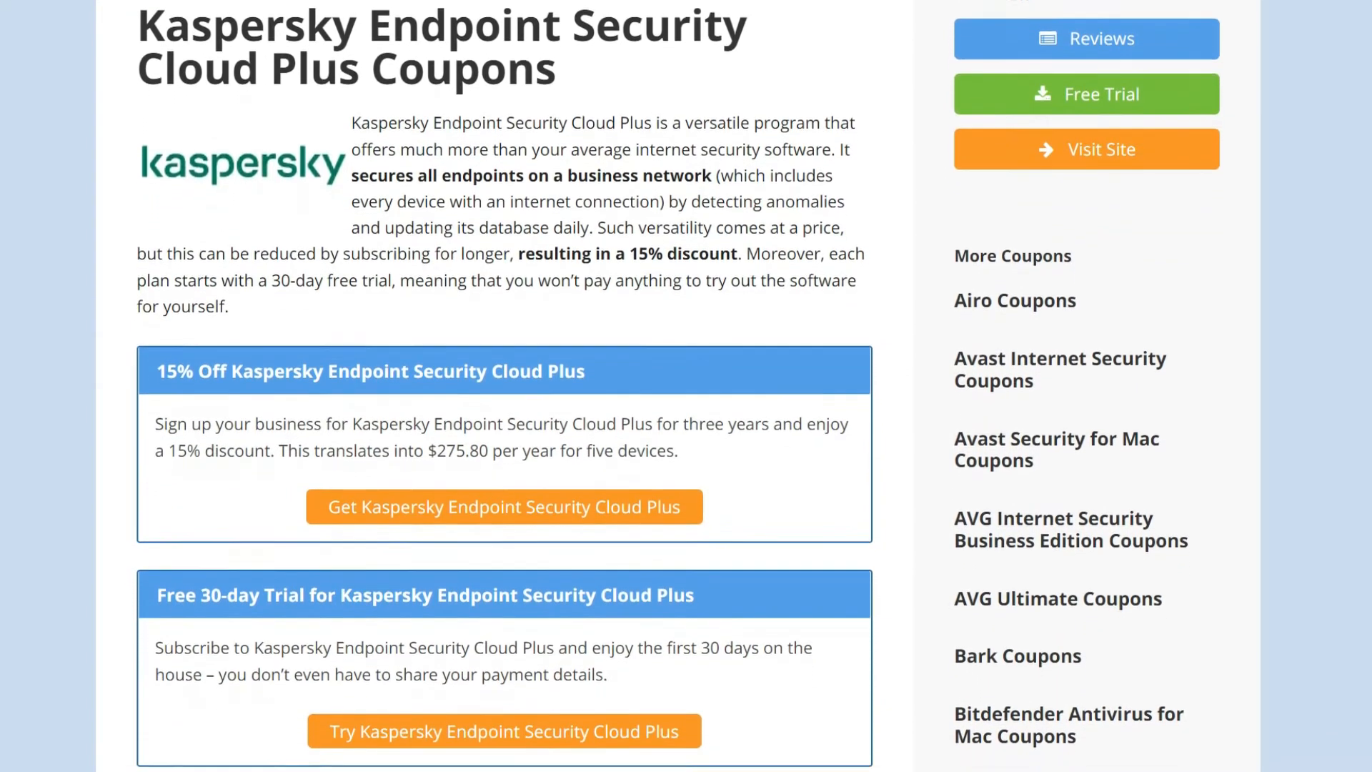
{"action": "left_click", "coordinate": [1087, 93]}
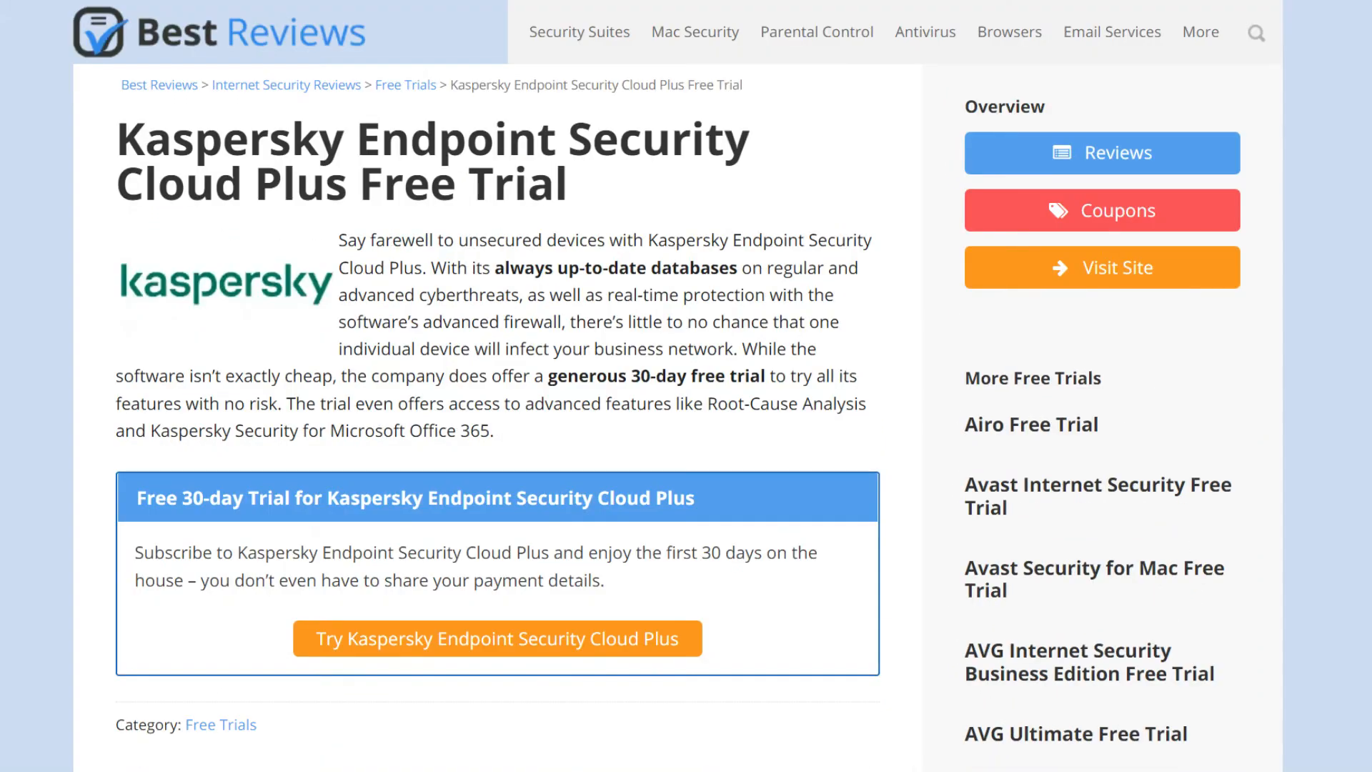
{"action": "scroll", "scroll_direction": "down", "scroll_amount": 3}
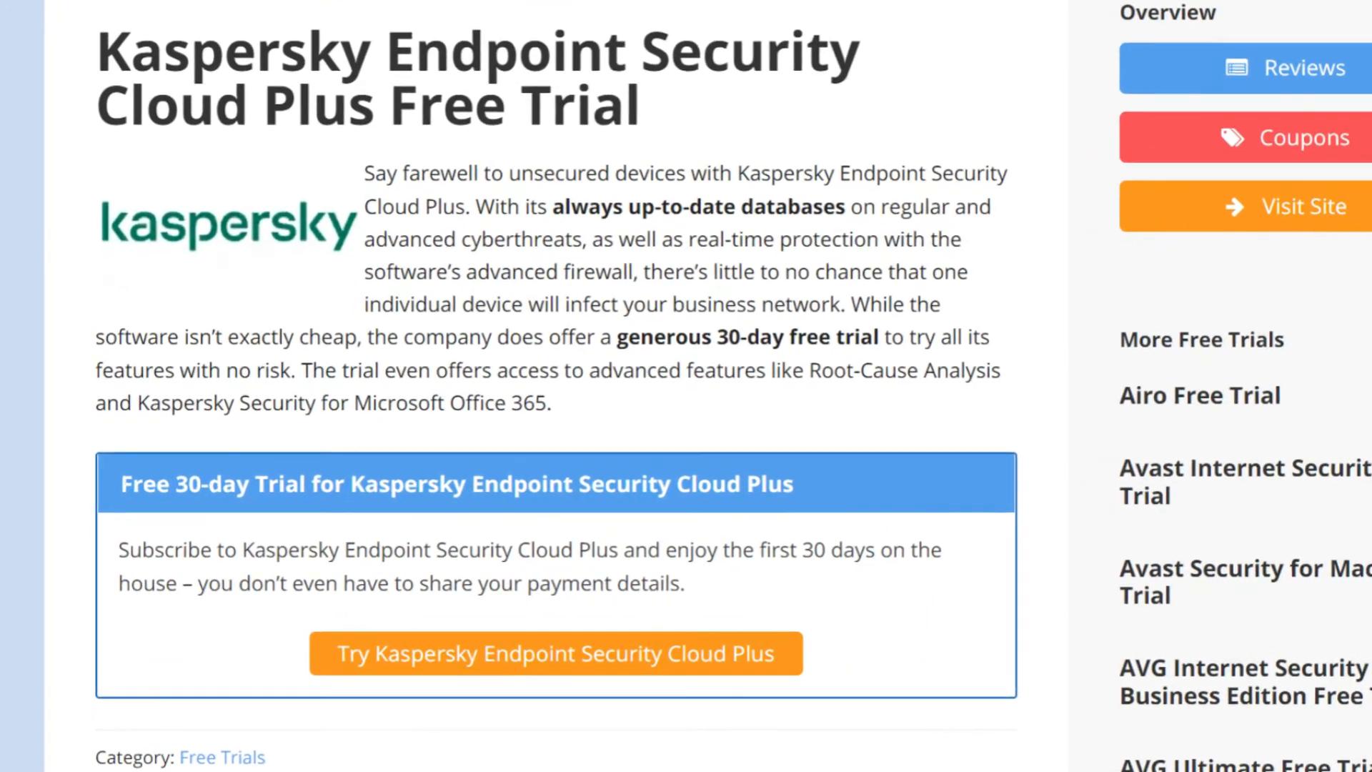
{"action": "scroll", "scroll_direction": "down", "scroll_amount": 3}
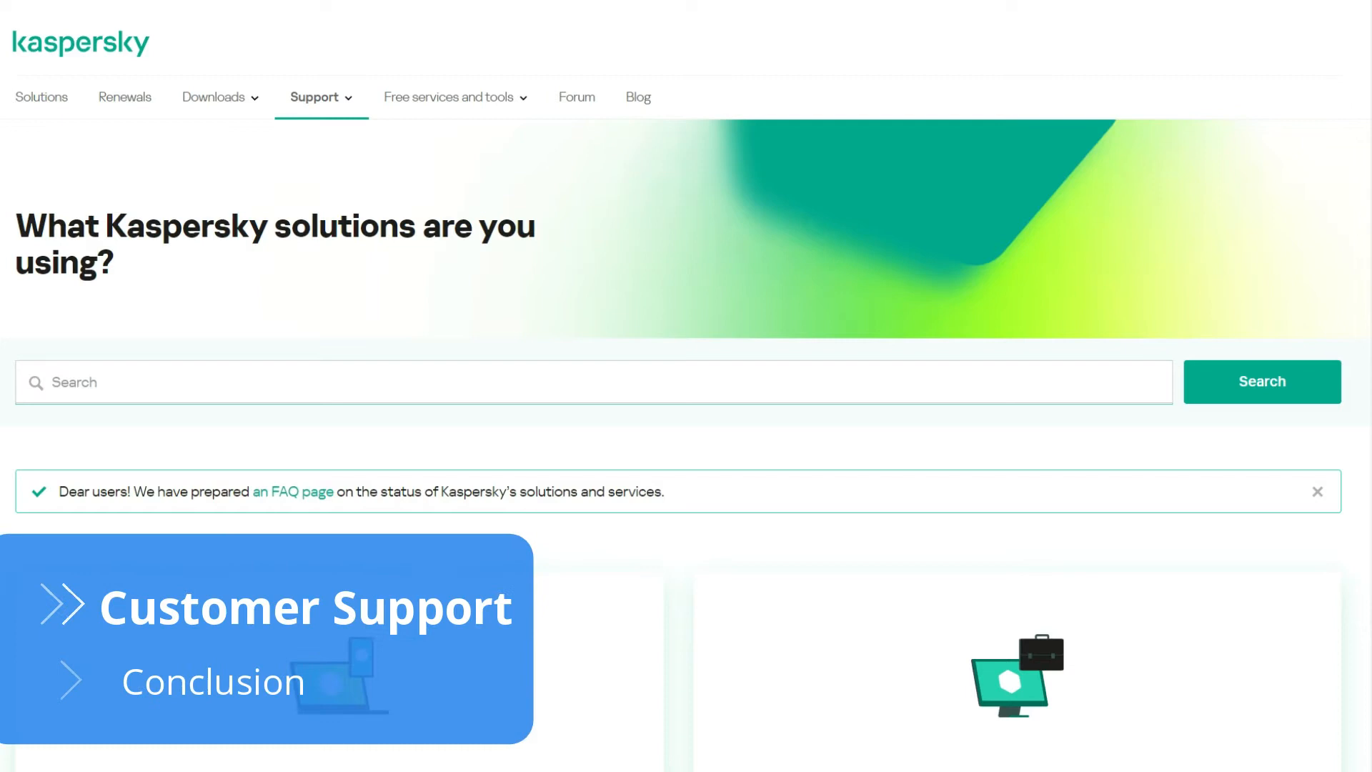
- Scroll to the support site footer and open Knowledge Base under Support for Business
{"action": "scroll", "scroll_direction": "down", "scroll_amount": 3}
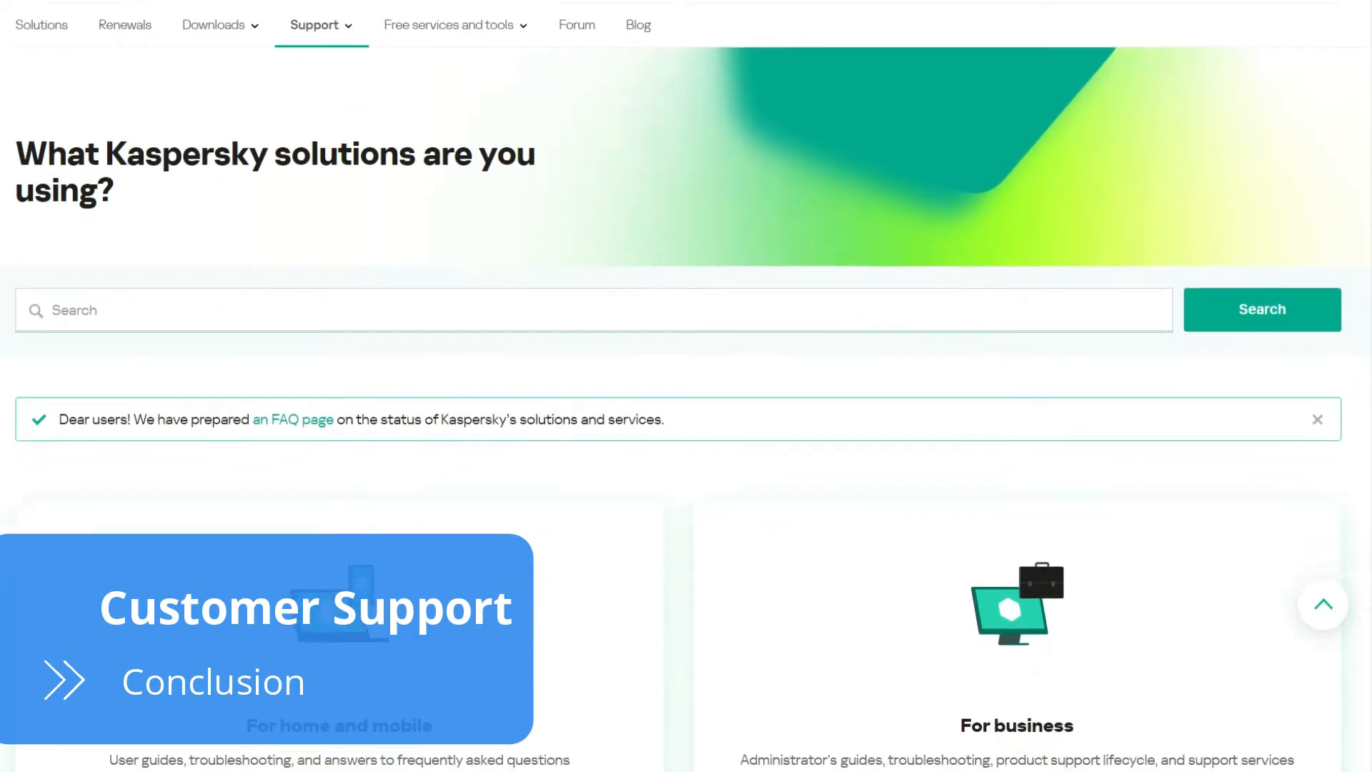
{"action": "scroll", "scroll_direction": "down", "scroll_amount": 3}
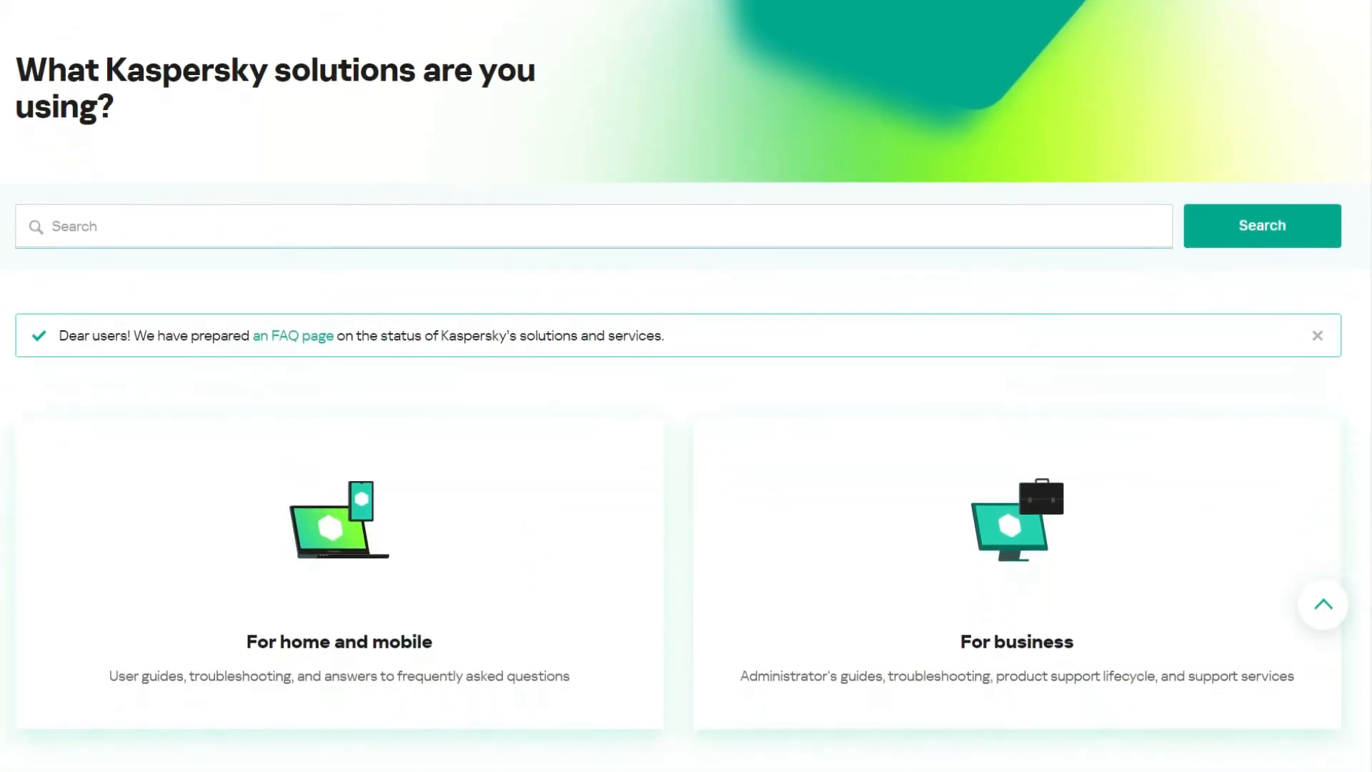
{"action": "scroll", "scroll_direction": "down", "scroll_amount": 3}
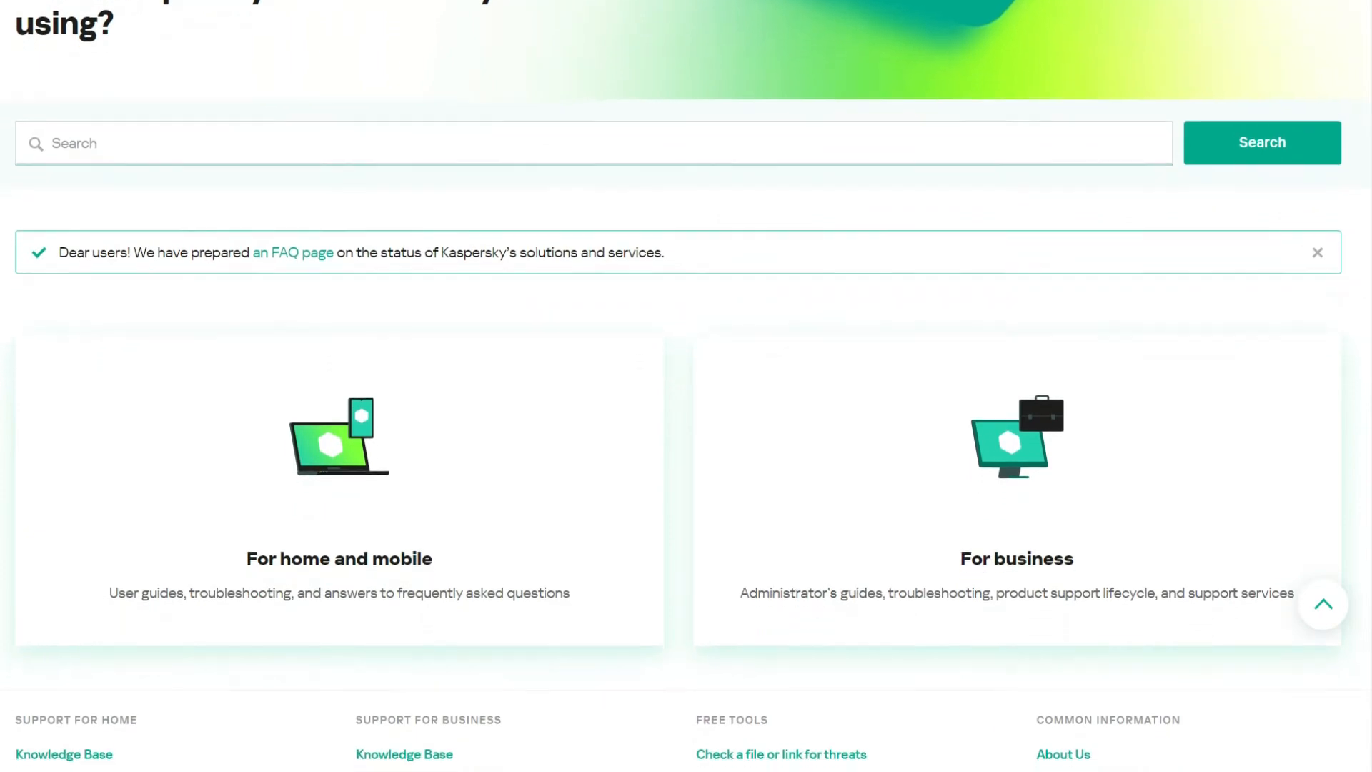
{"action": "scroll", "scroll_direction": "down", "scroll_amount": 3}
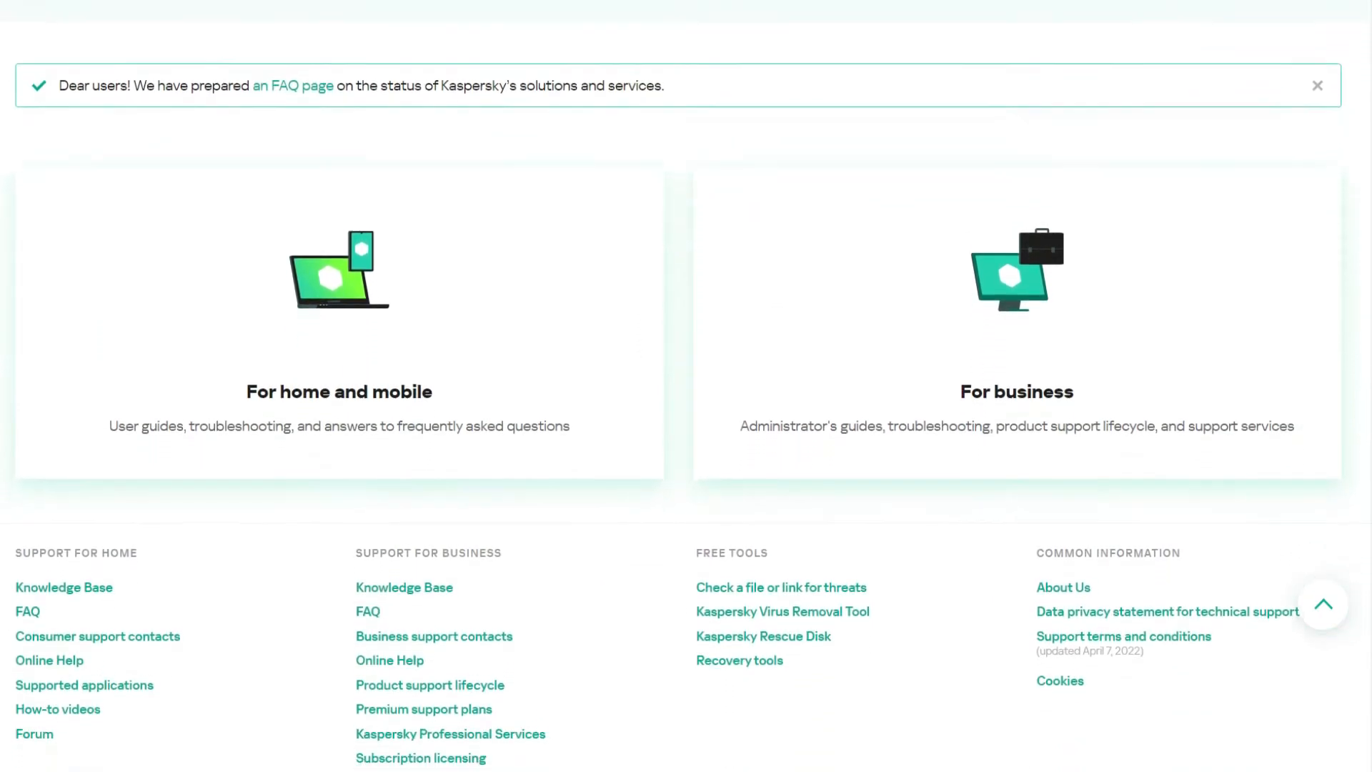
{"action": "scroll", "scroll_direction": "up", "scroll_amount": 3}
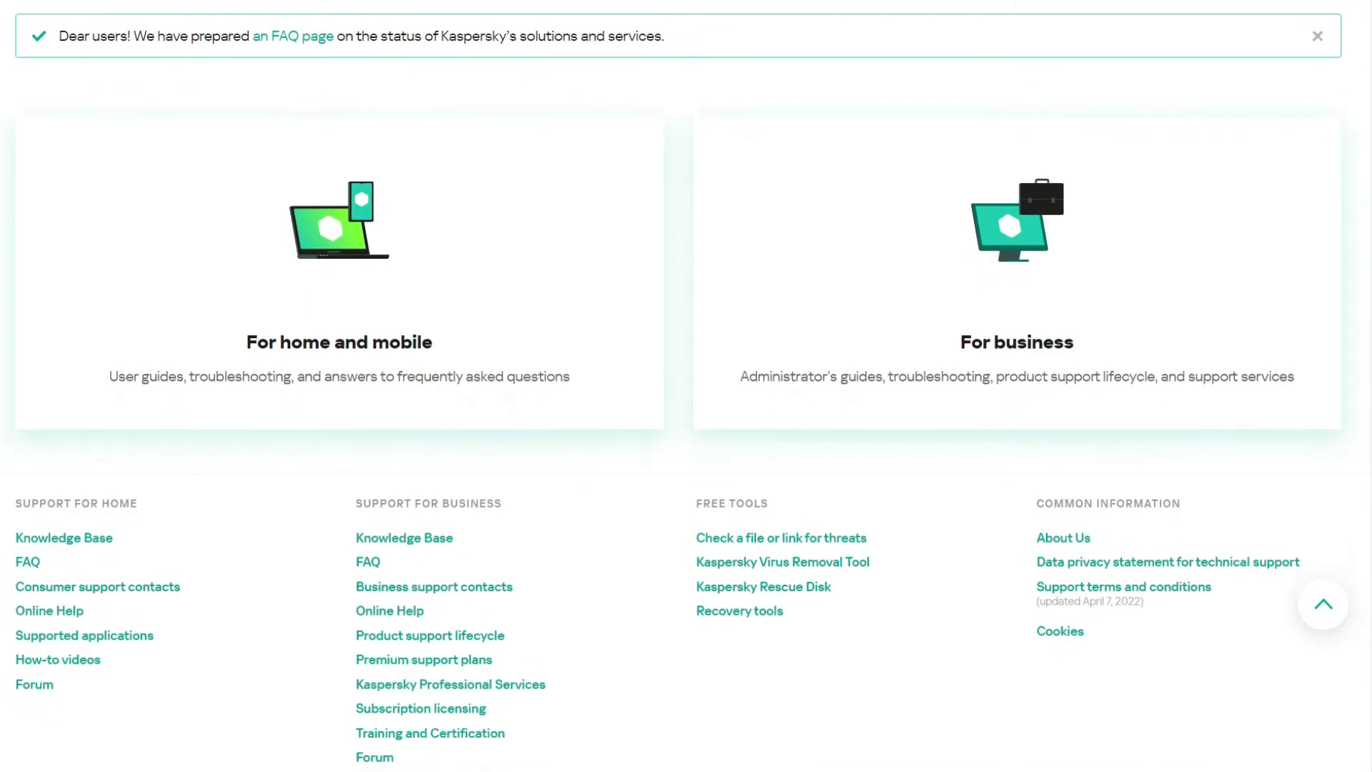
{"action": "left_click", "coordinate": [403, 537]}
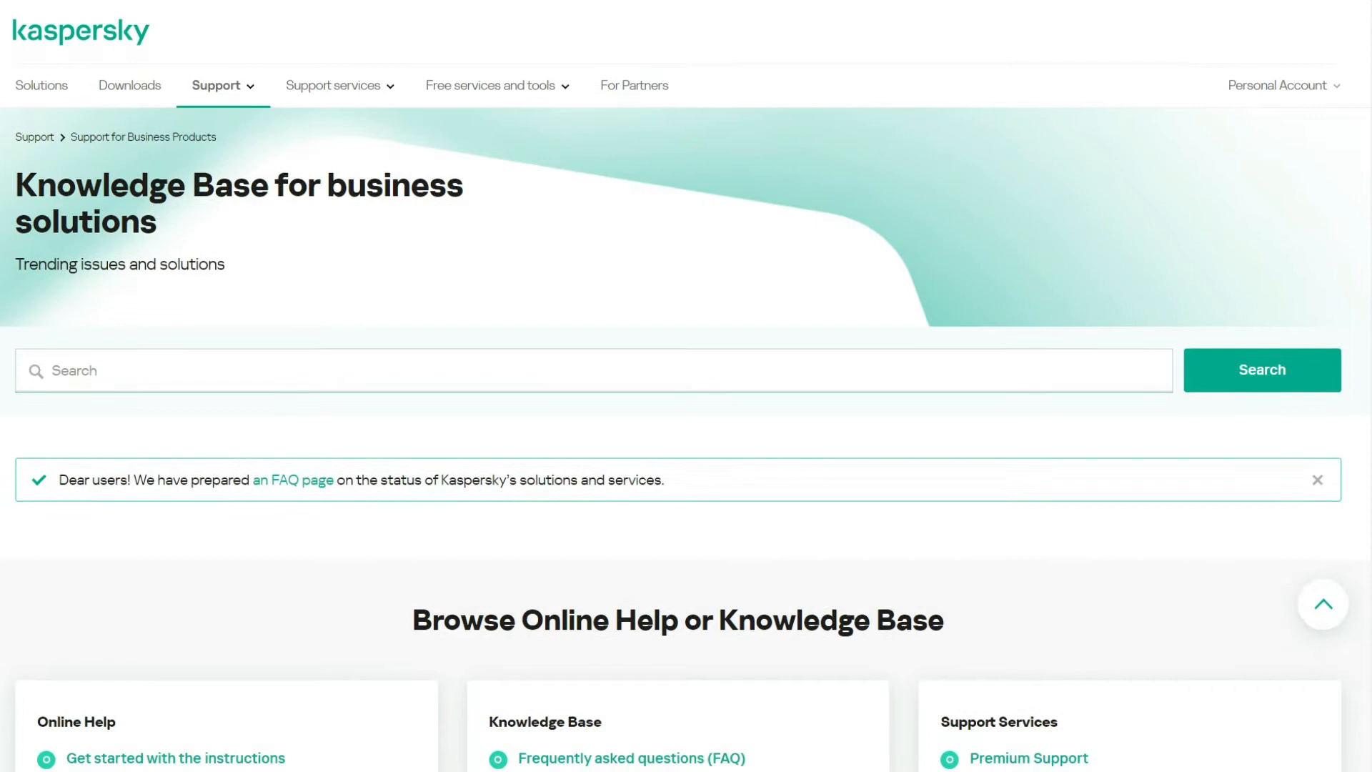
- Scroll the business Knowledge Base to the Administration, File servers and Workstations lists
{"action": "scroll", "scroll_direction": "down", "scroll_amount": 3}
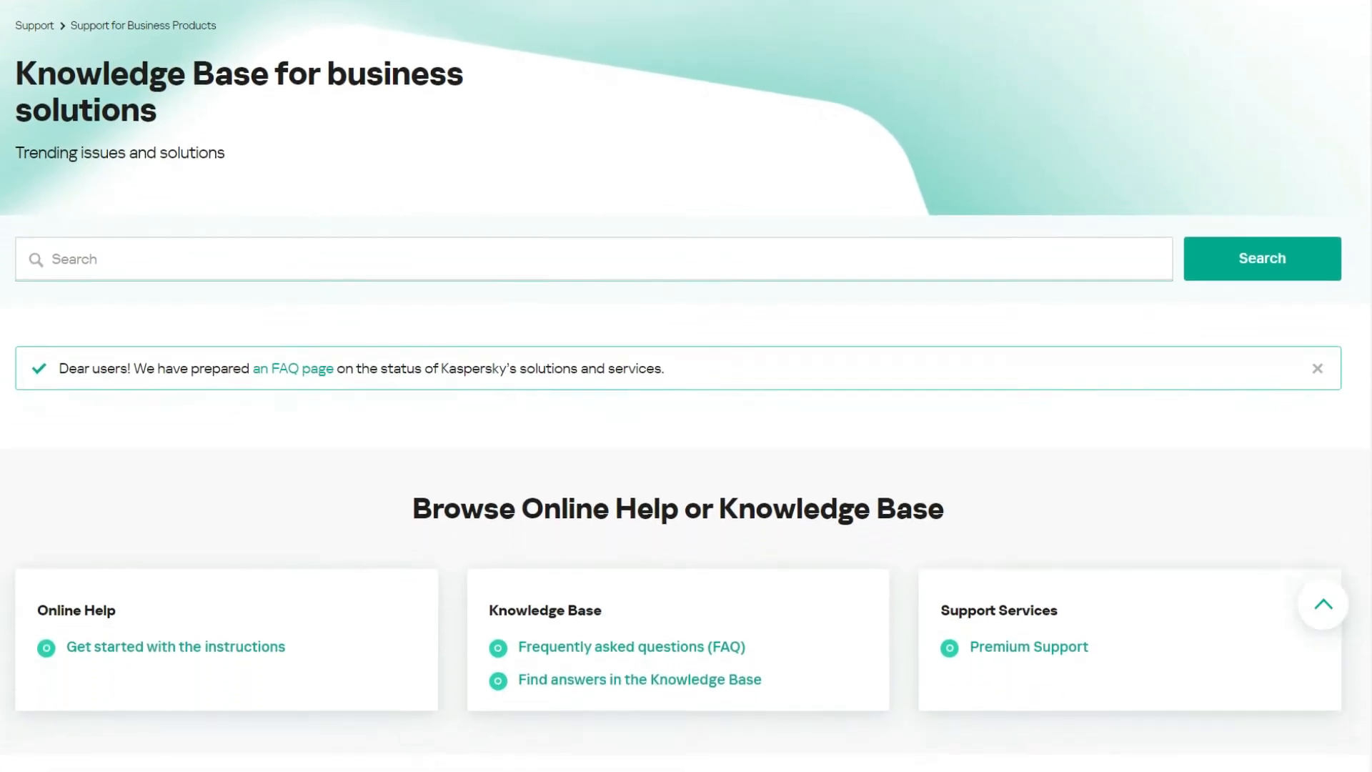
{"action": "scroll", "scroll_direction": "down", "scroll_amount": 3}
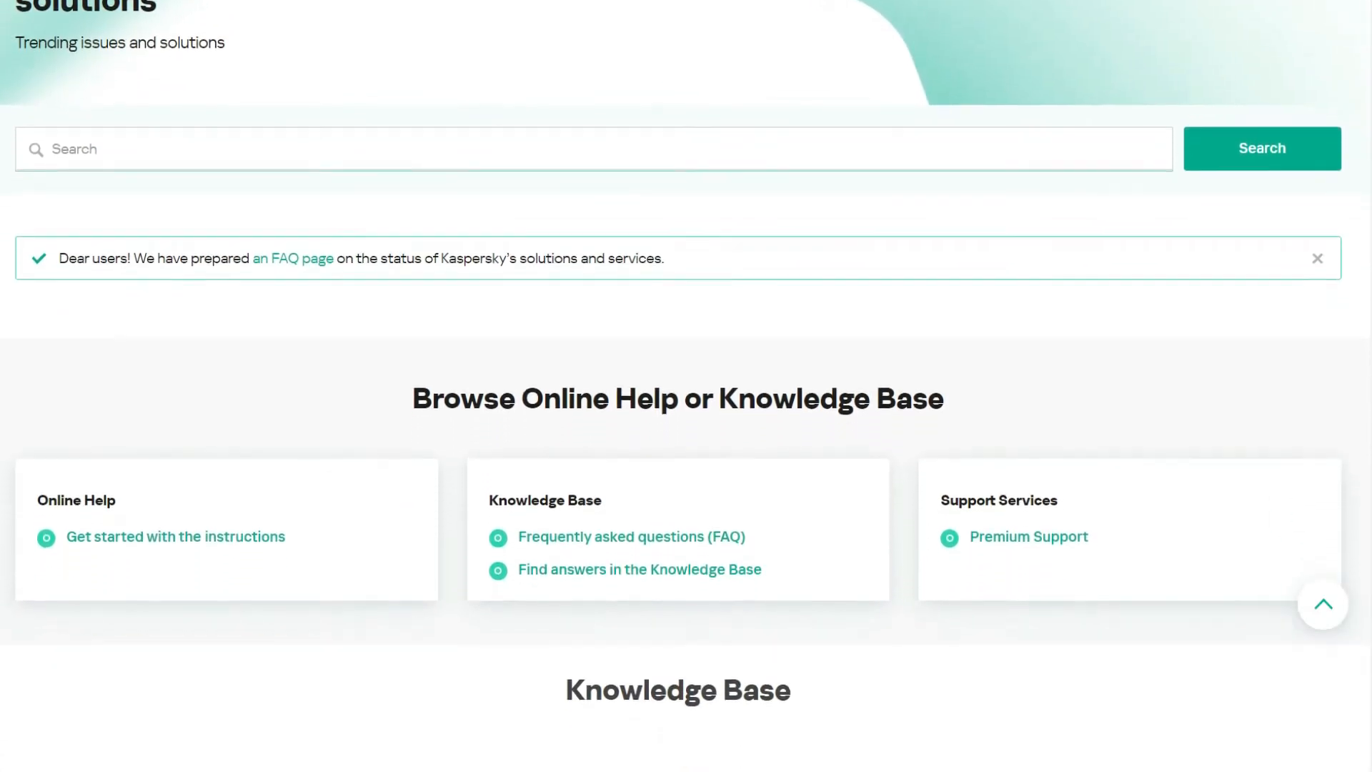
{"action": "scroll", "scroll_direction": "down", "scroll_amount": 3}
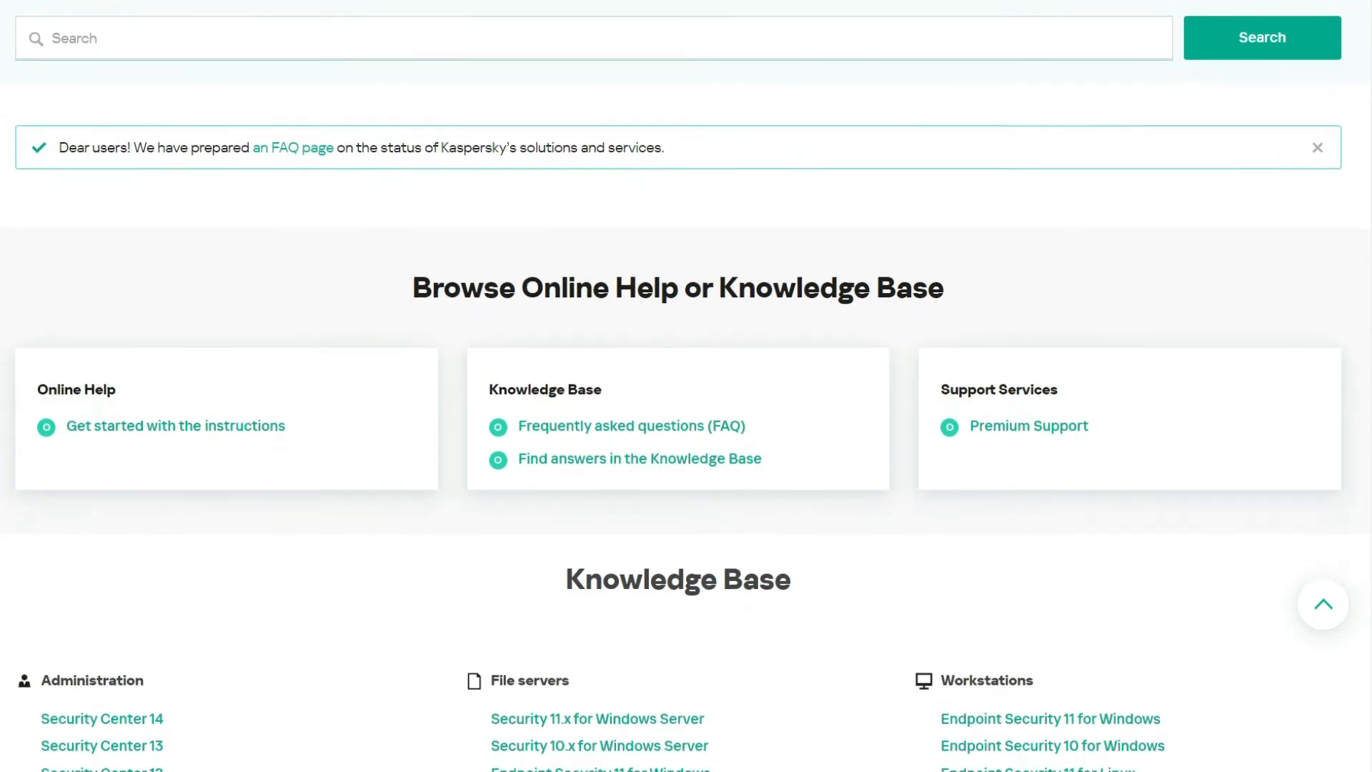
{"action": "scroll", "scroll_direction": "down", "scroll_amount": 3}
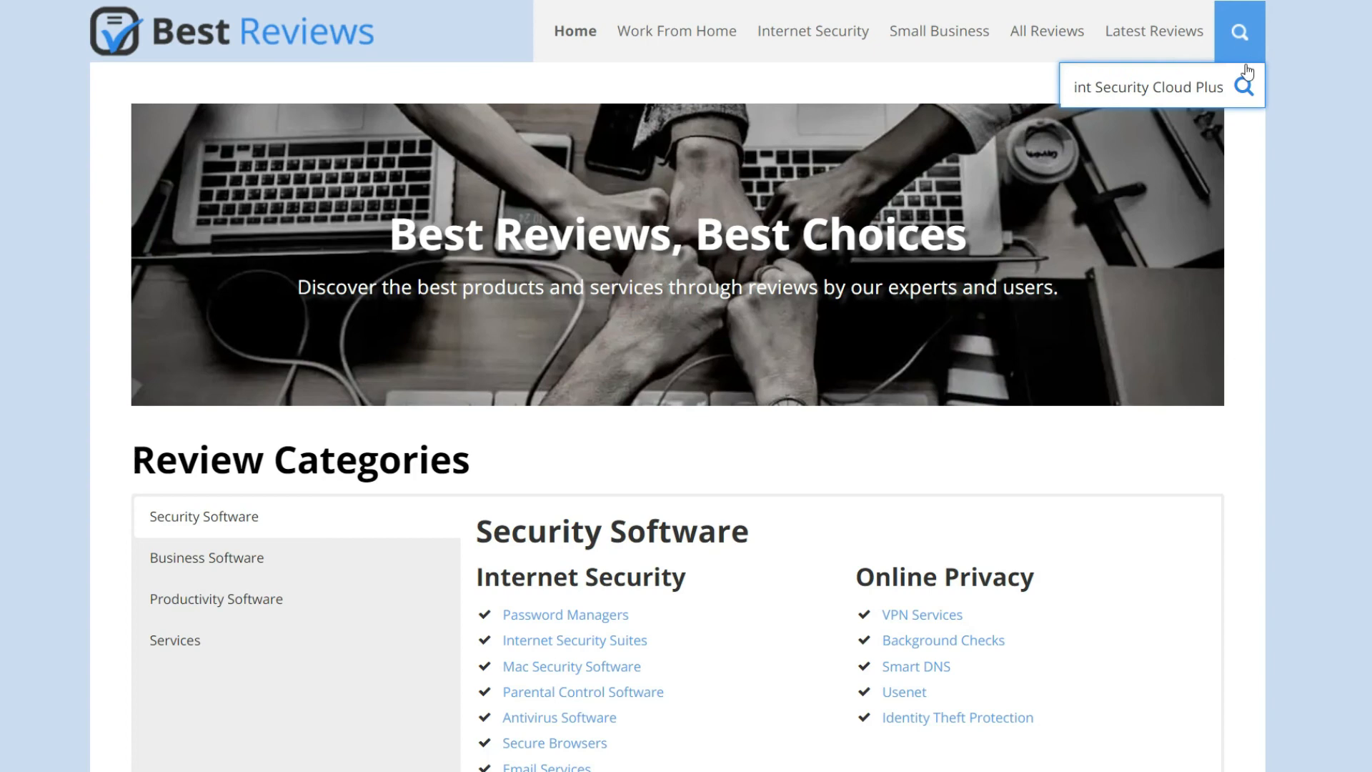
- Run the Cloud Plus search and scroll to the Editor's Rating section
{"action": "left_click", "coordinate": [1242, 85]}
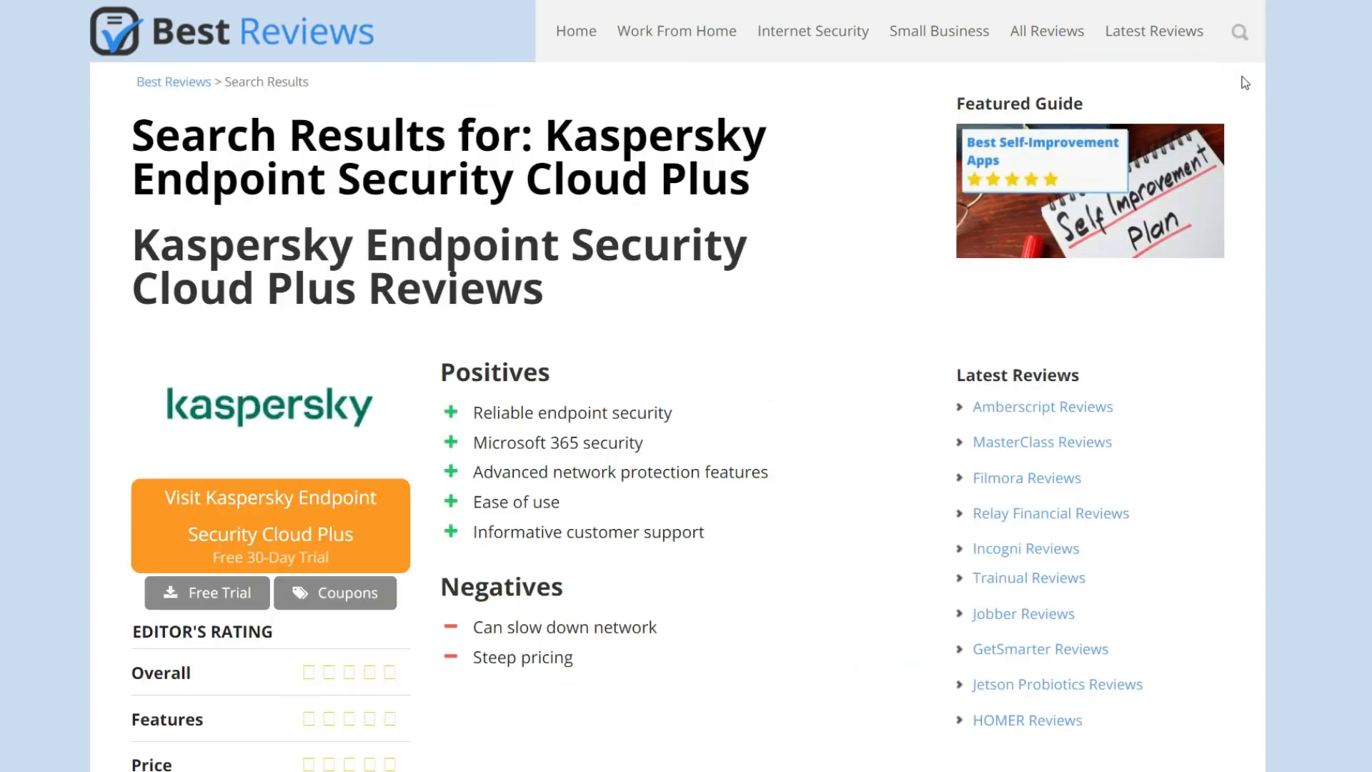
{"action": "scroll", "scroll_direction": "down", "scroll_amount": 3}
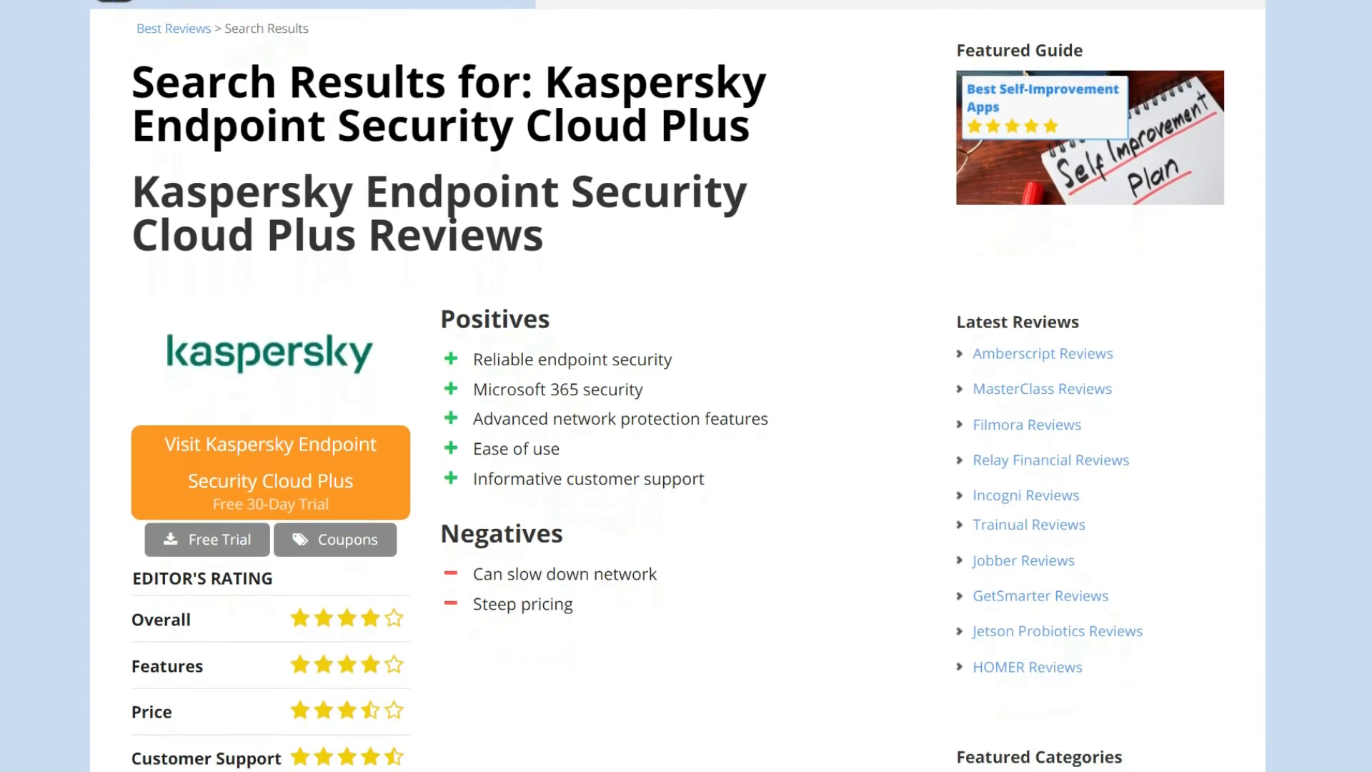
{"action": "scroll", "scroll_direction": "down", "scroll_amount": 3}
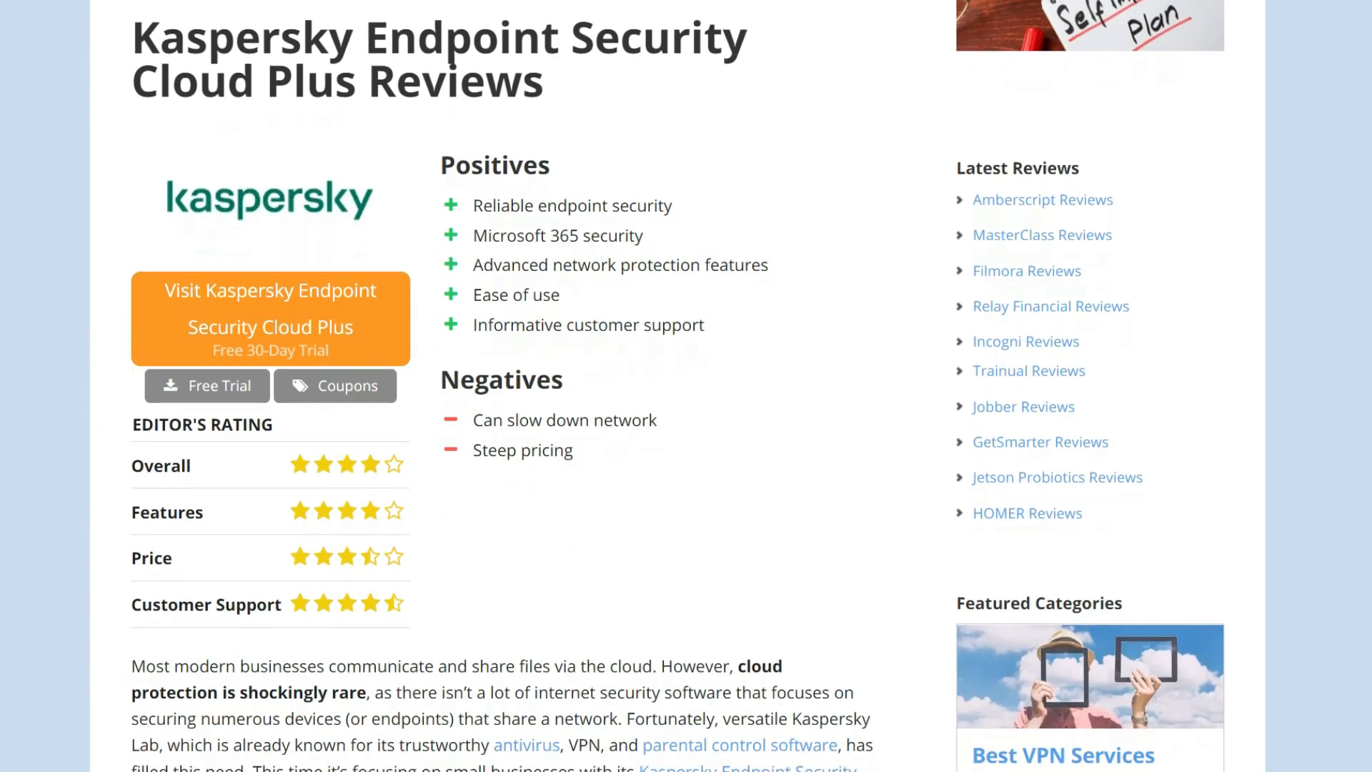